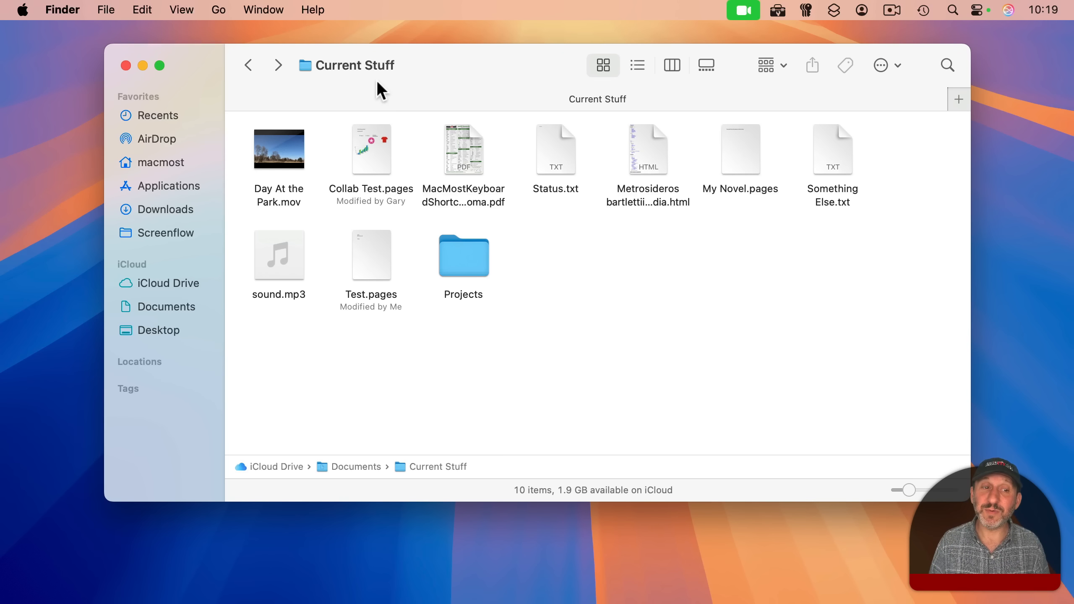
mouse_move(184, 322)
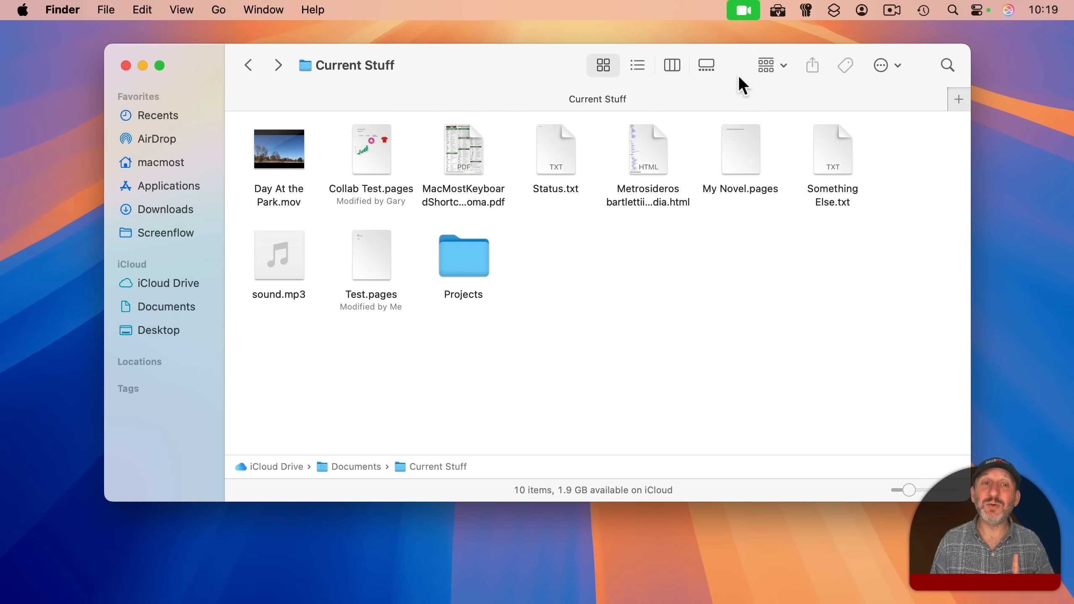
mouse_move(323, 89)
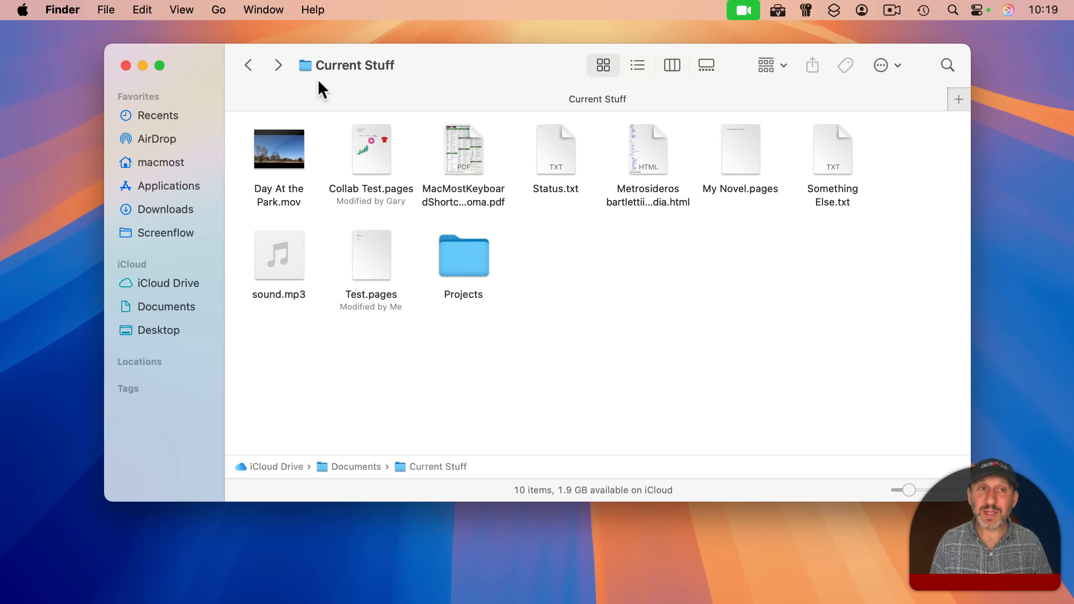
Step: Go up to the enclosing Documents folder, reopen Current Stuff and list its enclosing folders
click(218, 9)
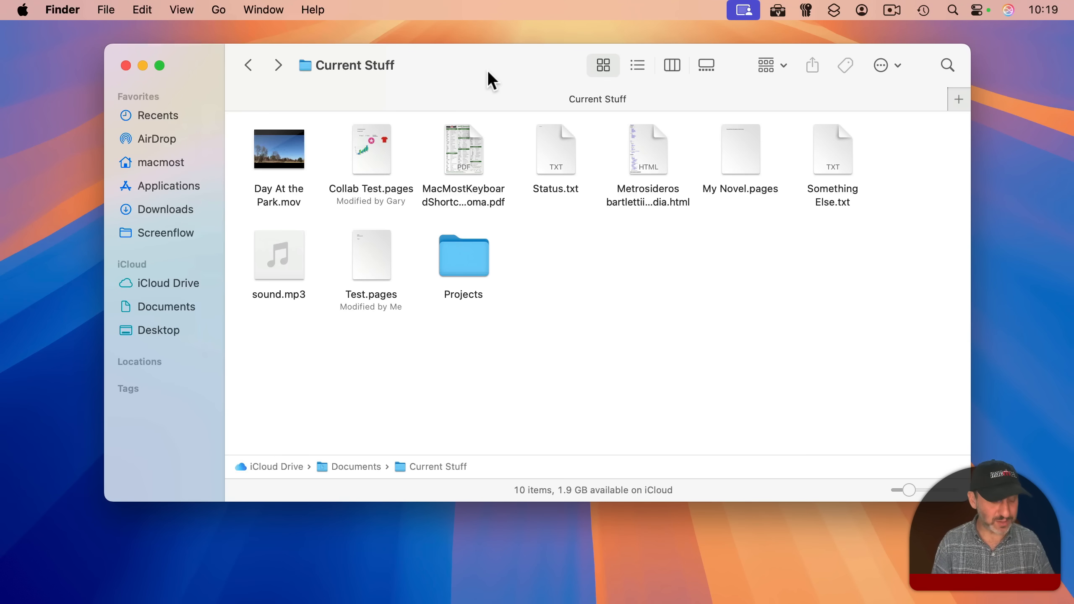
key(cmd)
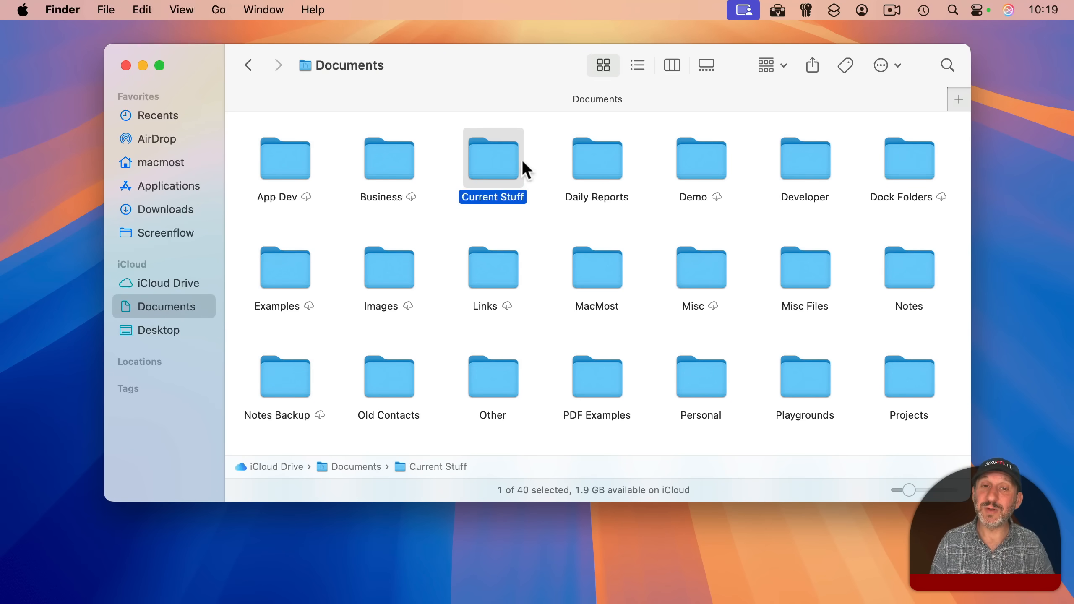
mouse_move(507, 169)
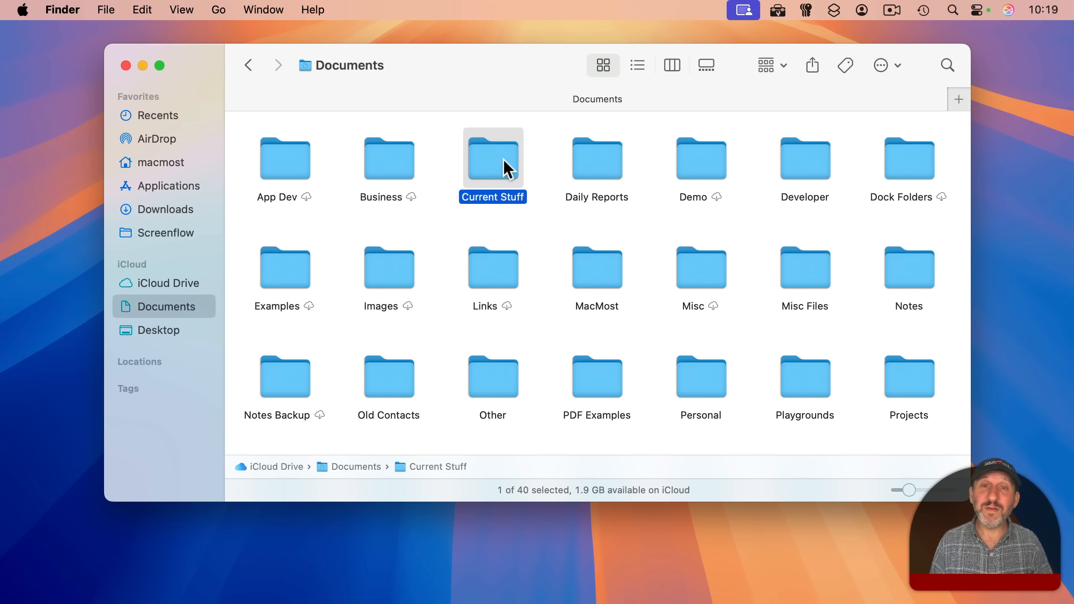
double_click(492, 158)
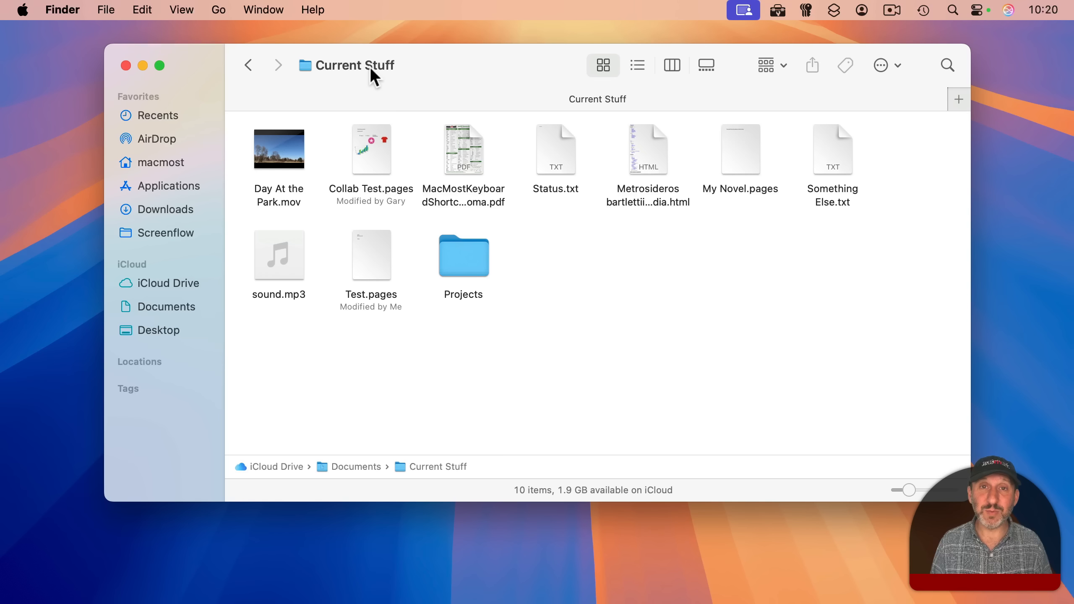
mouse_move(351, 74)
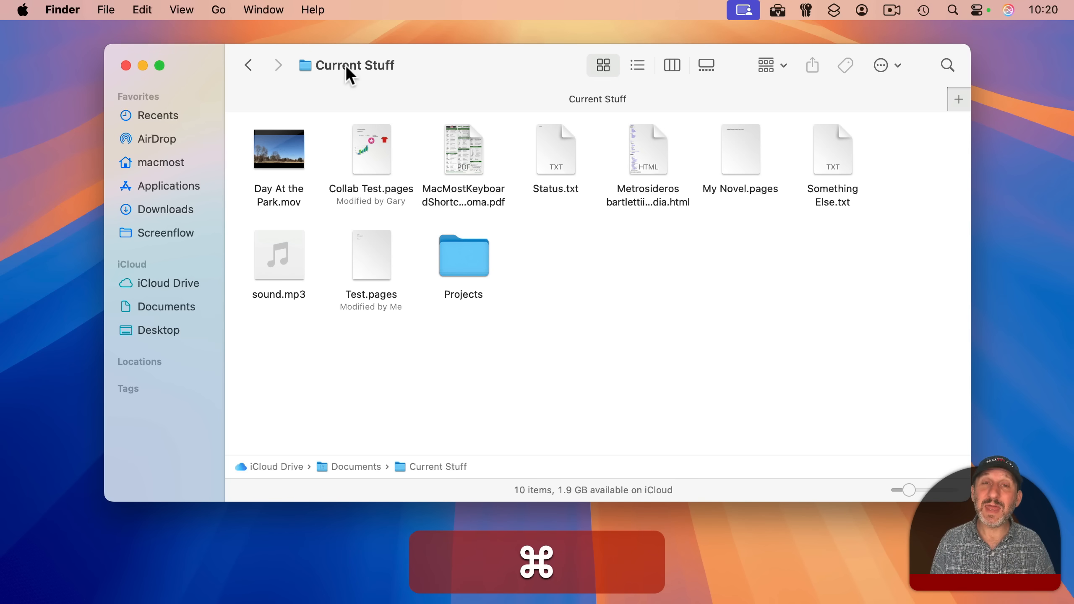
click(356, 65)
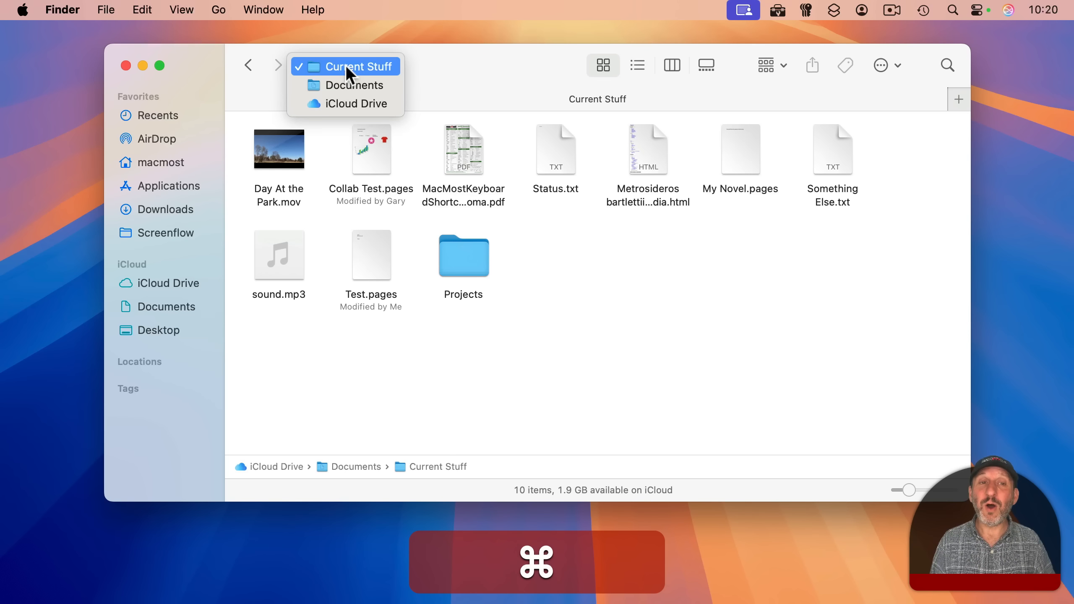
mouse_move(354, 84)
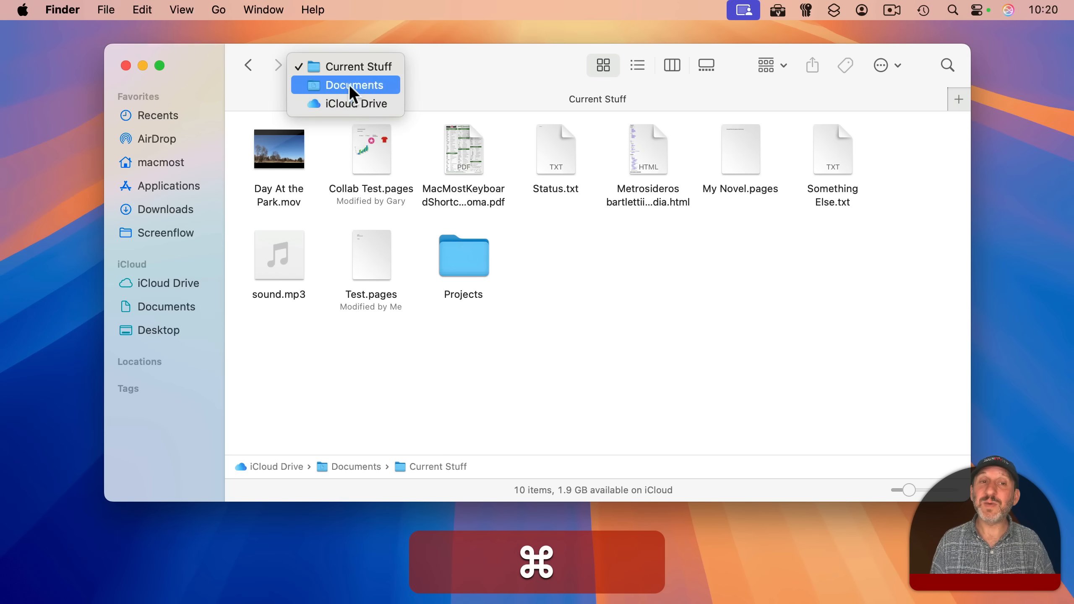
mouse_move(355, 103)
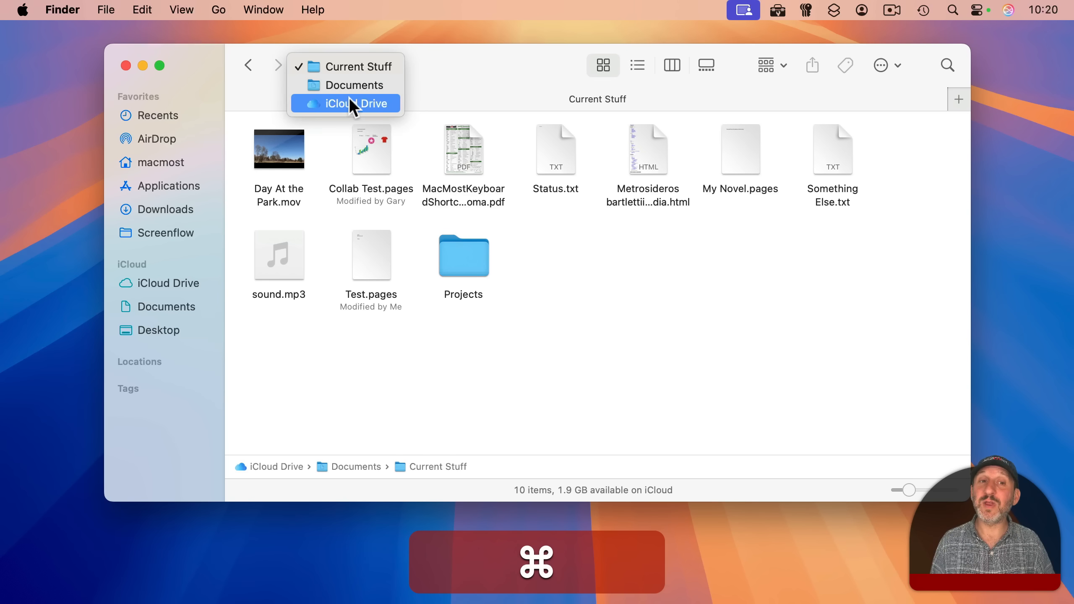
mouse_move(373, 103)
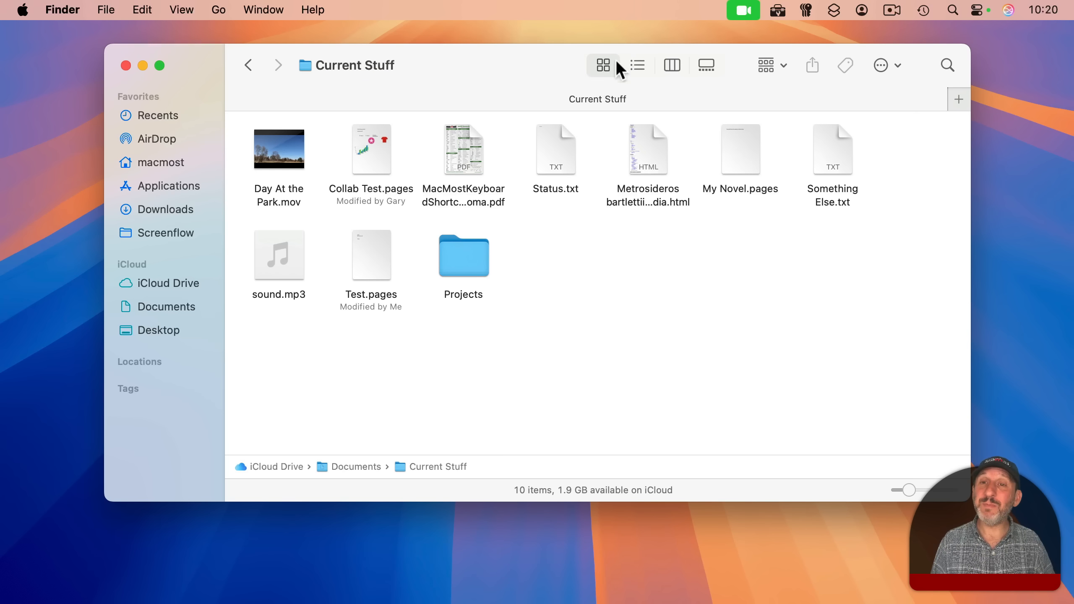
mouse_move(549, 80)
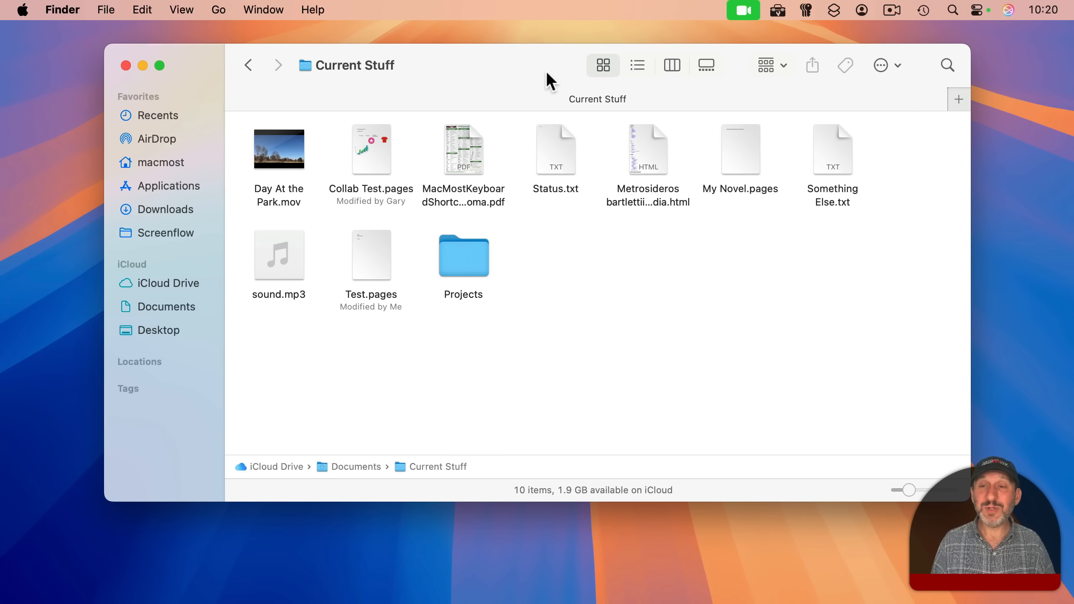
mouse_move(487, 69)
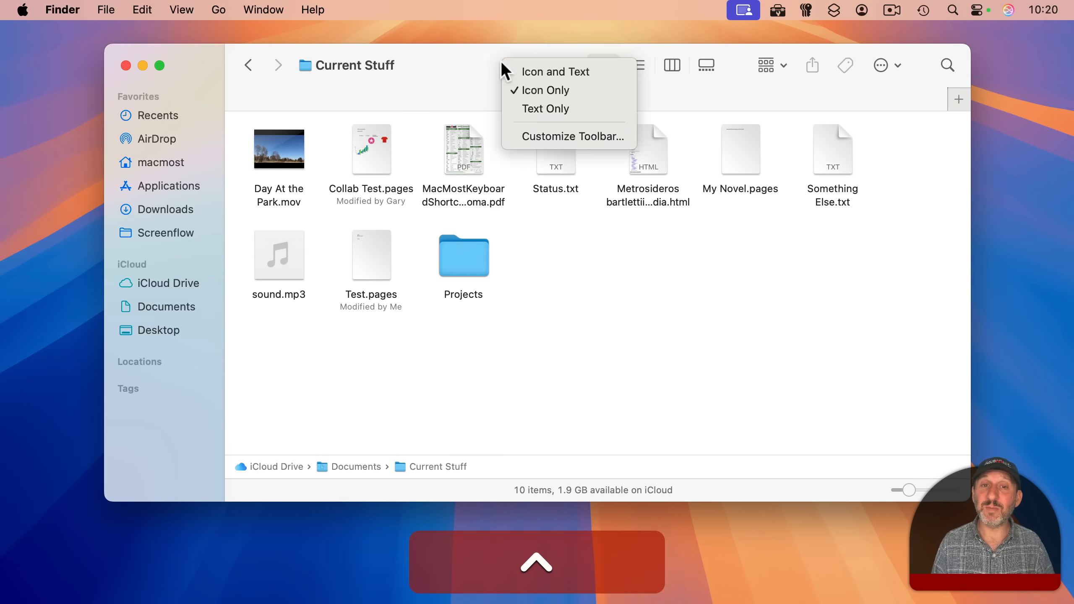
mouse_move(548, 130)
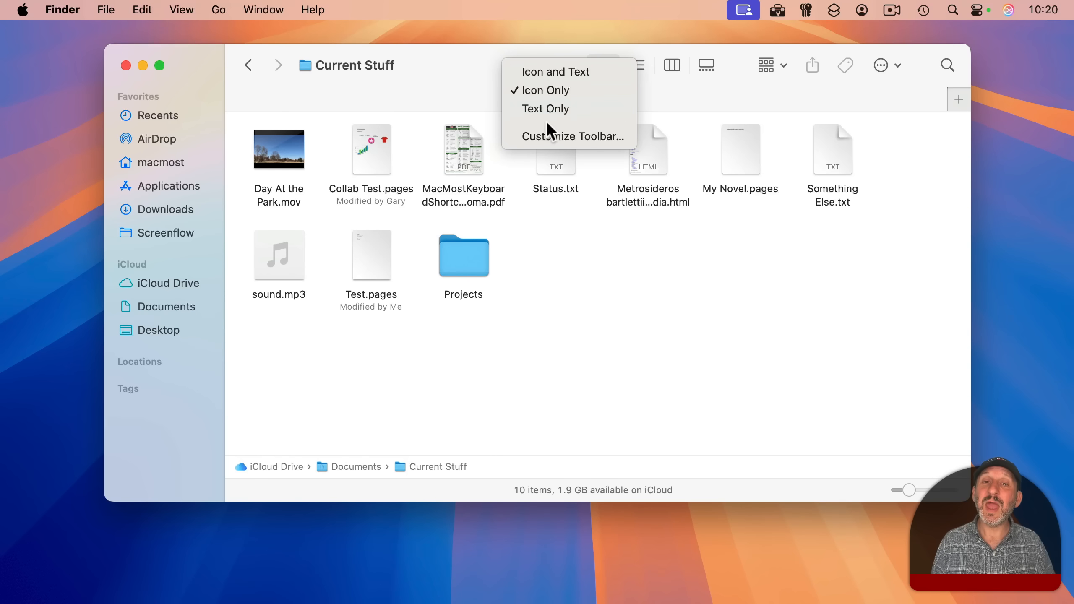
Step: Add the Path item to the toolbar via Customize Toolbar and test its enclosing-folder list
click(573, 136)
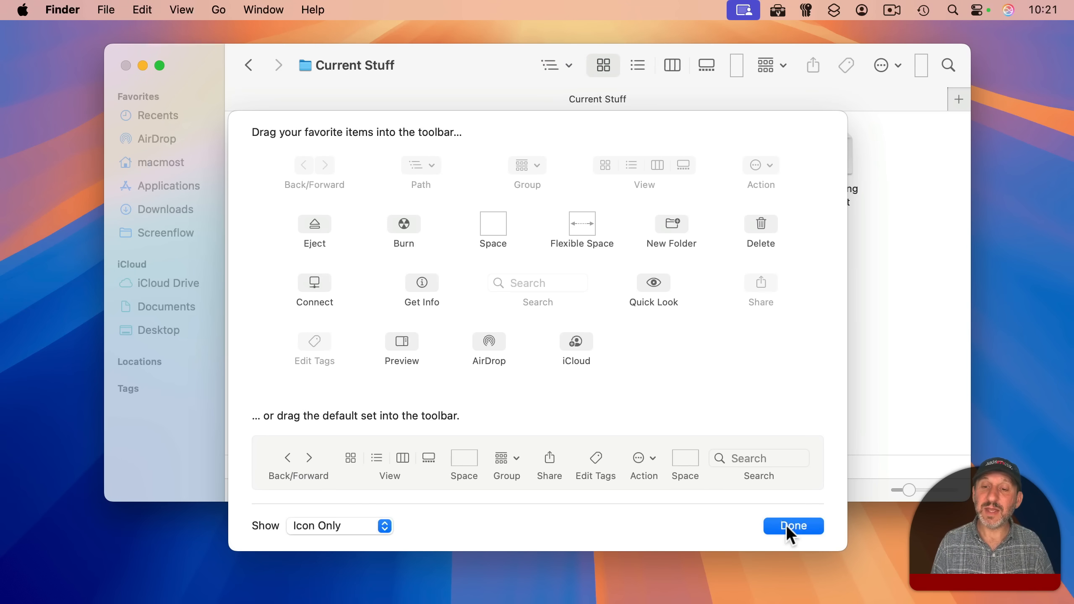
click(793, 526)
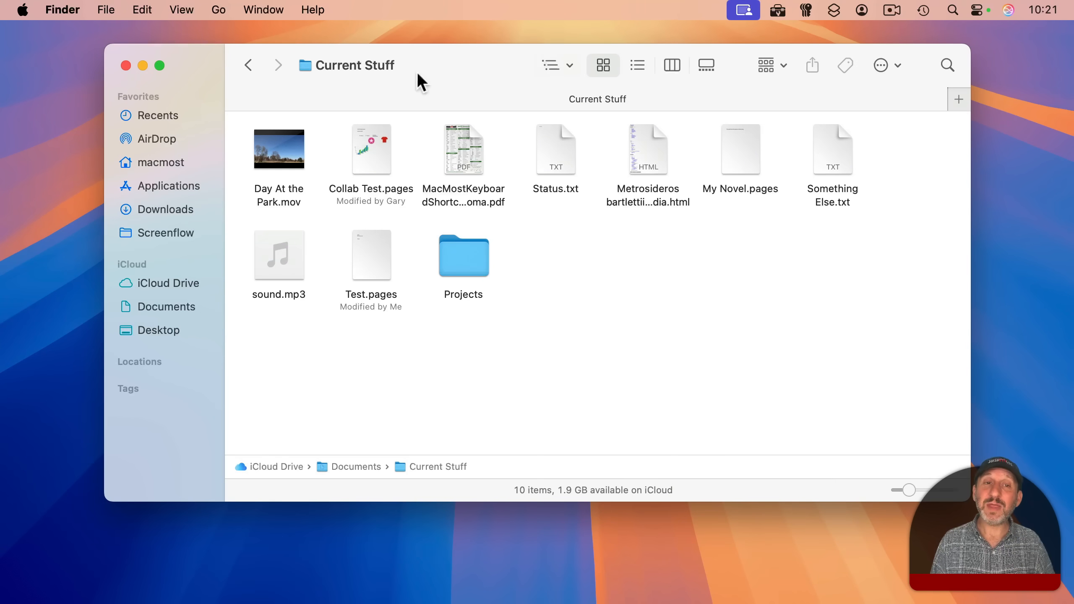
key(cmd)
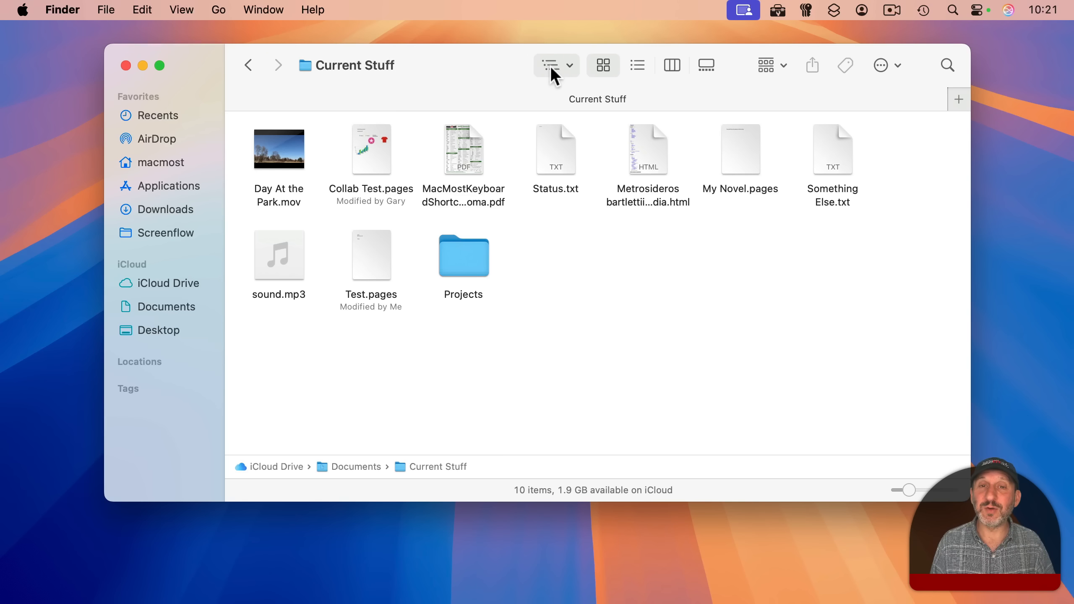
click(552, 65)
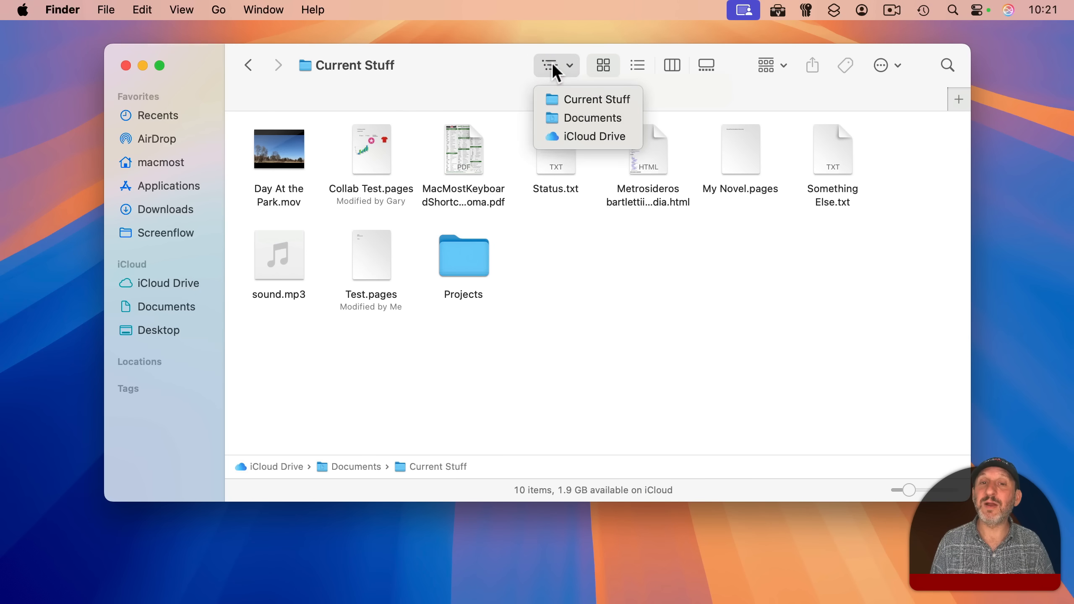
mouse_move(587, 99)
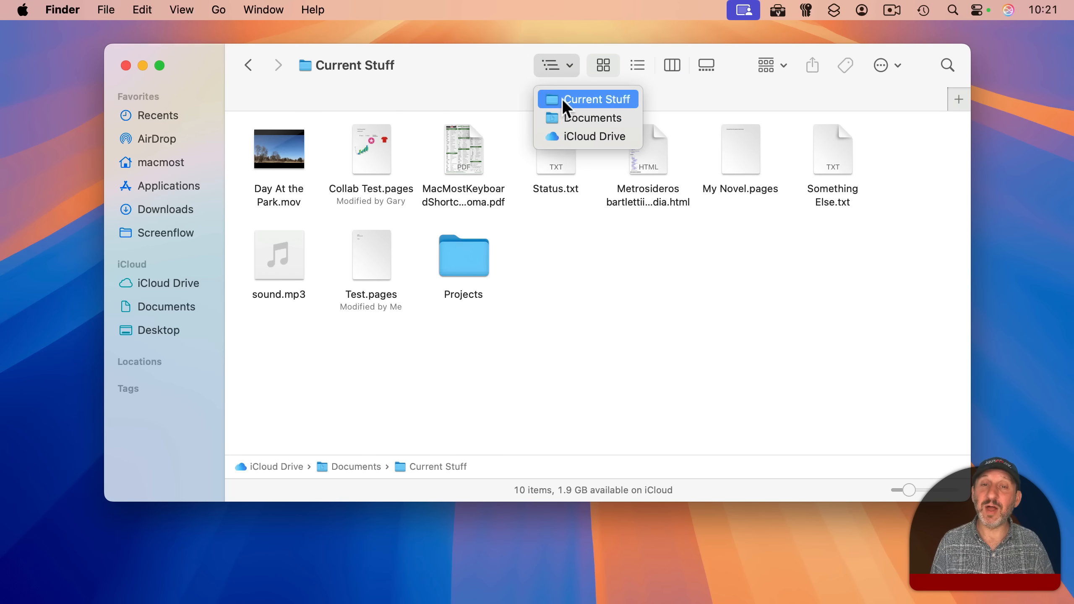
click(603, 65)
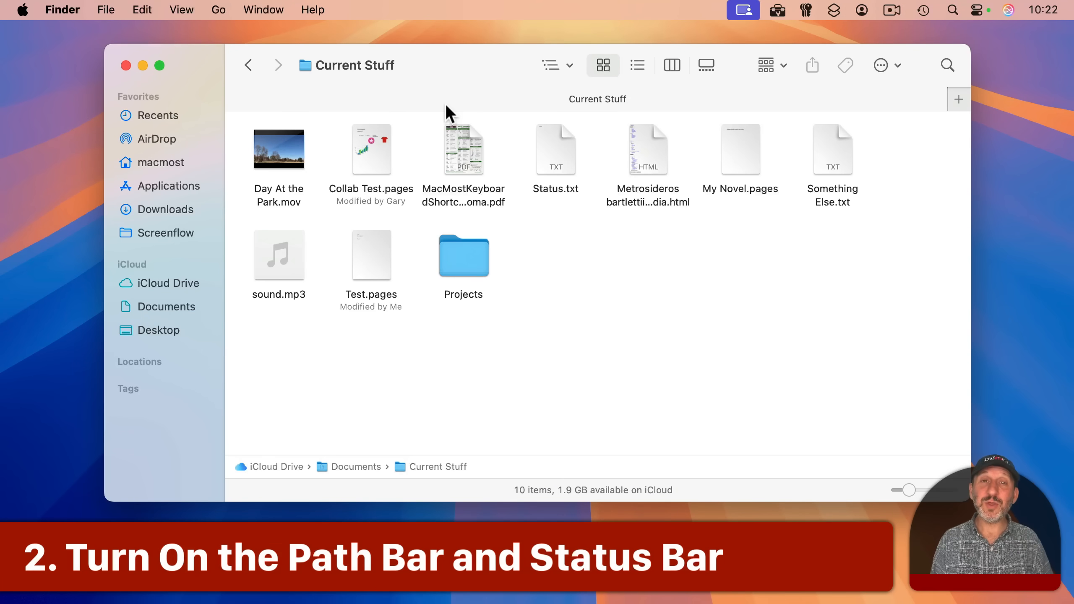
mouse_move(305, 492)
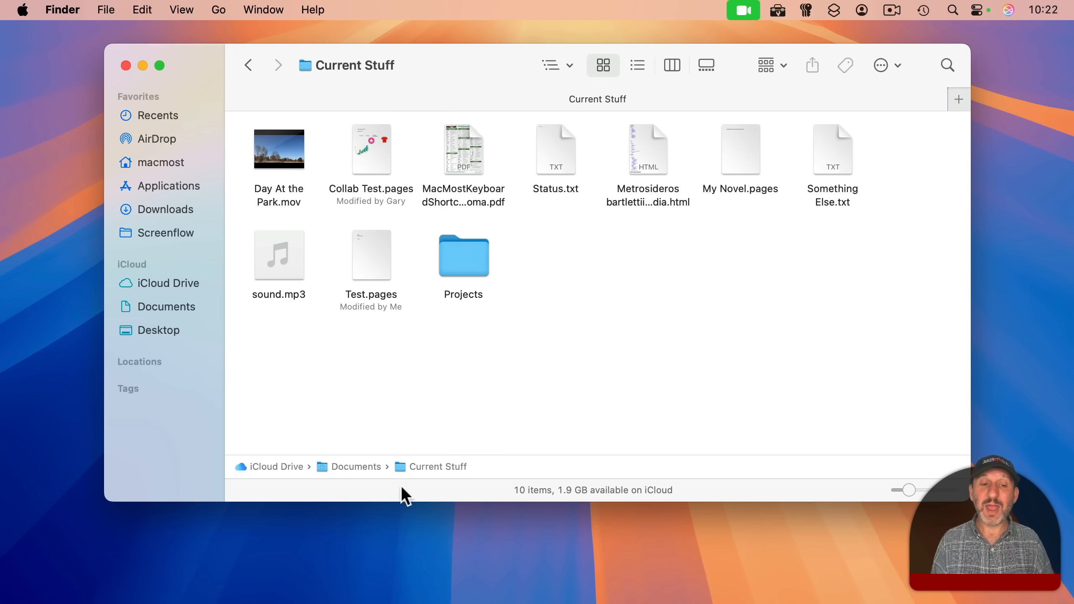
mouse_move(561, 493)
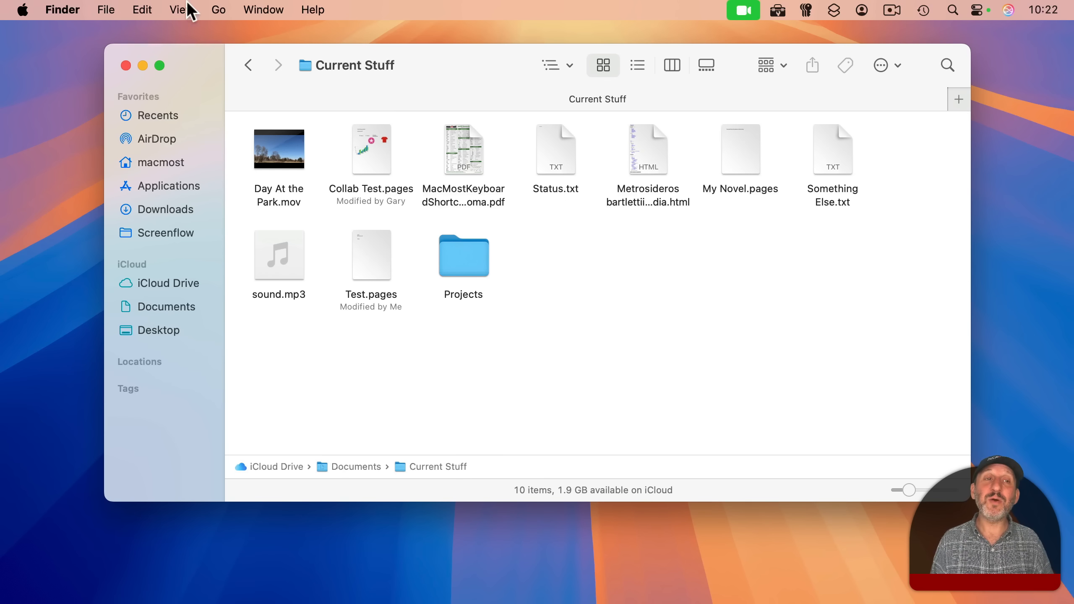
Step: Show the path bar and status bar, then browse from Documents to the home folder and back
click(181, 9)
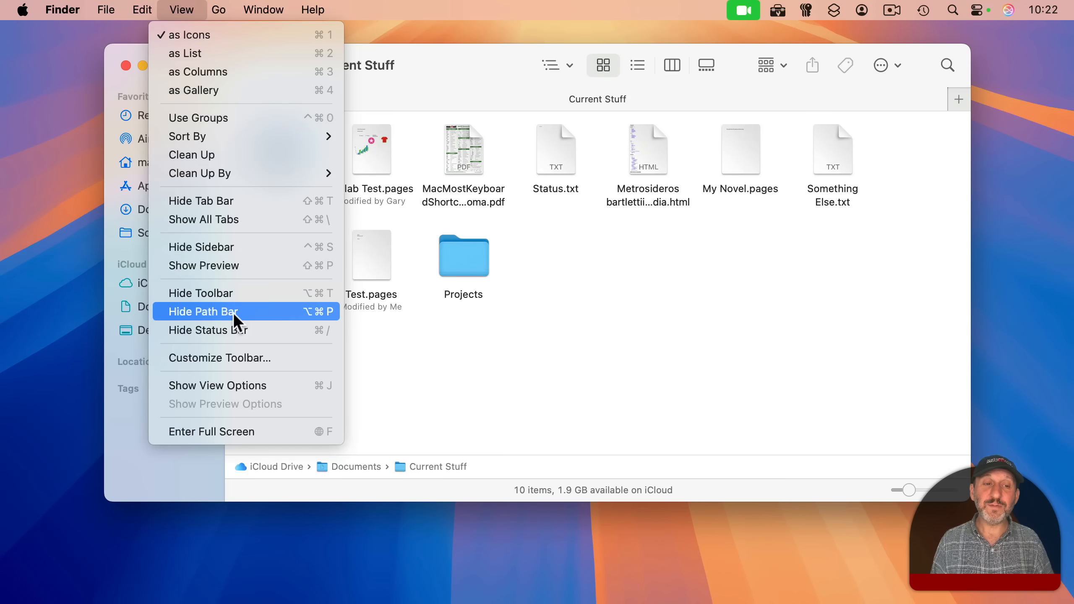
mouse_move(186, 323)
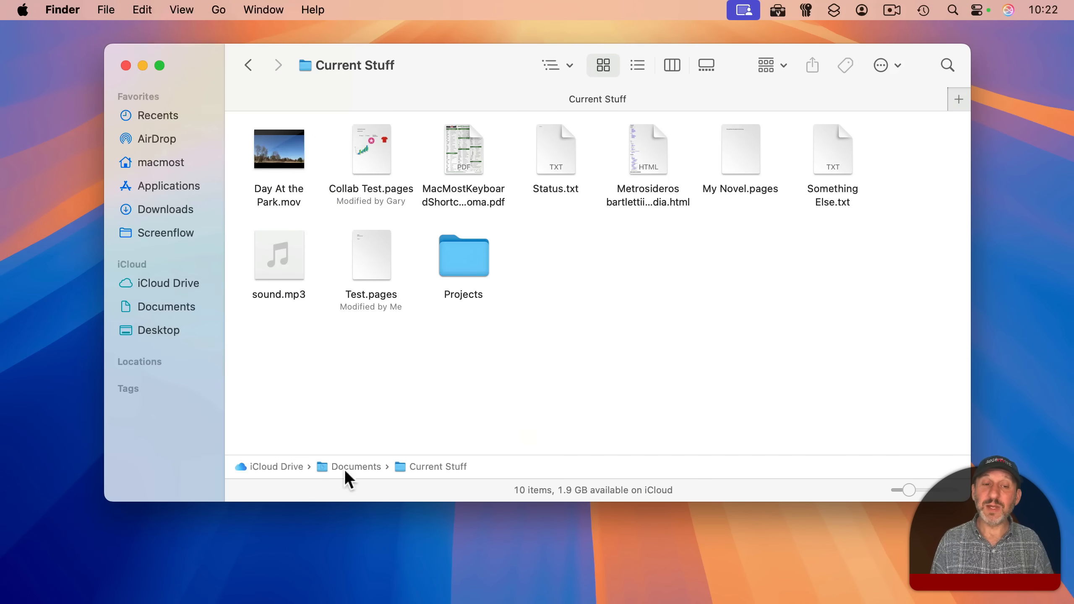
mouse_move(451, 475)
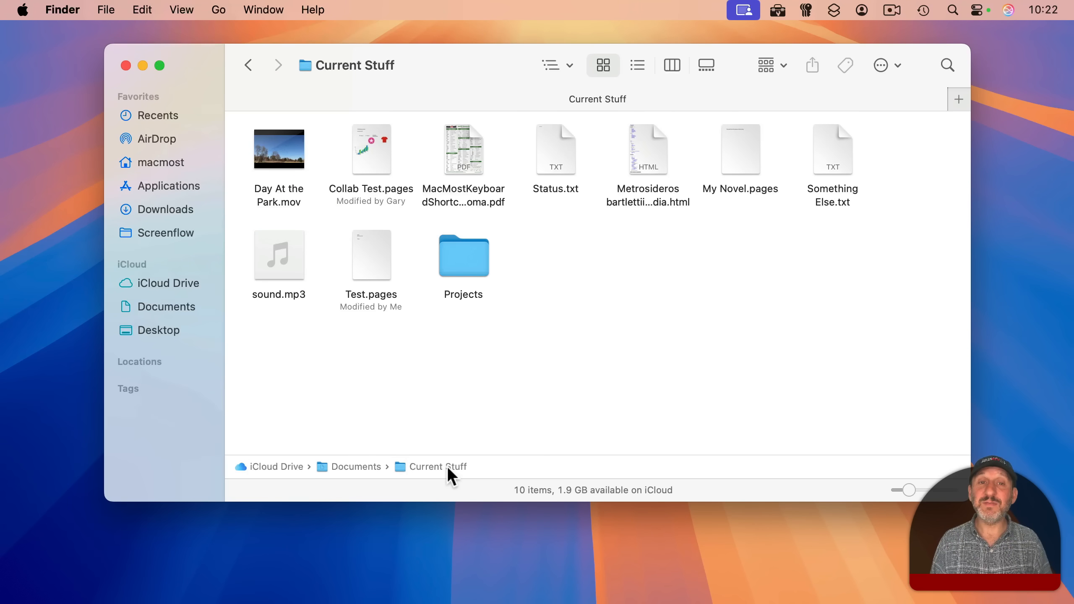
mouse_move(345, 475)
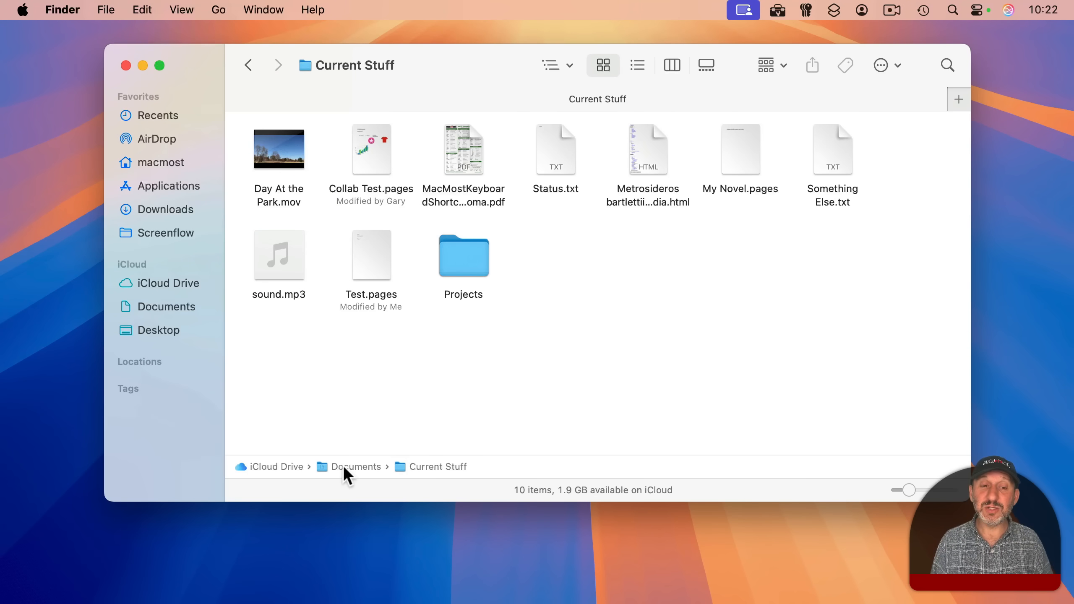
click(355, 466)
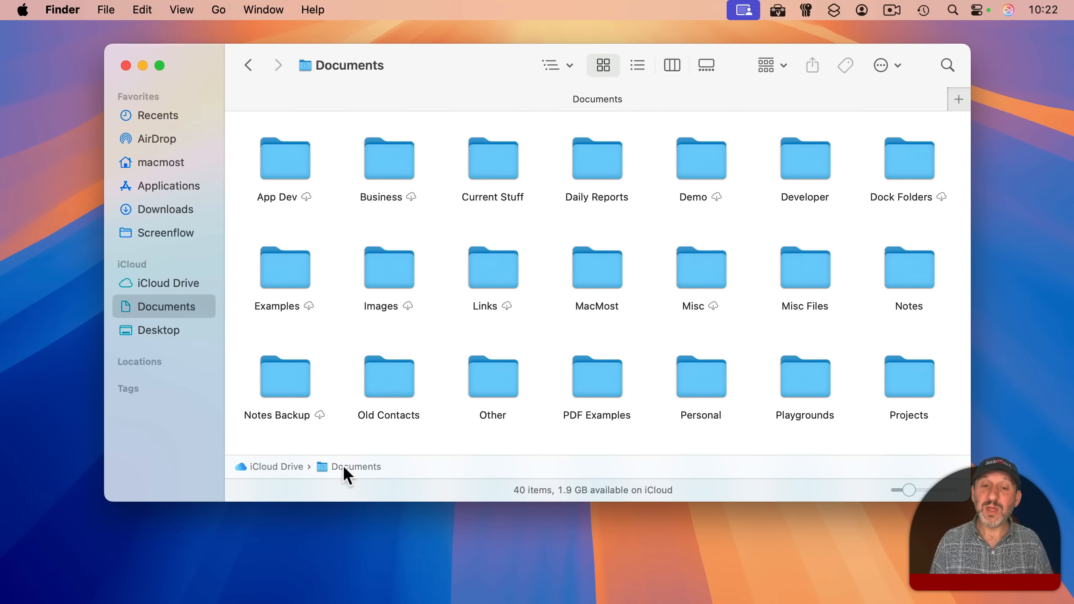
mouse_move(523, 423)
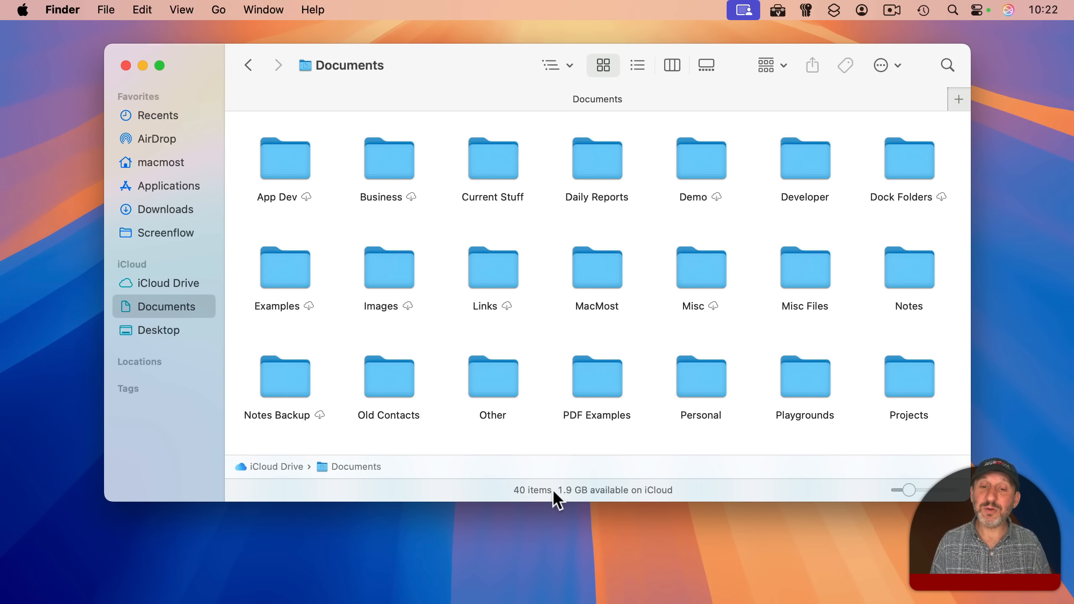
mouse_move(644, 501)
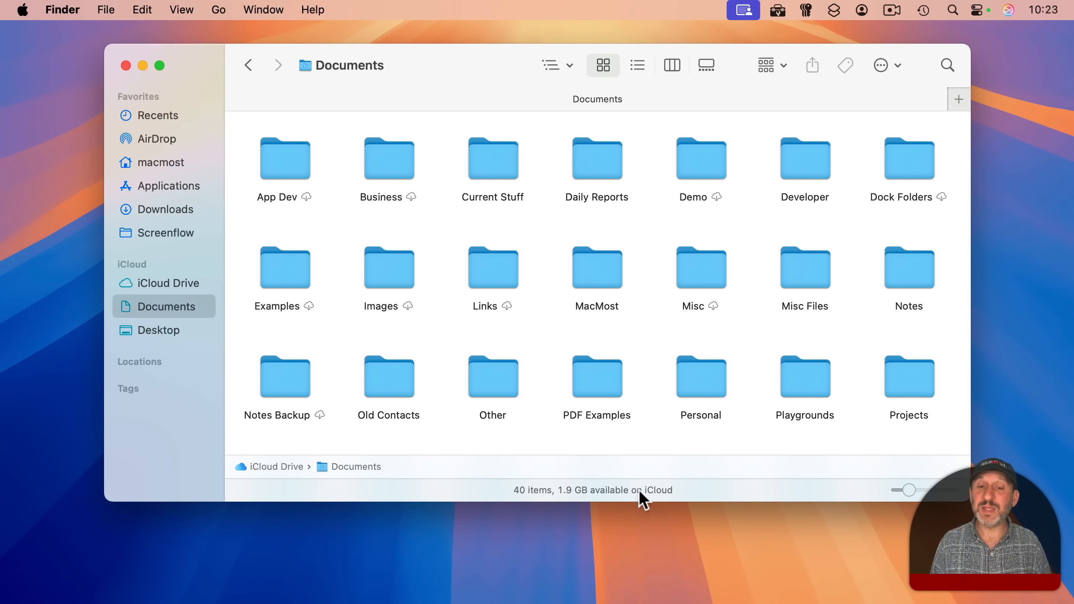
mouse_move(660, 497)
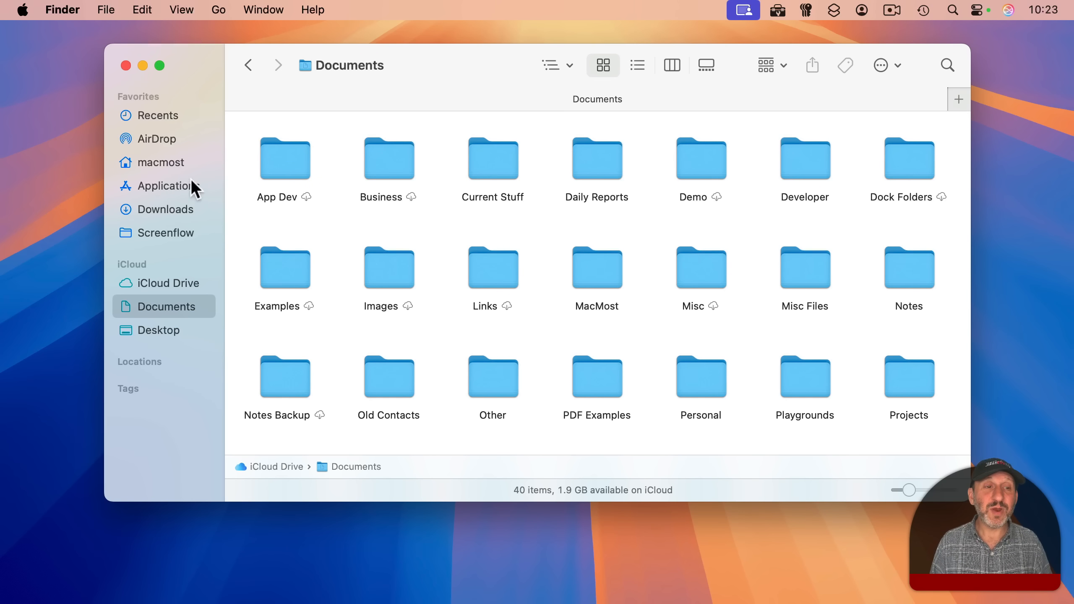
click(161, 162)
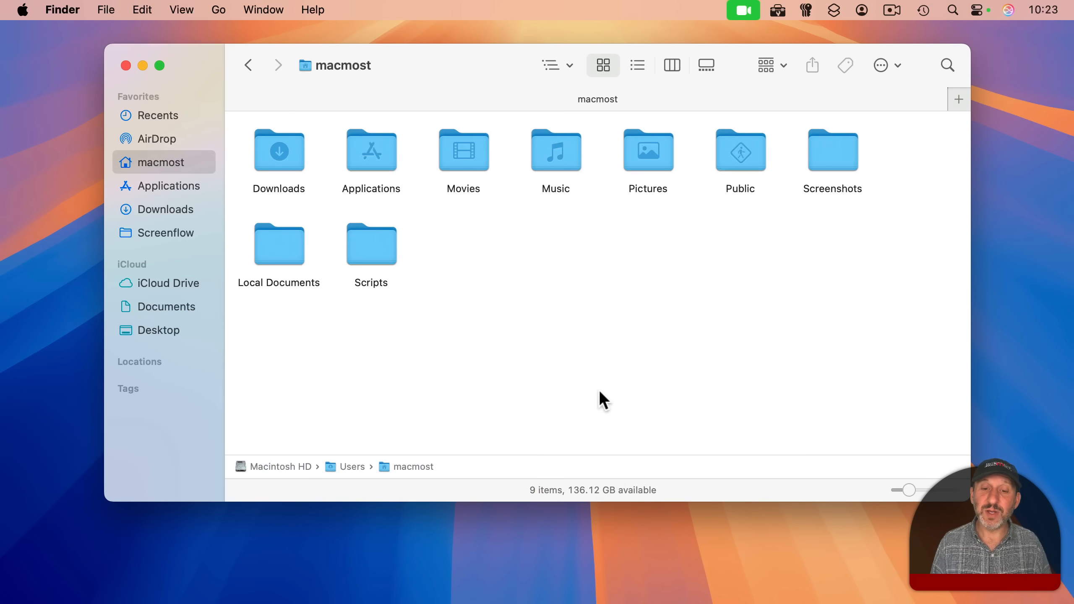
mouse_move(655, 501)
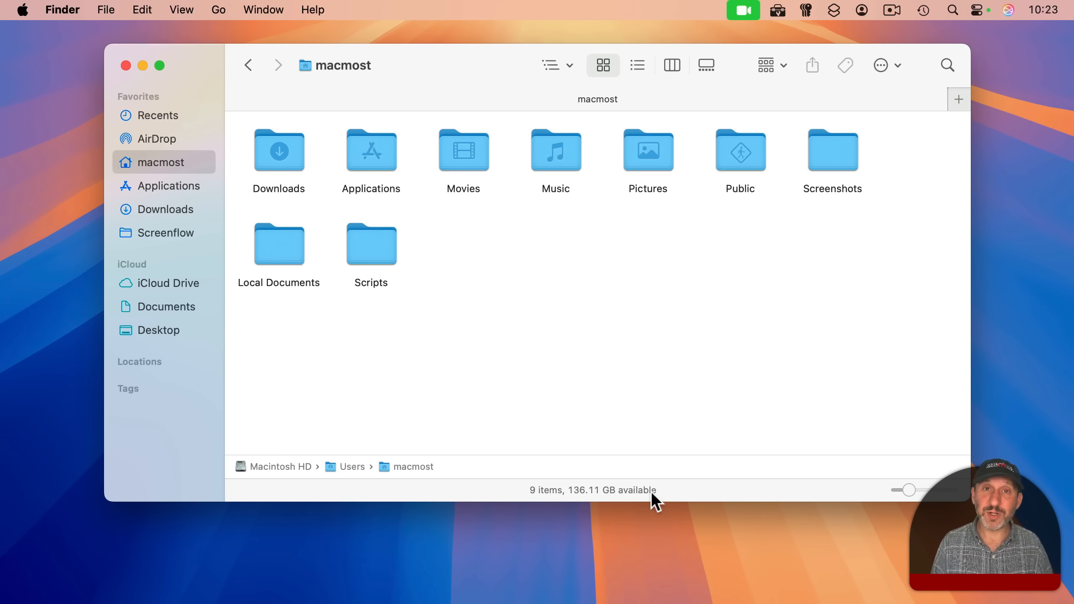
click(167, 306)
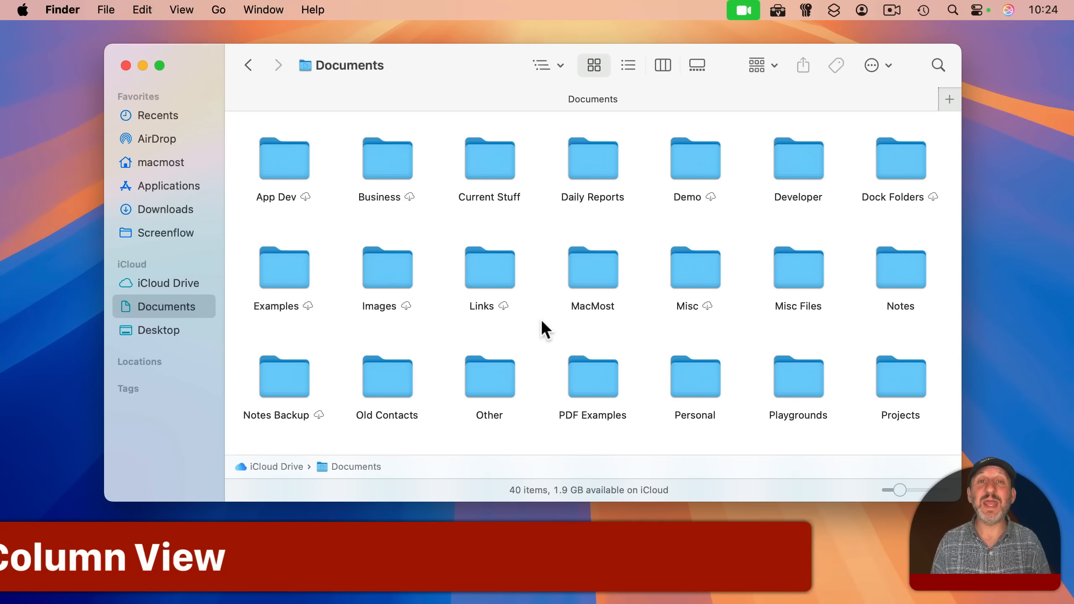
mouse_move(593, 311)
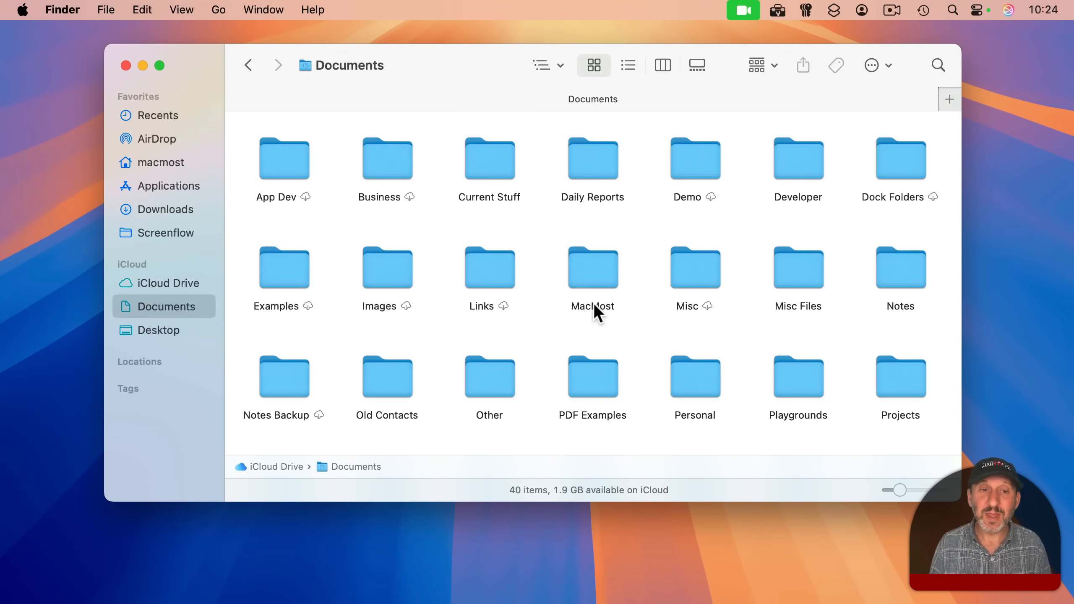
mouse_move(517, 181)
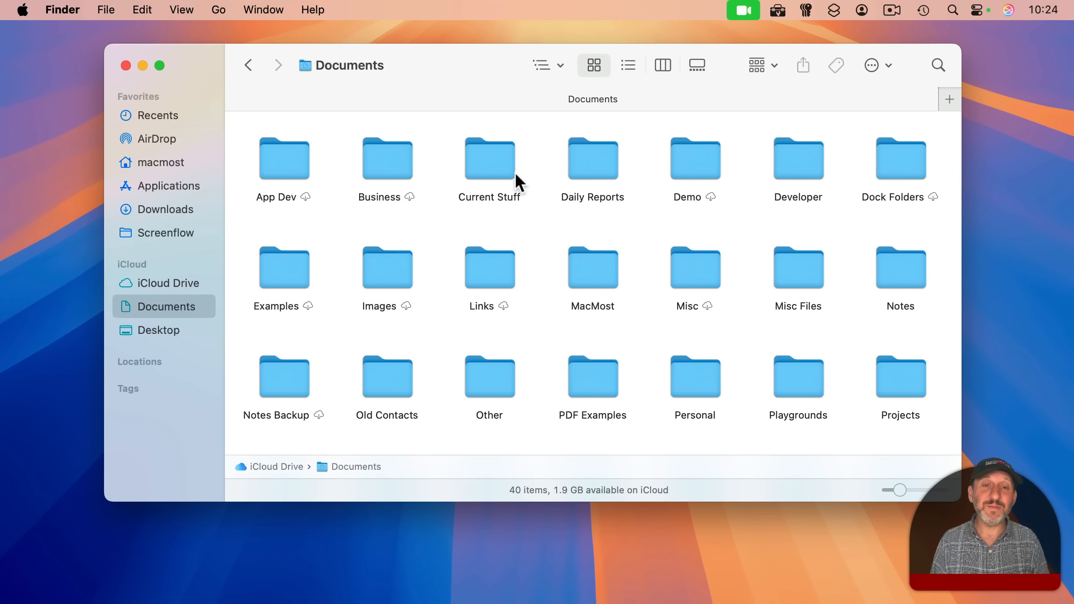
mouse_move(586, 181)
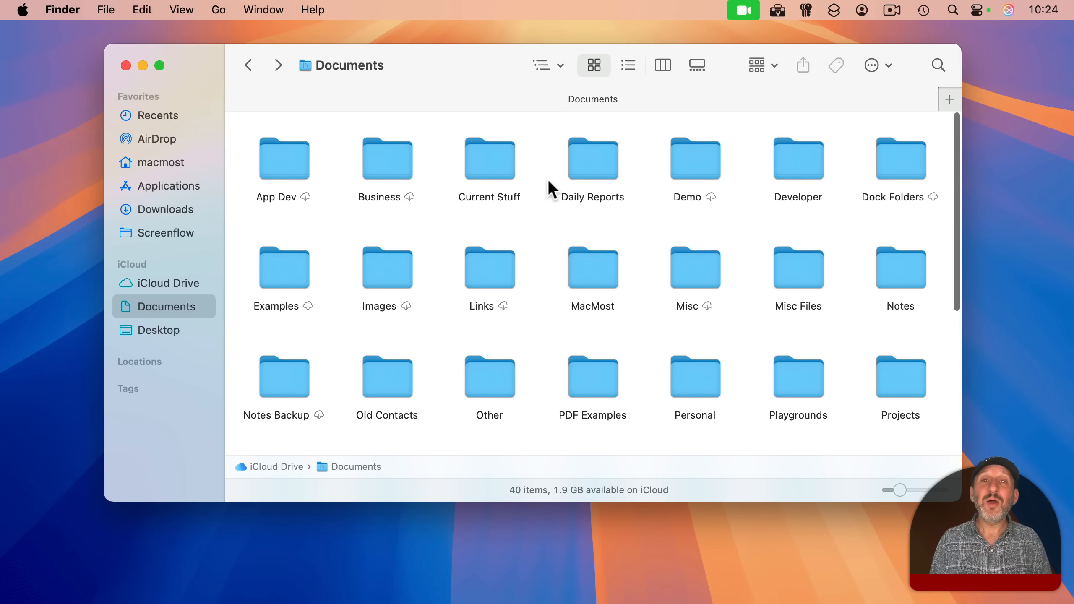
mouse_move(431, 179)
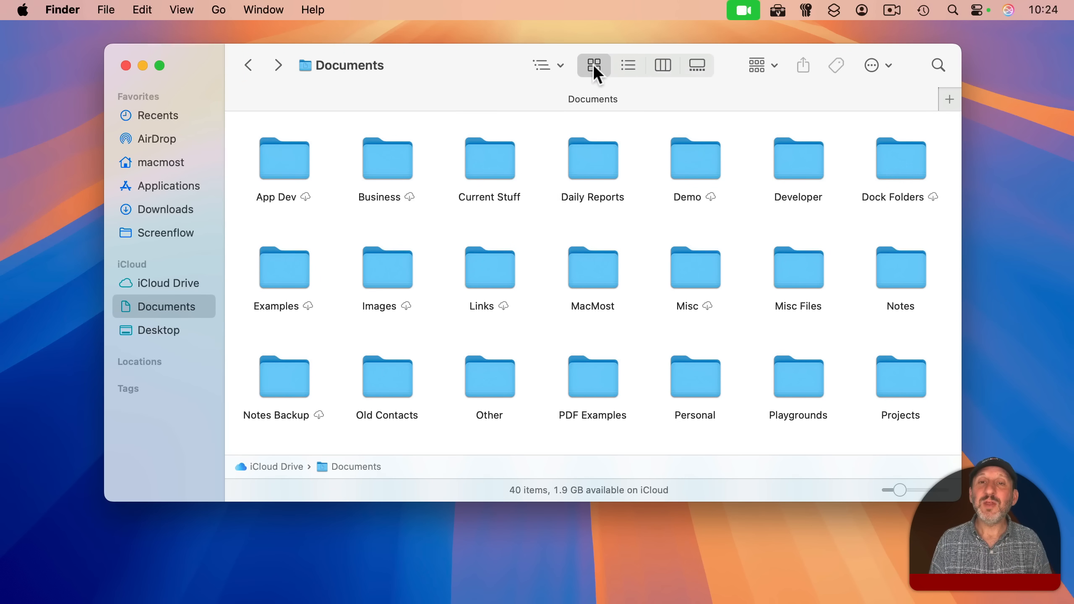
mouse_move(594, 65)
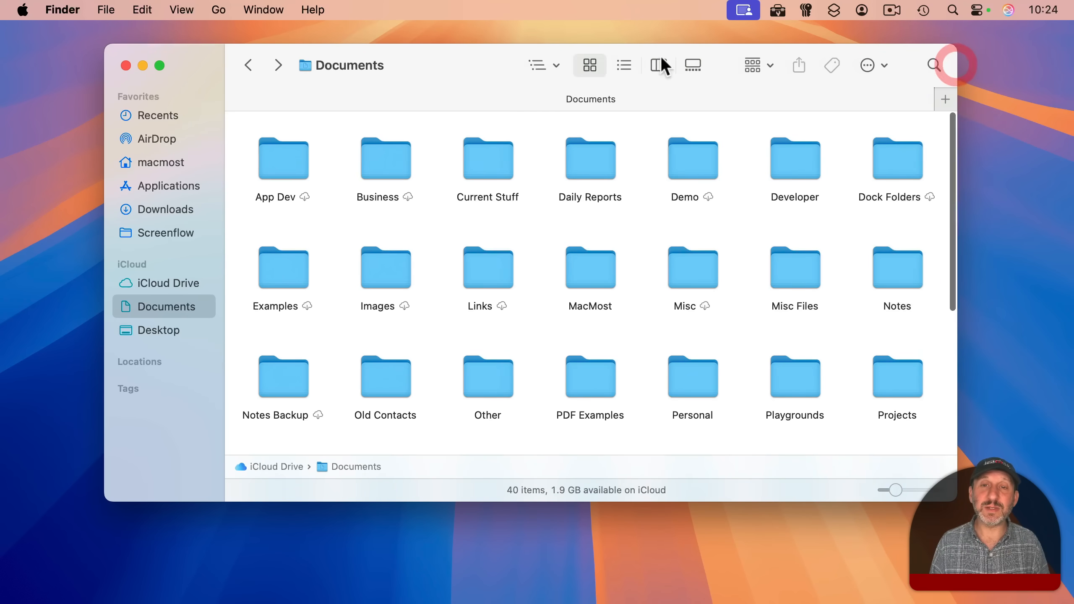
Step: Show Documents as columns and drill into Current Stuff and its Projects subfolder
click(181, 9)
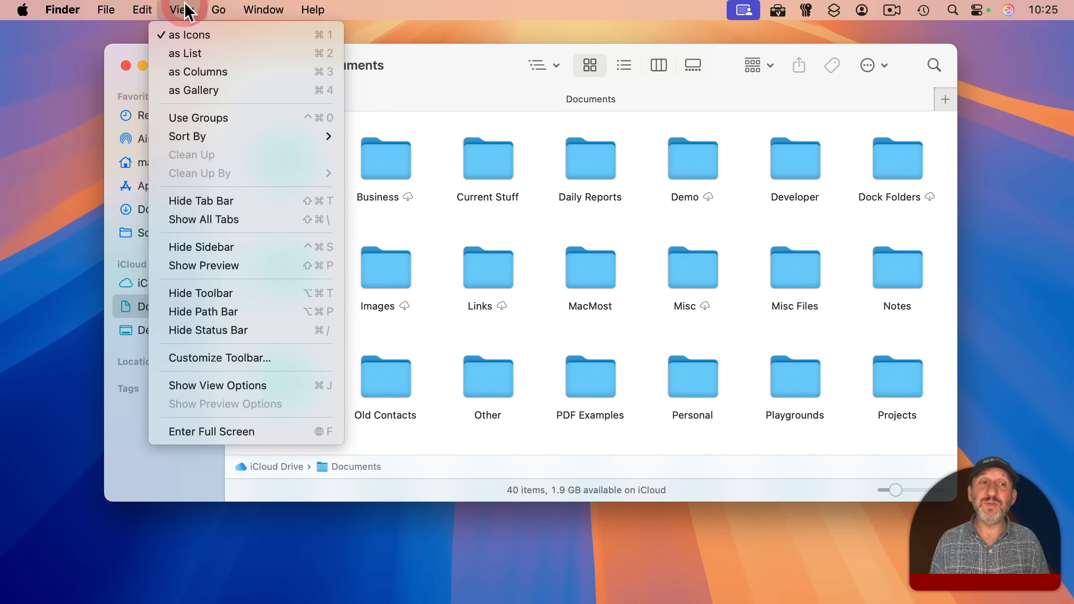
mouse_move(199, 71)
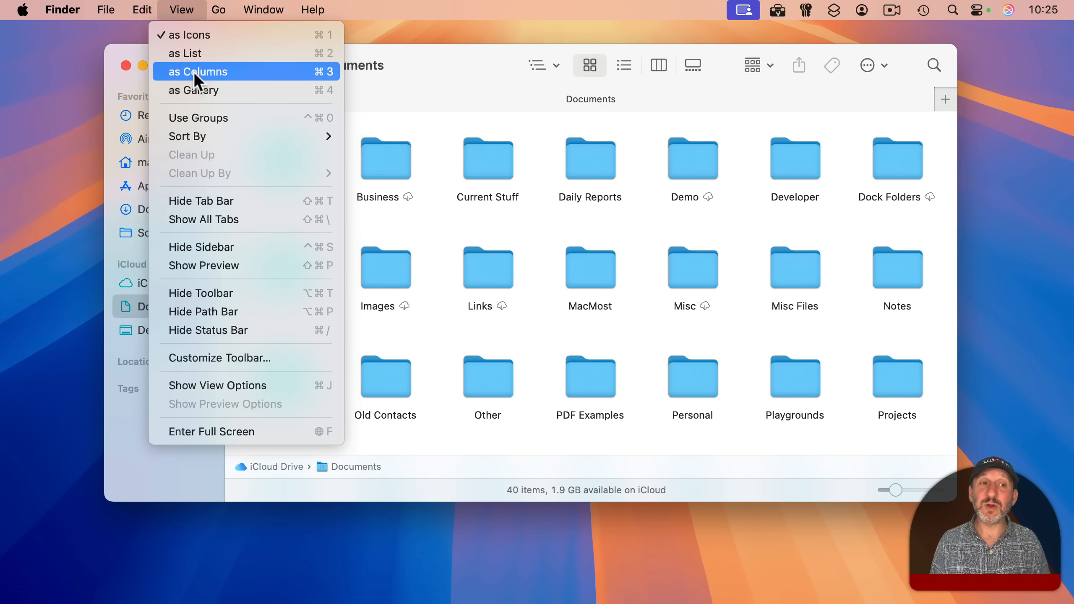
mouse_move(185, 53)
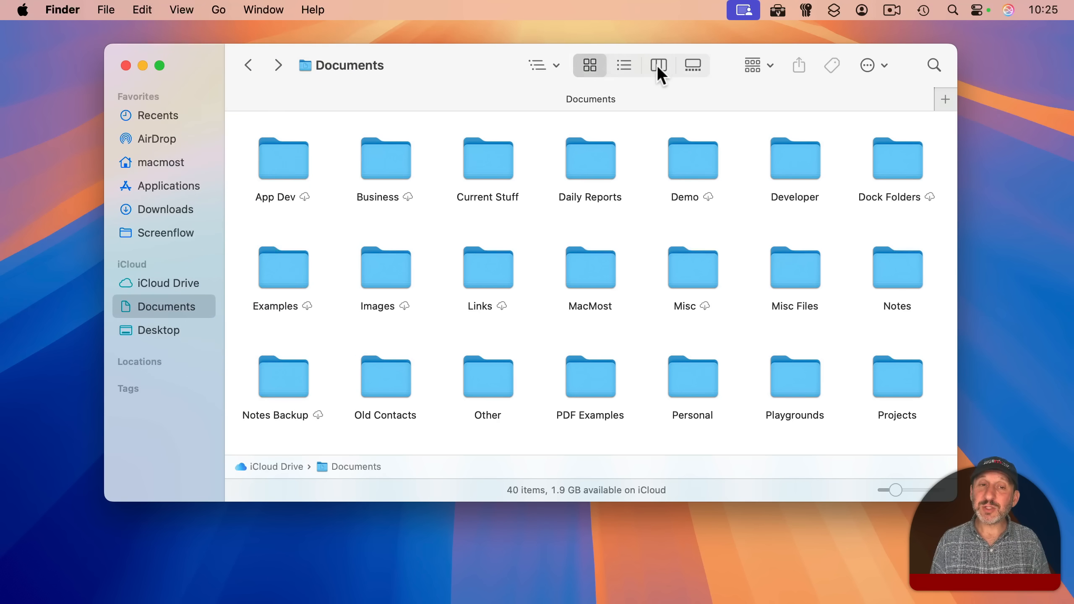
click(658, 66)
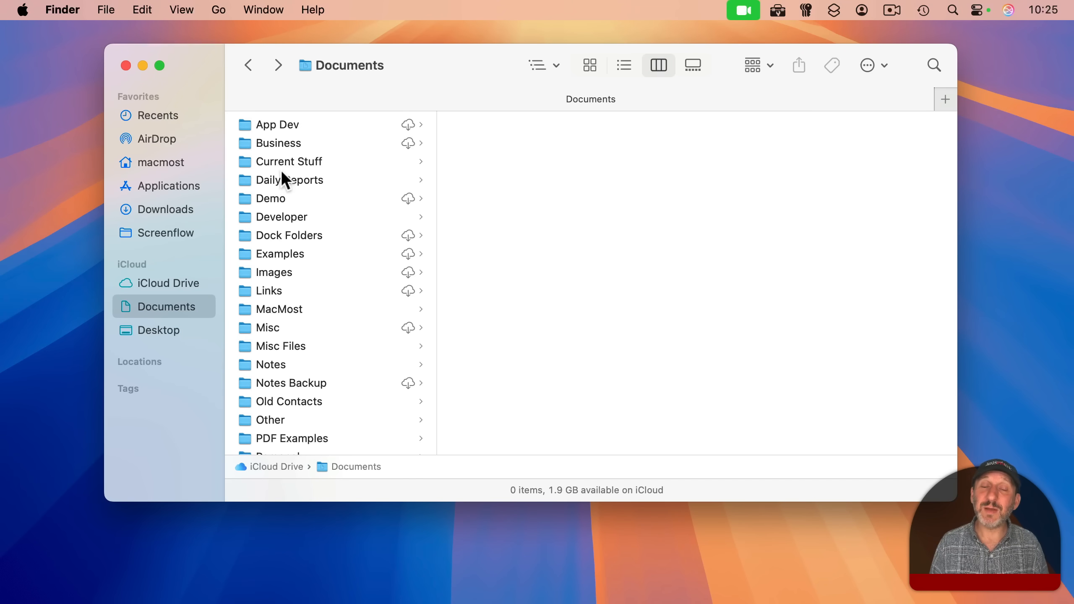
mouse_move(288, 173)
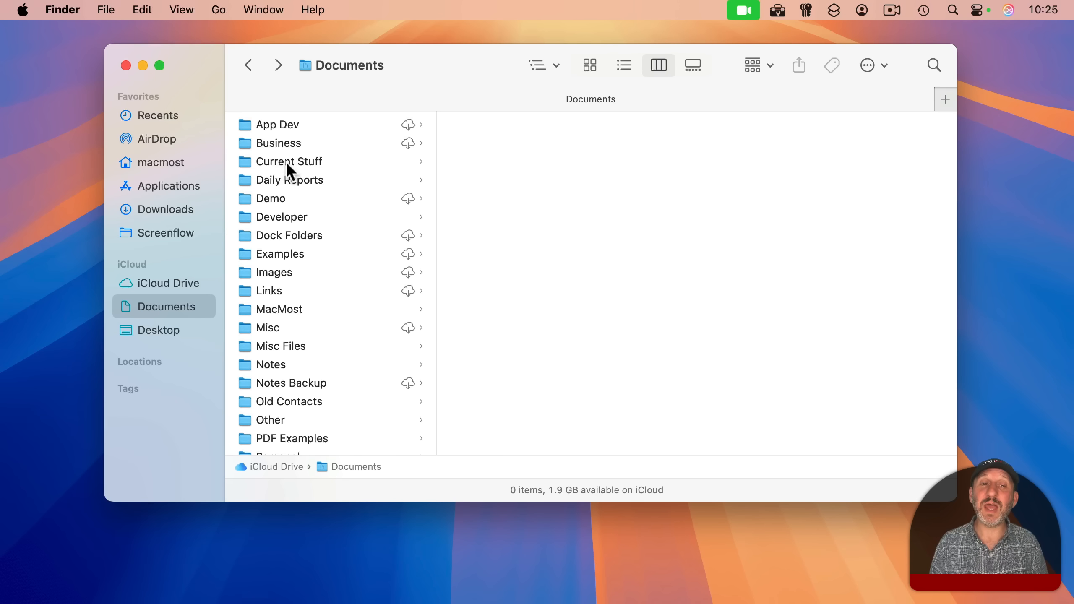
click(289, 161)
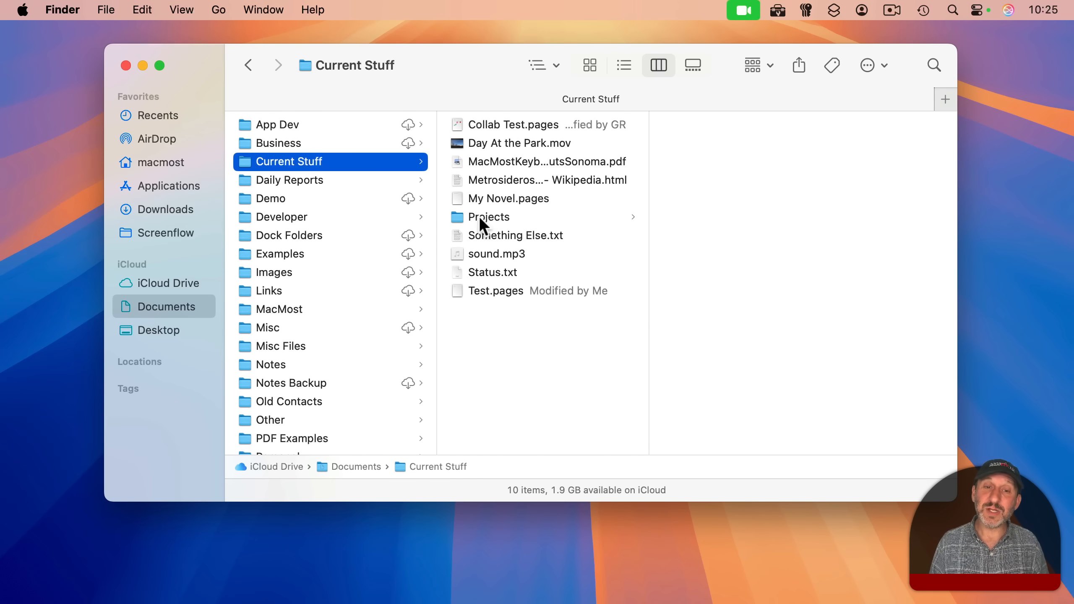
click(489, 217)
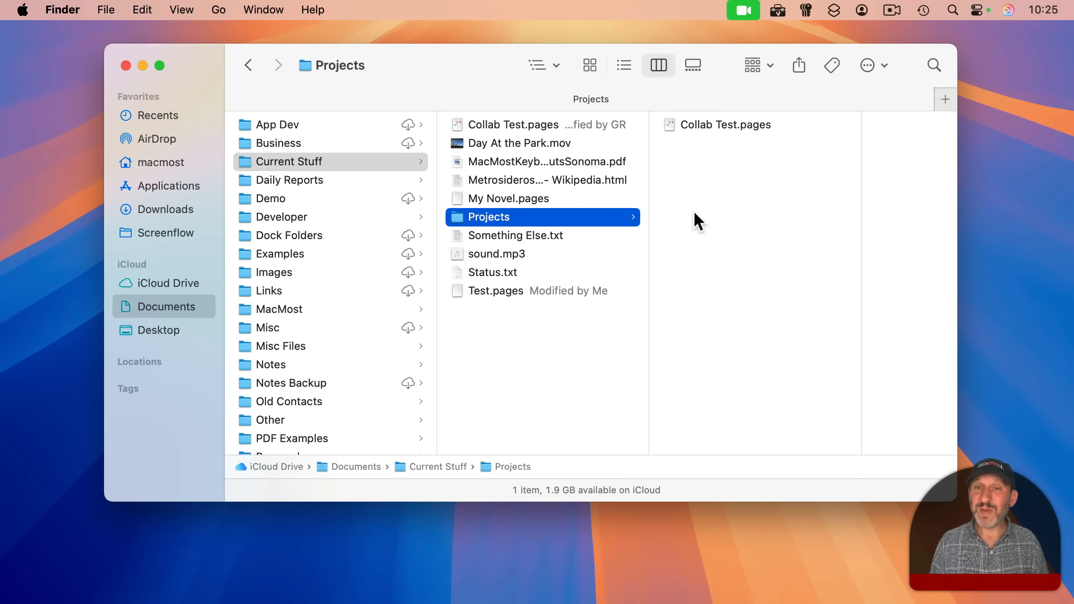
mouse_move(469, 147)
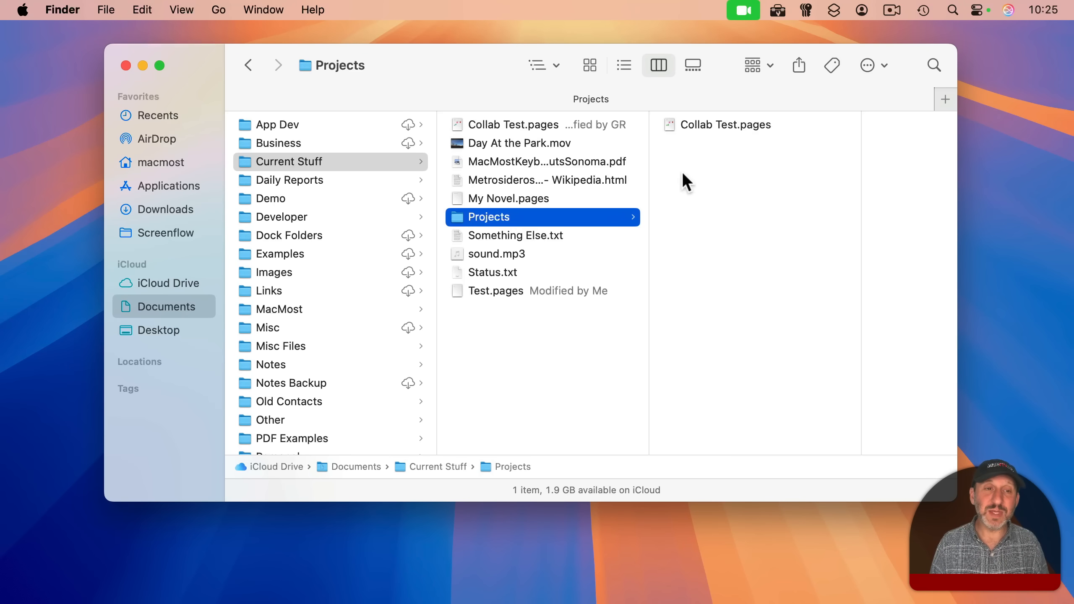
mouse_move(270, 188)
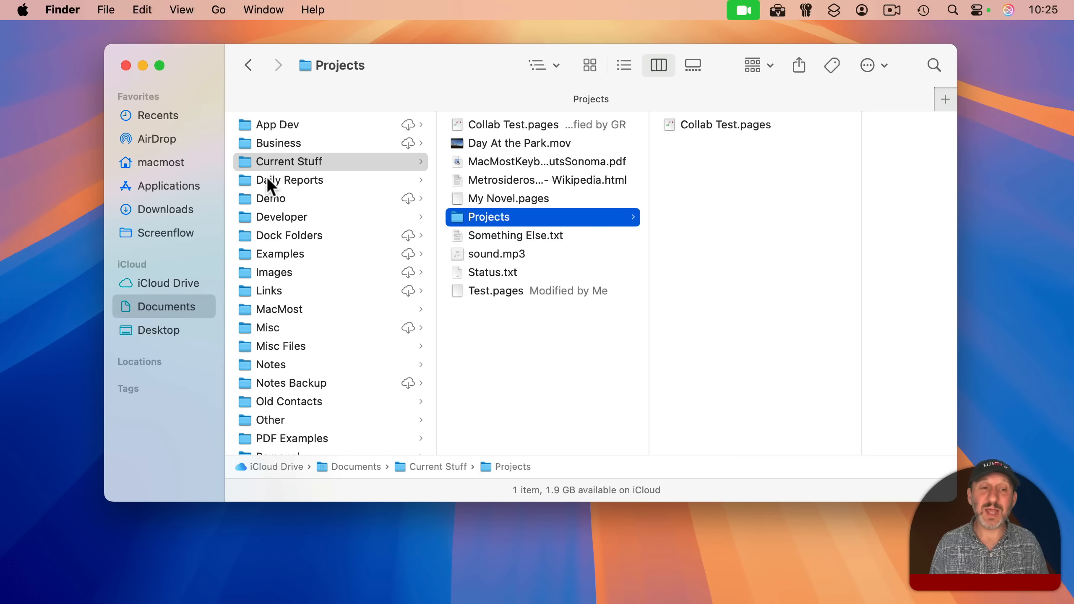
mouse_move(283, 336)
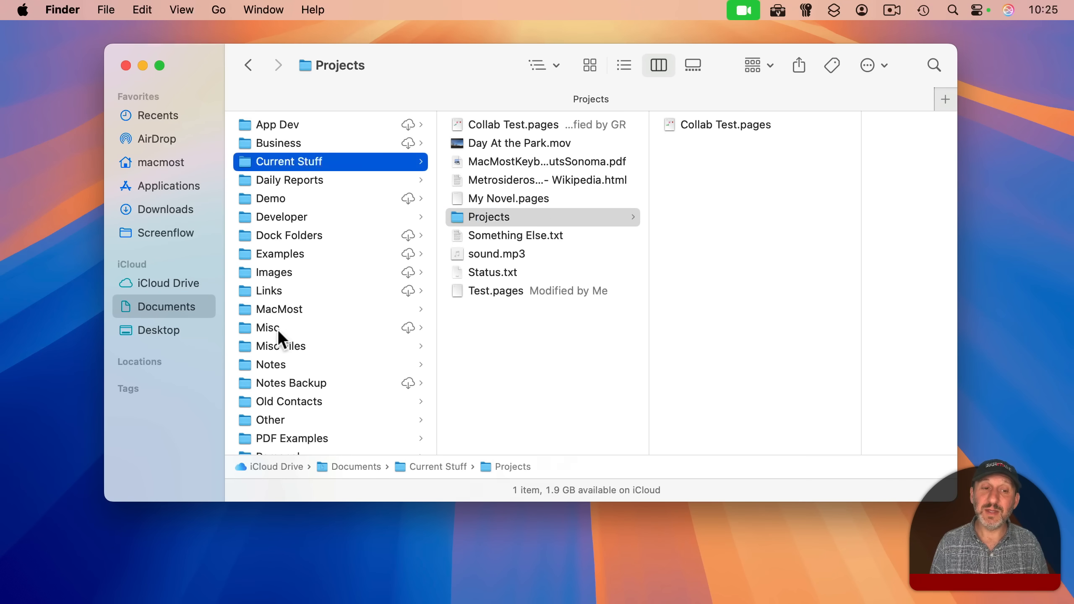
Step: Browse Misc, Links and Dock Folders in columns, then return to Documents
click(267, 327)
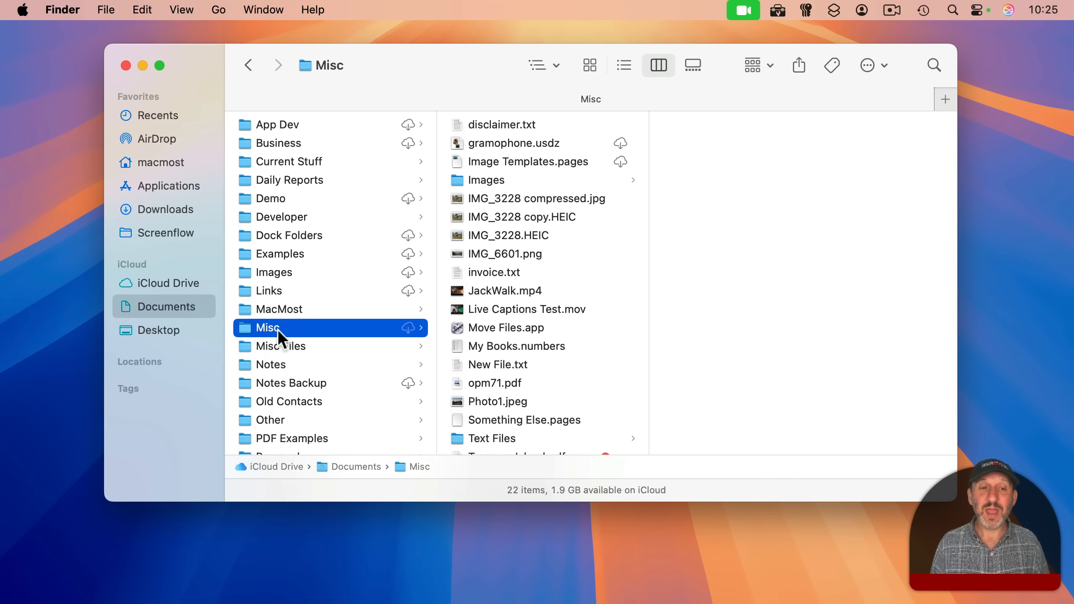
click(268, 291)
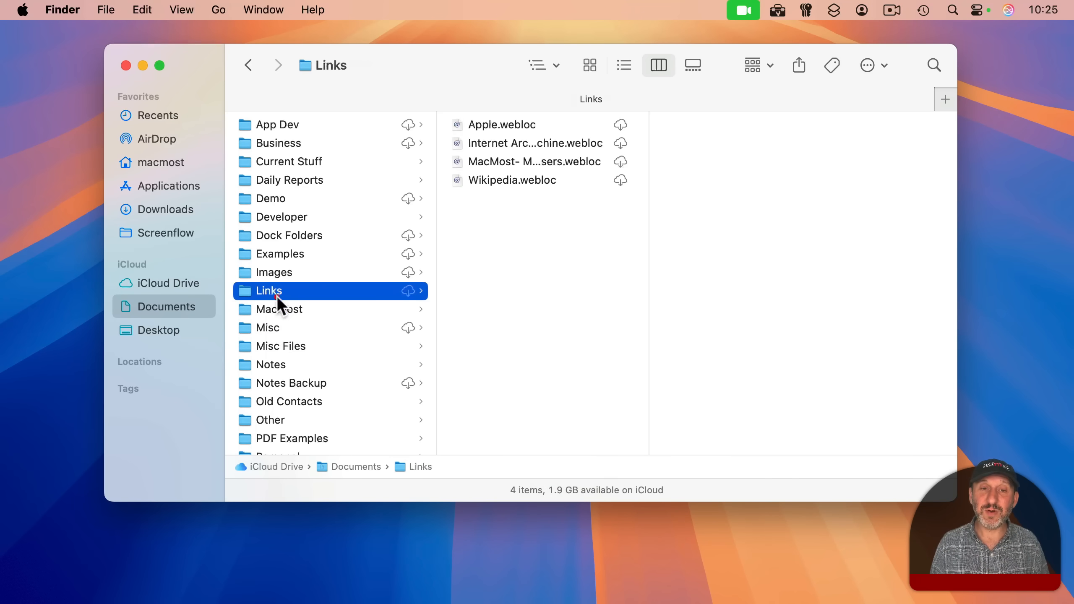
click(289, 235)
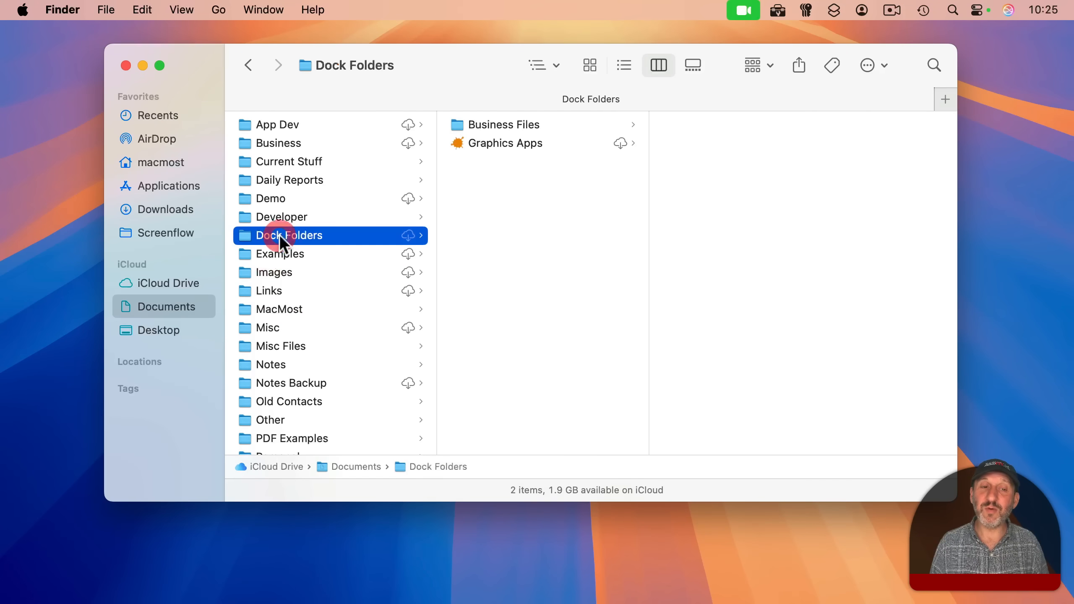
click(268, 327)
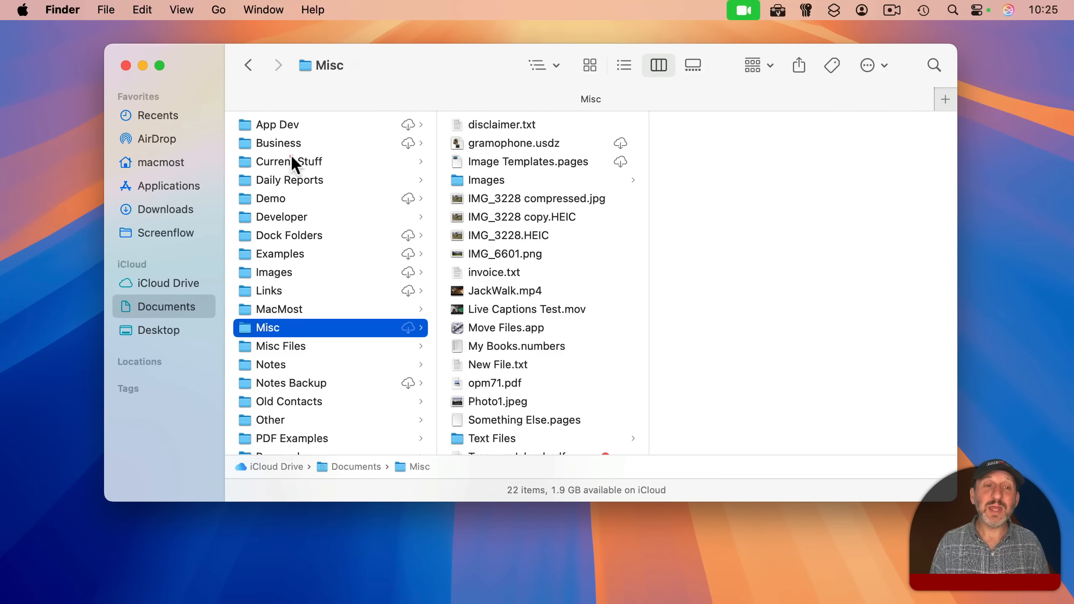
click(289, 162)
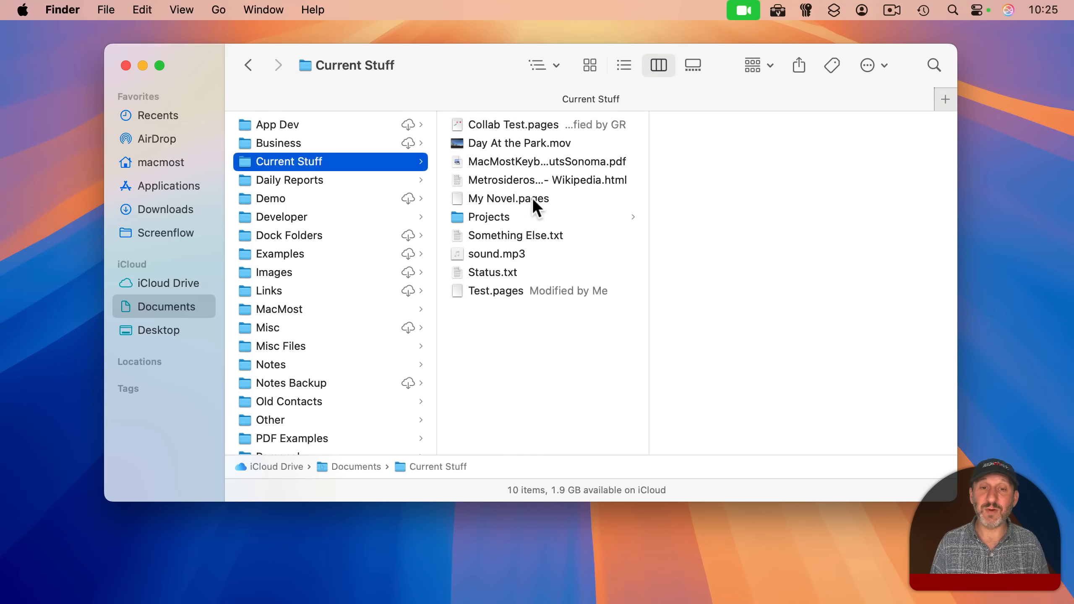
mouse_move(509, 199)
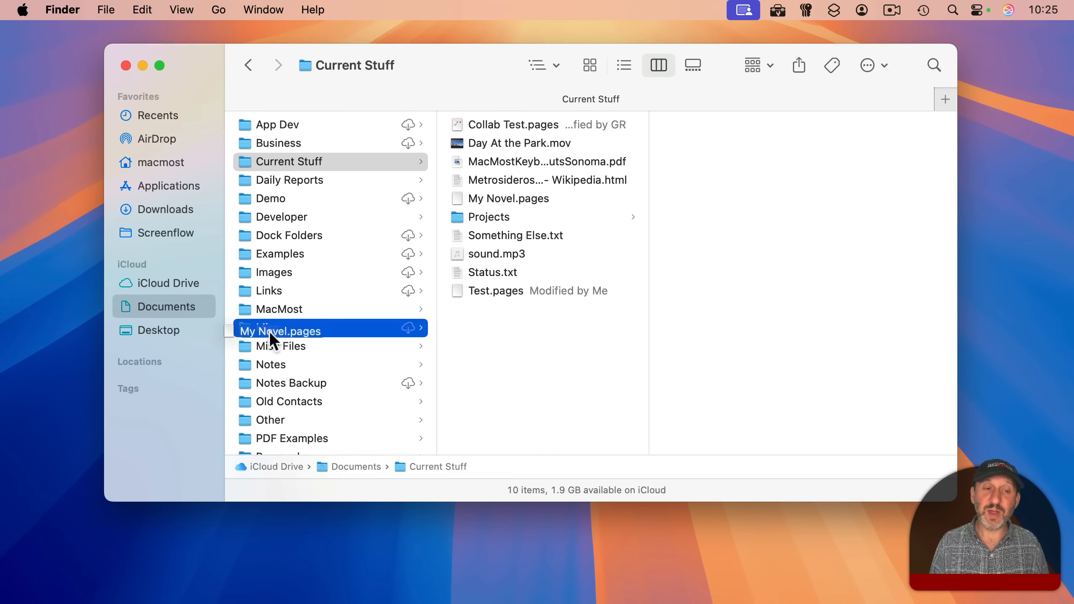
click(169, 307)
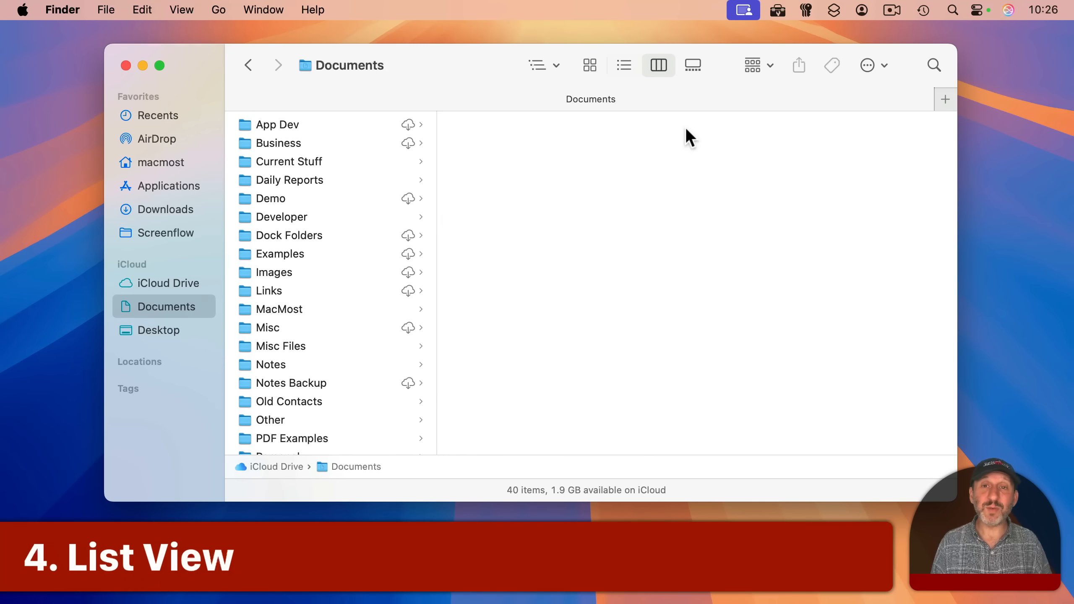
mouse_move(623, 66)
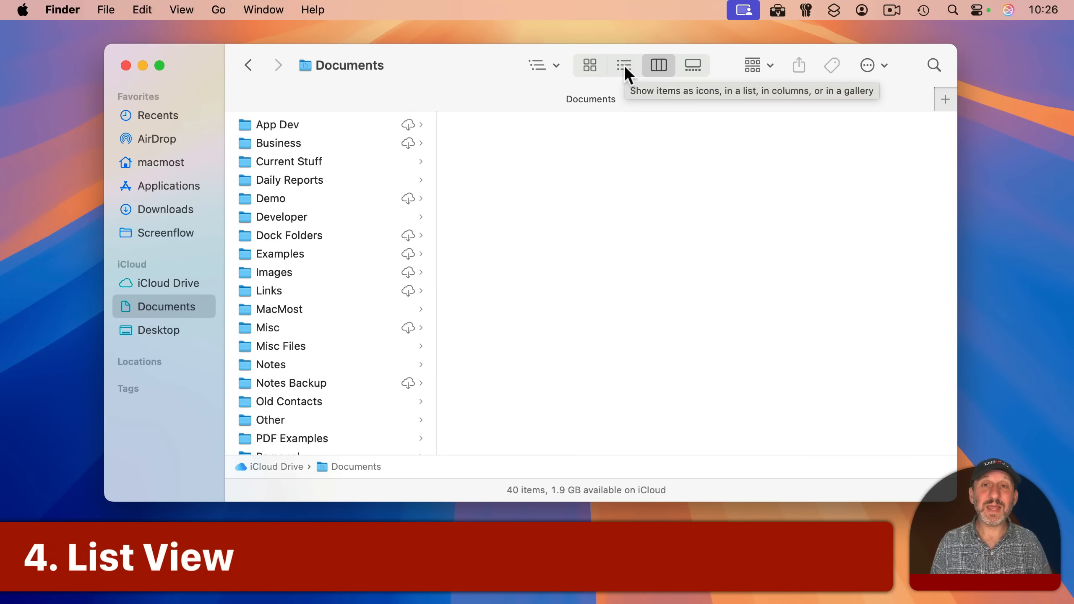
Step: Show Documents as a detailed list and open the Current Stuff folder
click(624, 65)
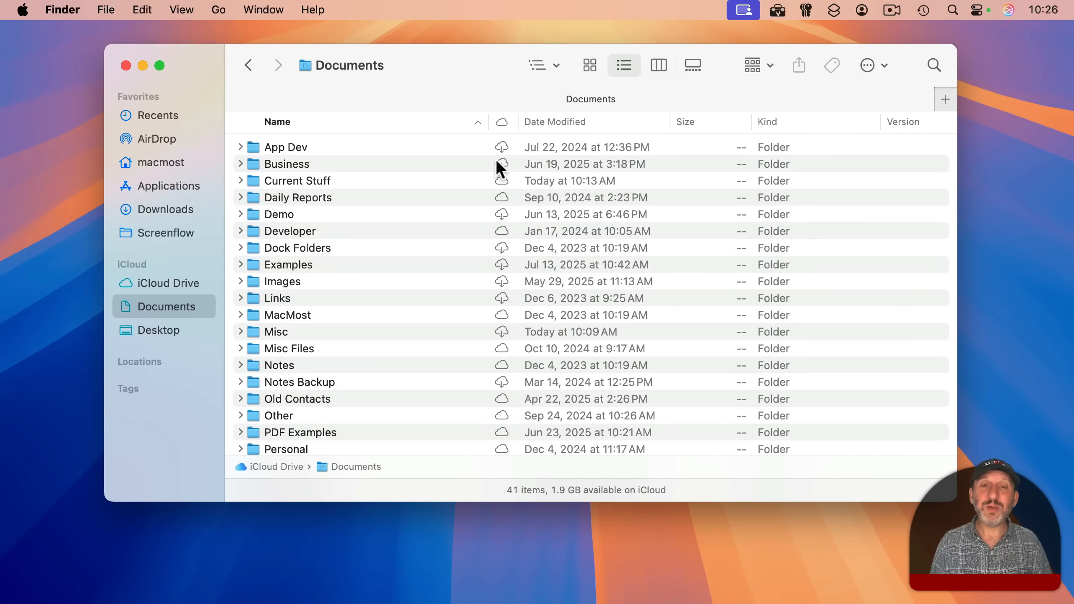
mouse_move(628, 131)
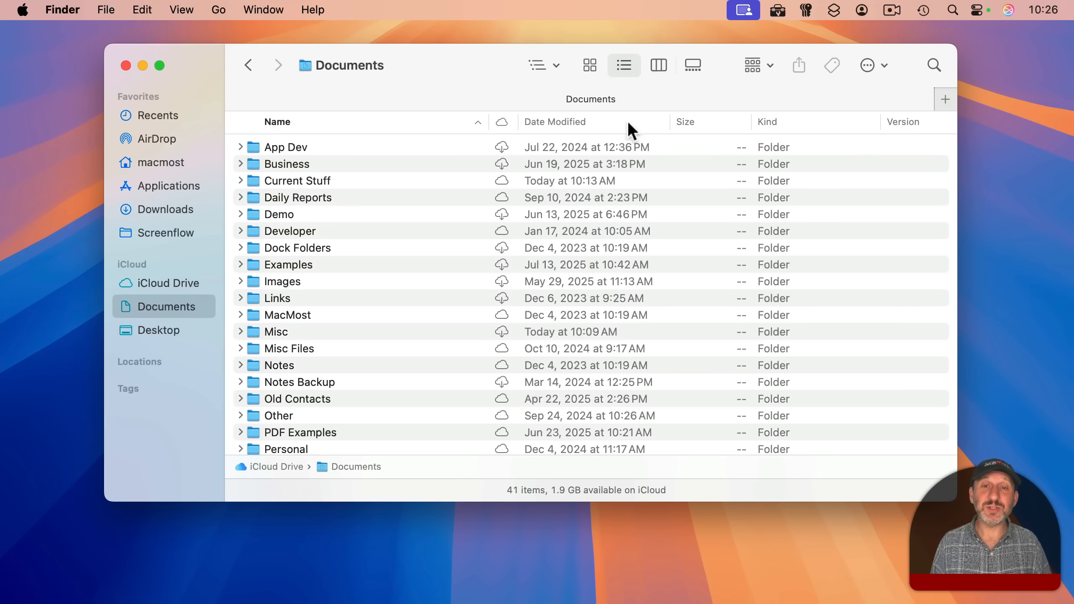
mouse_move(694, 125)
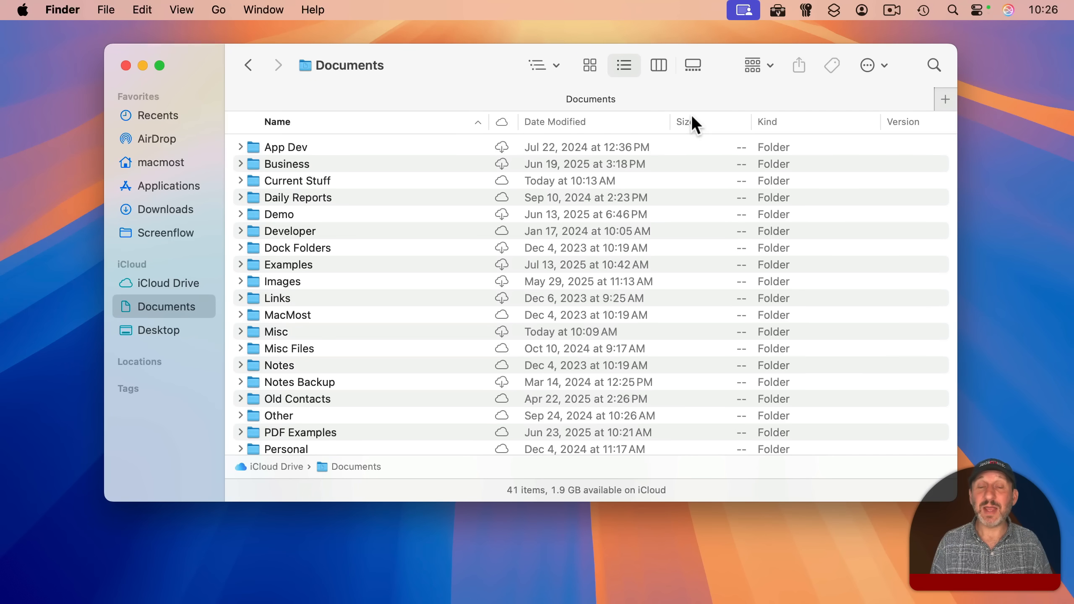
mouse_move(682, 186)
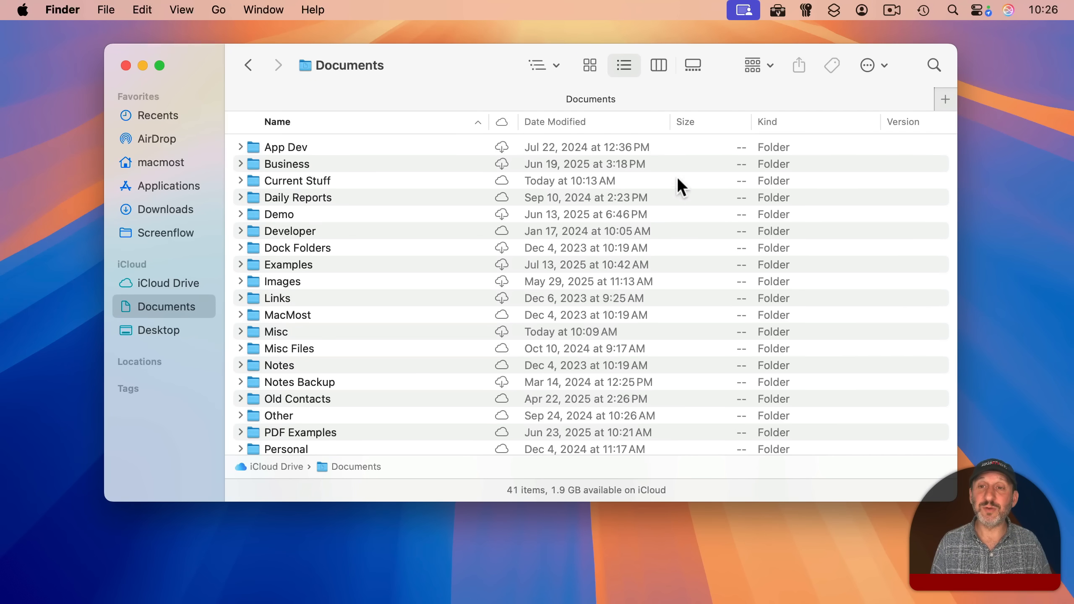
mouse_move(281, 193)
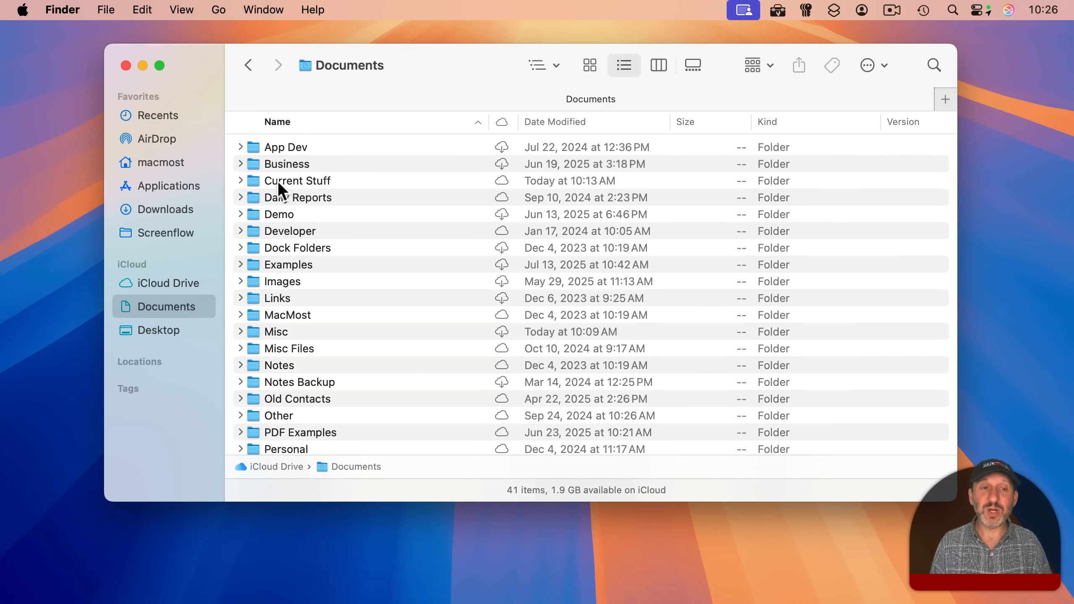
double_click(297, 181)
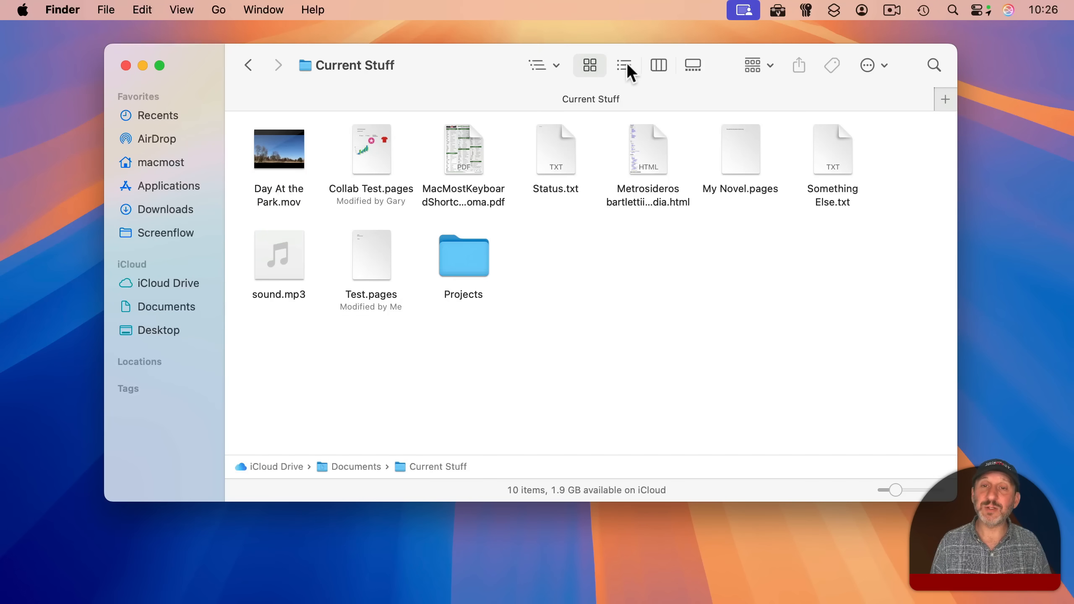
Step: List Current Stuff's files, sort by Date Added both ways, then sort by name again
click(624, 66)
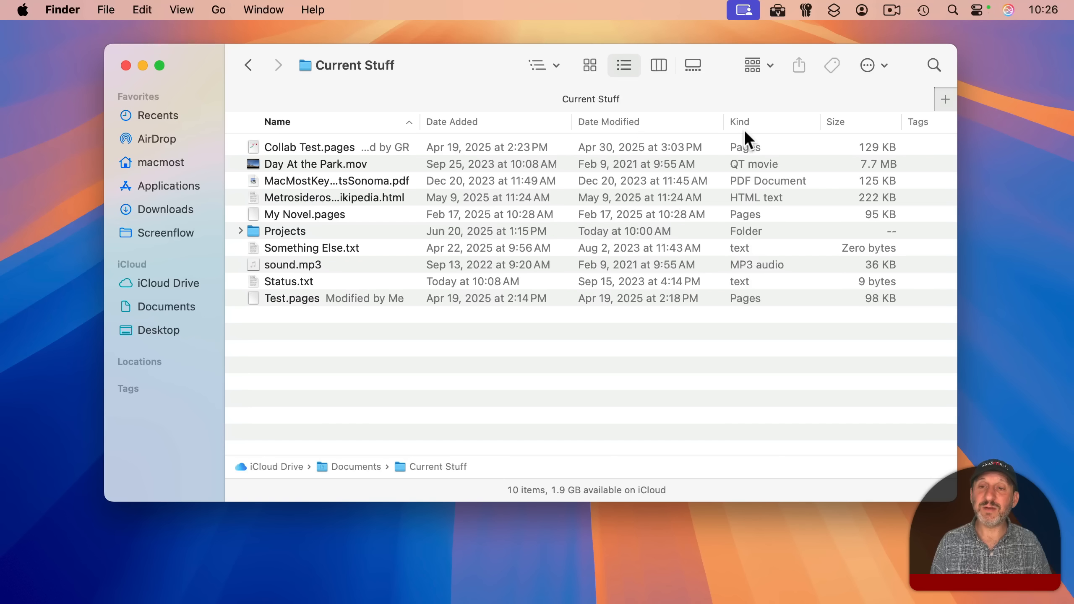
mouse_move(907, 128)
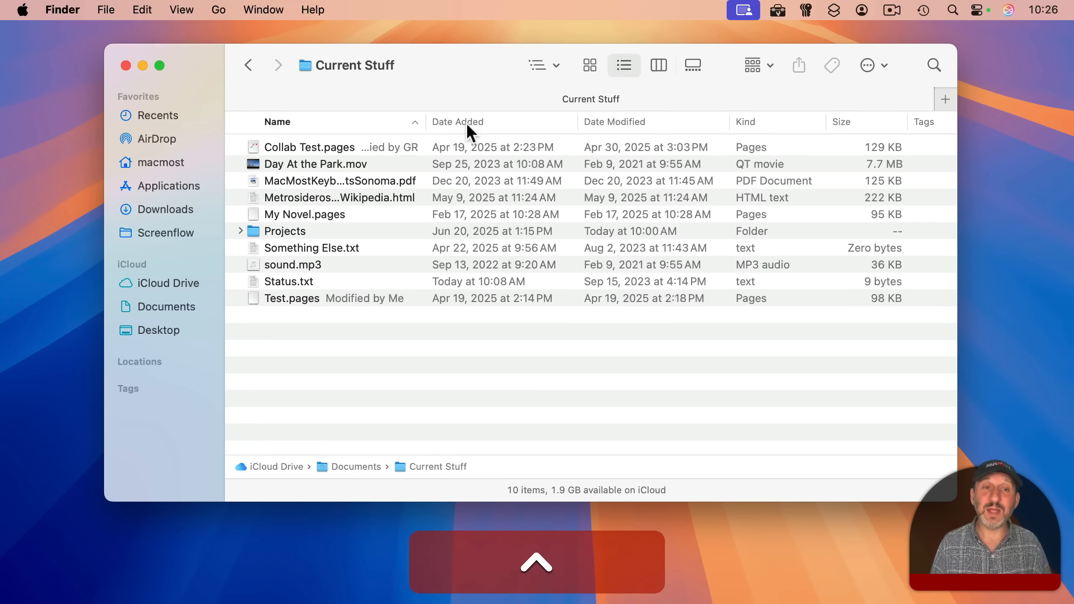
right_click(457, 122)
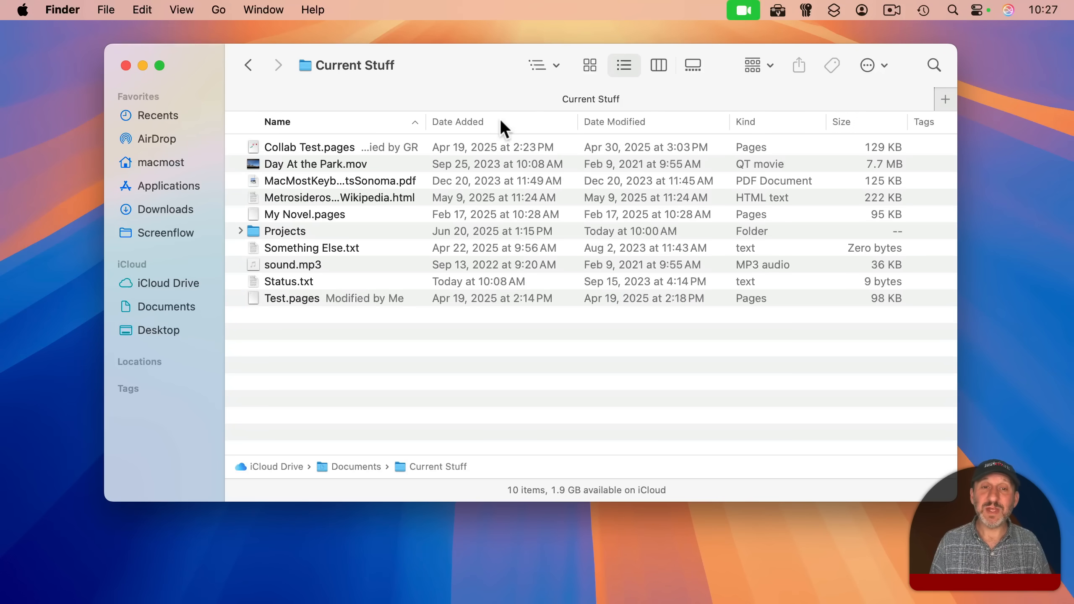
click(458, 122)
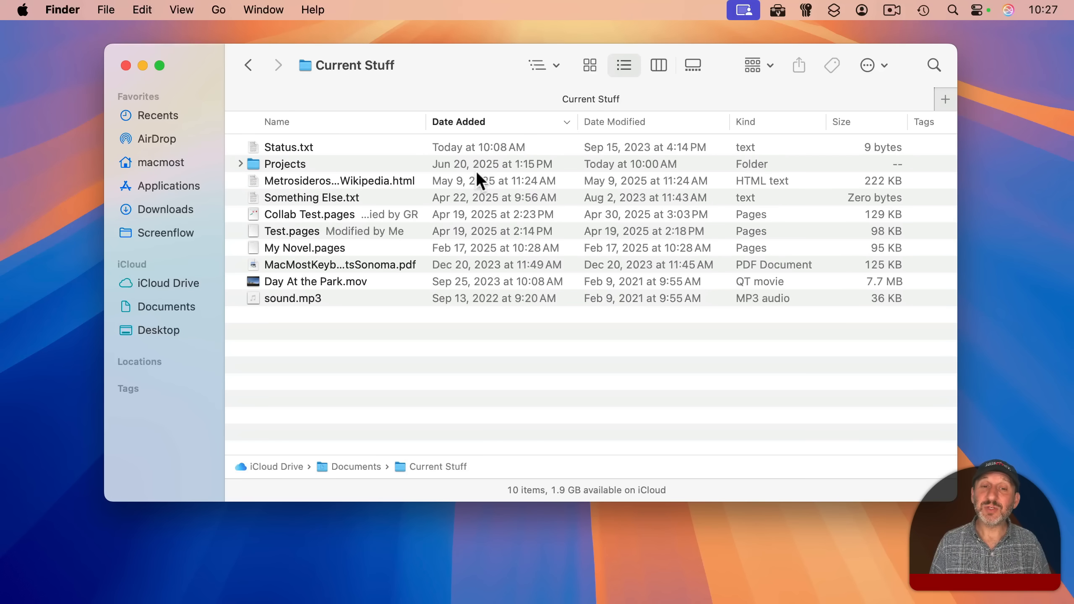
mouse_move(503, 132)
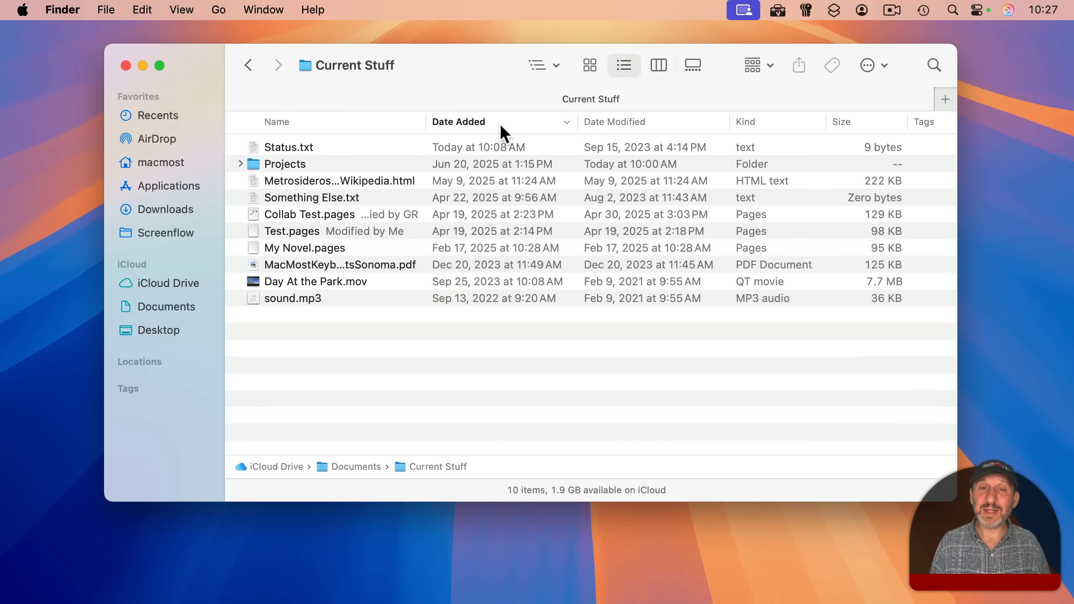
click(460, 121)
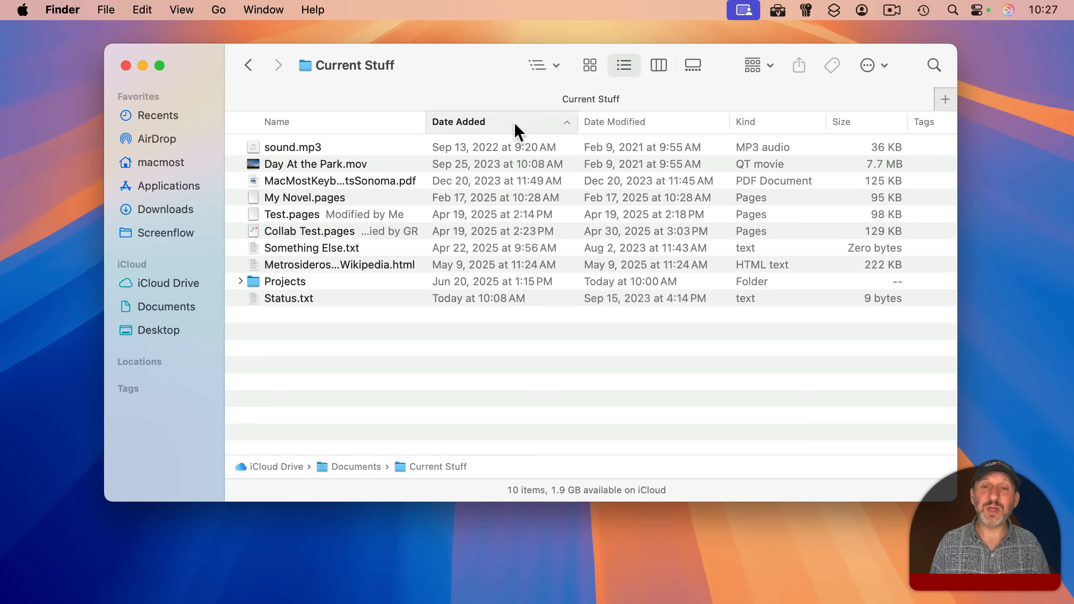
click(277, 121)
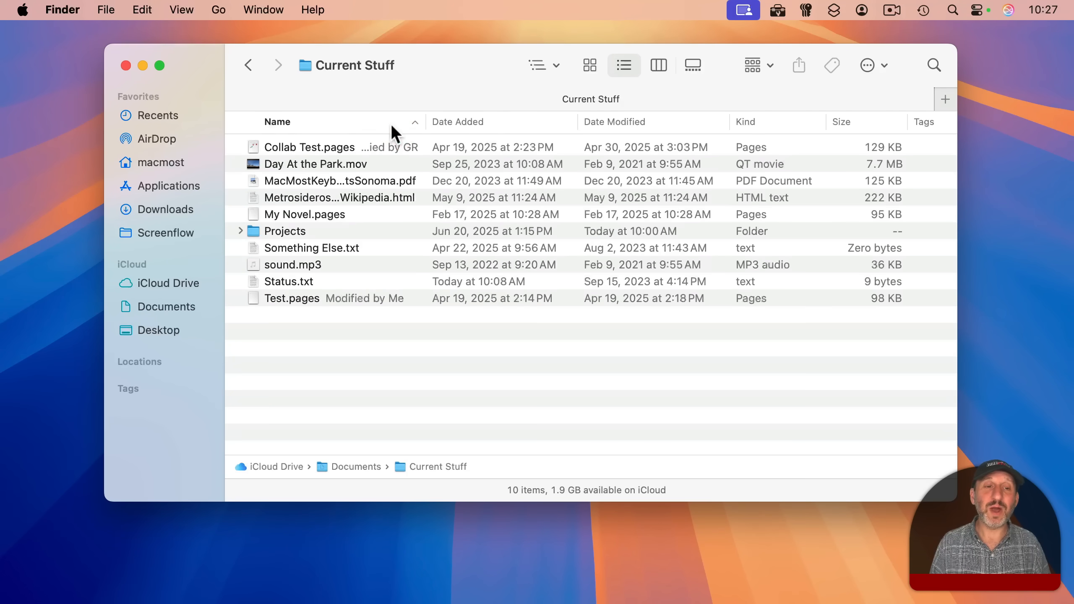
mouse_move(342, 134)
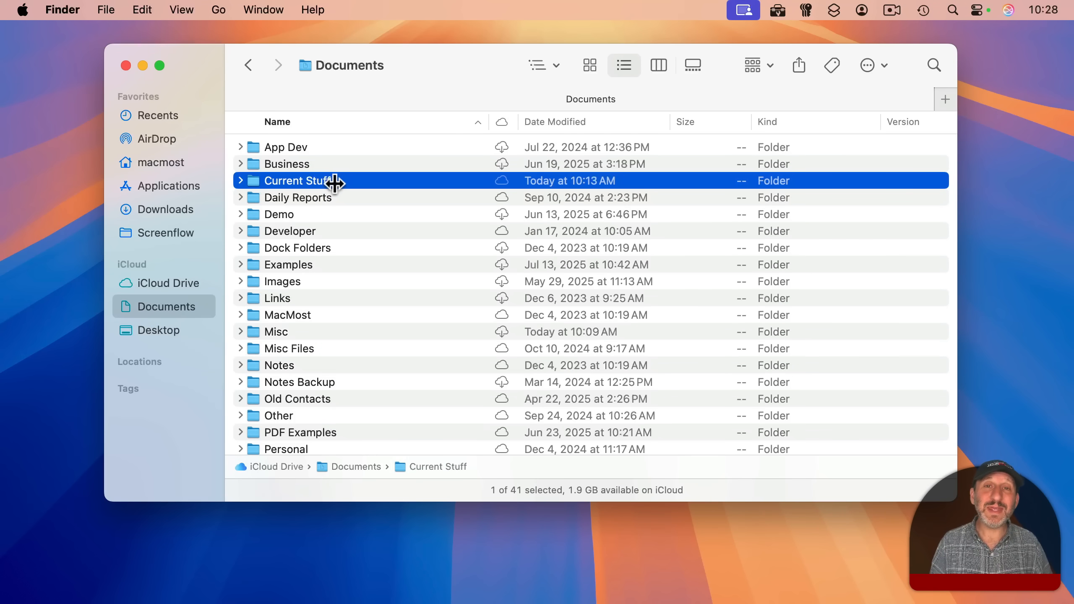
mouse_move(236, 183)
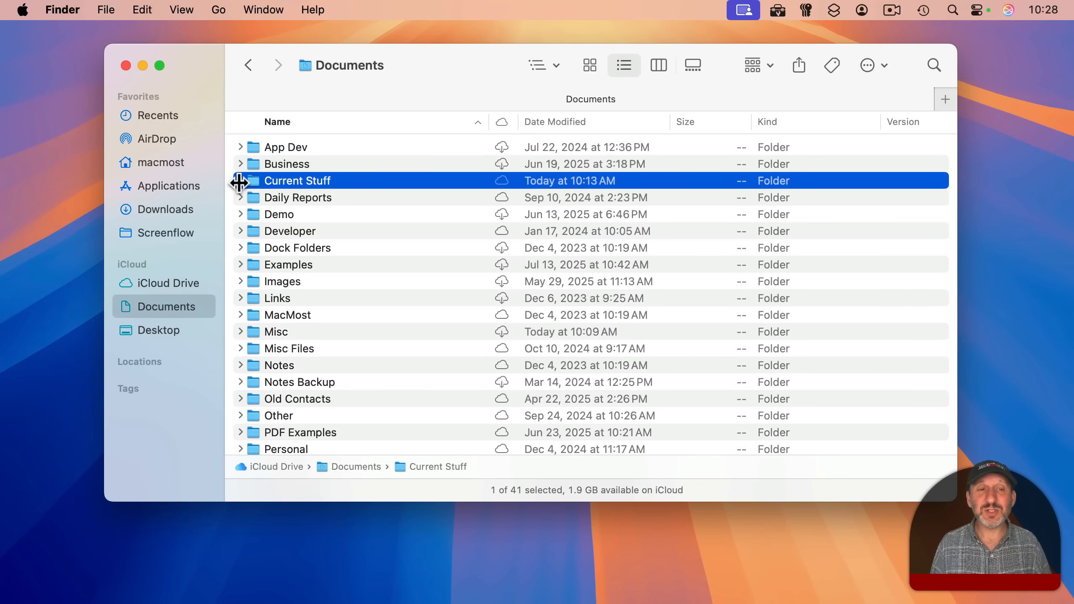
Step: Expand Current Stuff inline in the Documents list with its disclosure triangle
click(241, 180)
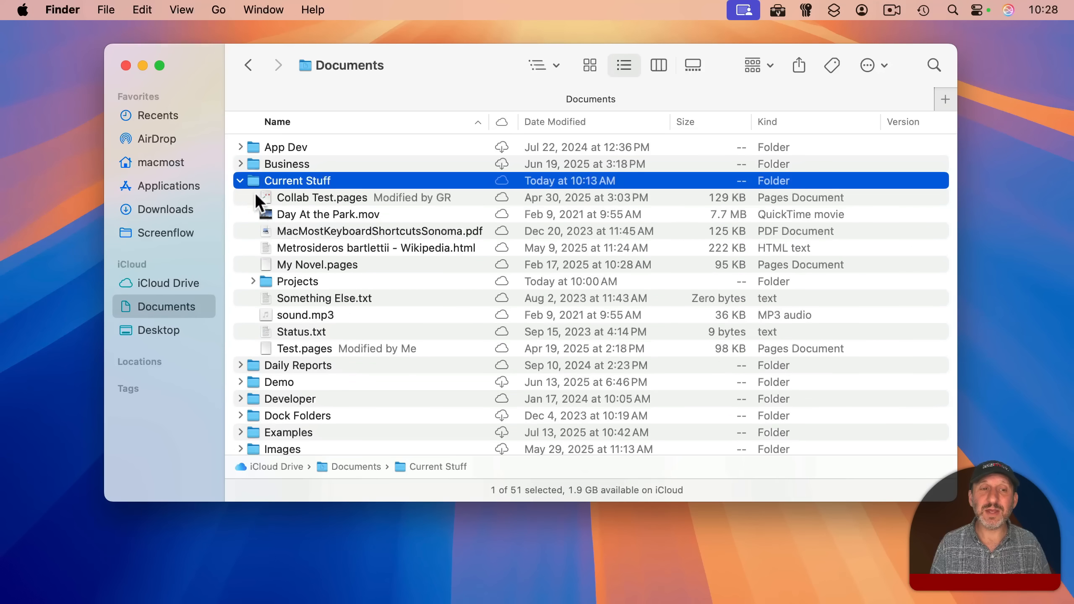
mouse_move(281, 199)
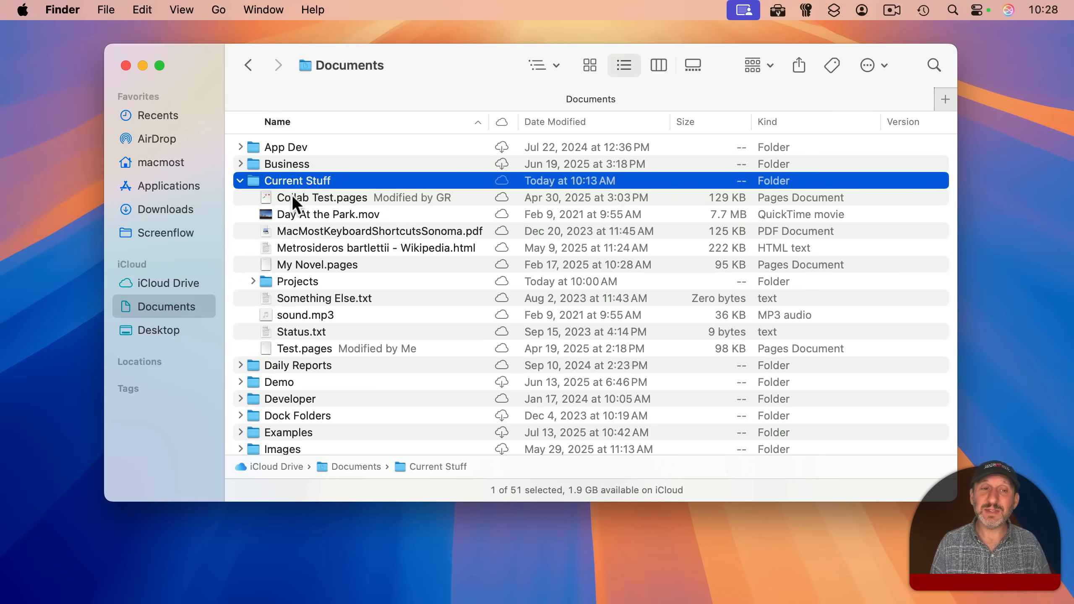
mouse_move(305, 116)
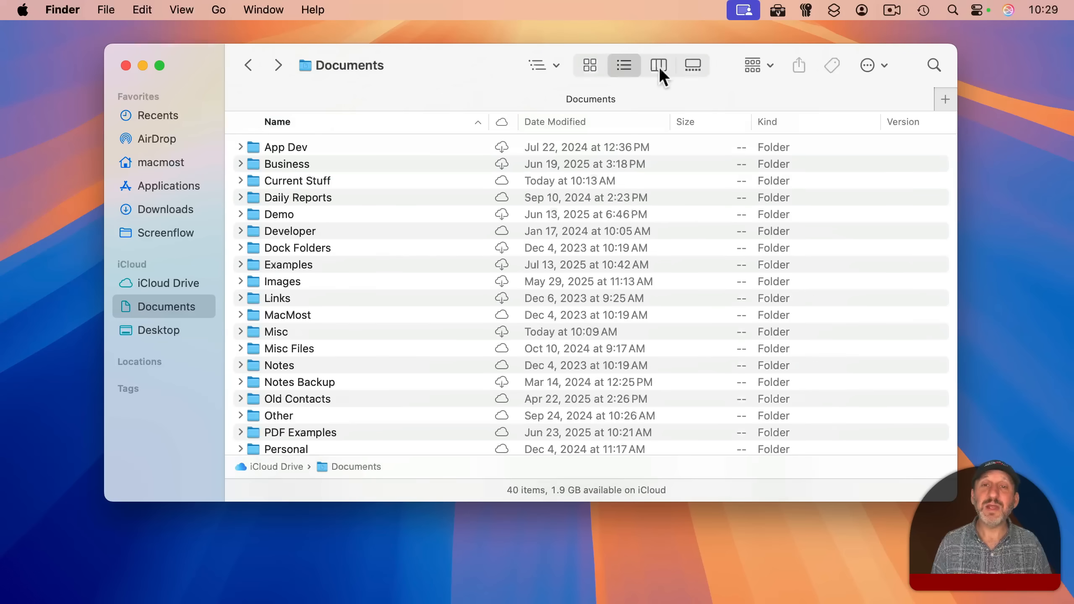
Step: In column view, preview Picture 11.jpeg in Misc/Images and the text of invoice.txt
click(659, 66)
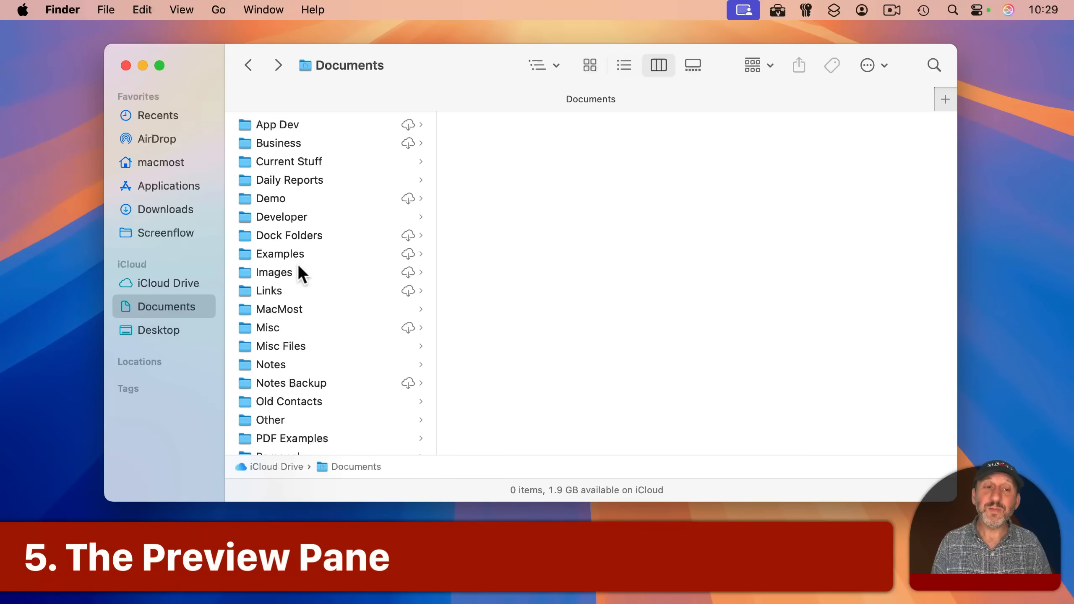
click(268, 328)
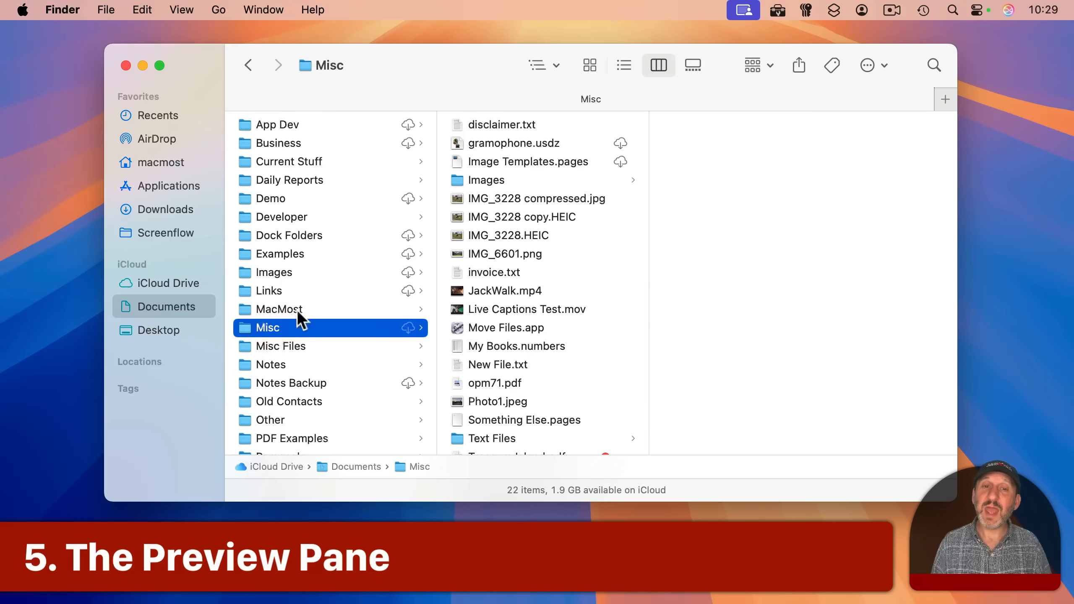
click(487, 180)
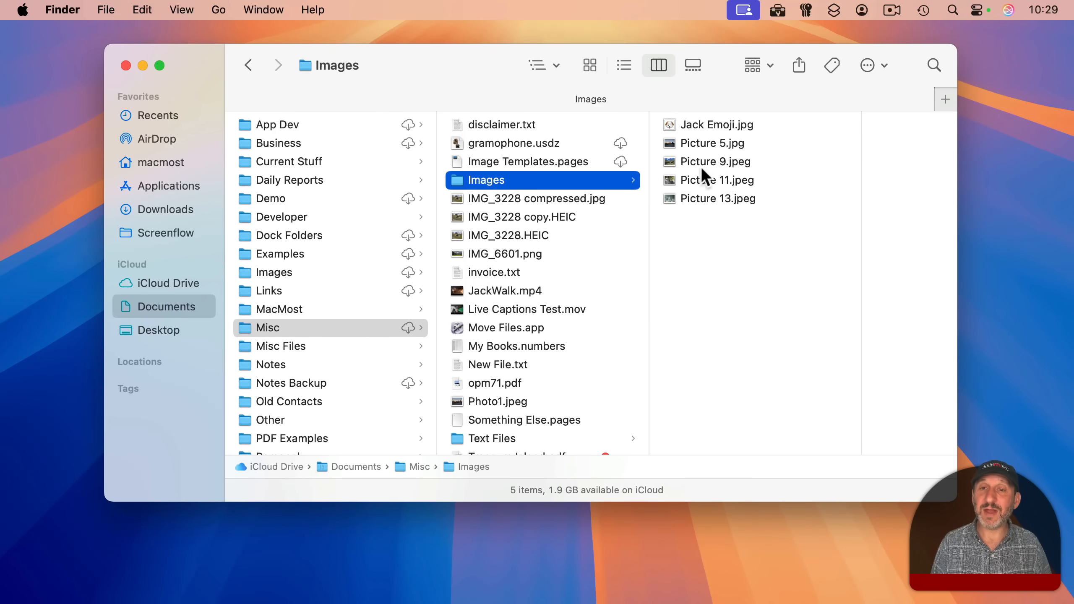
click(719, 181)
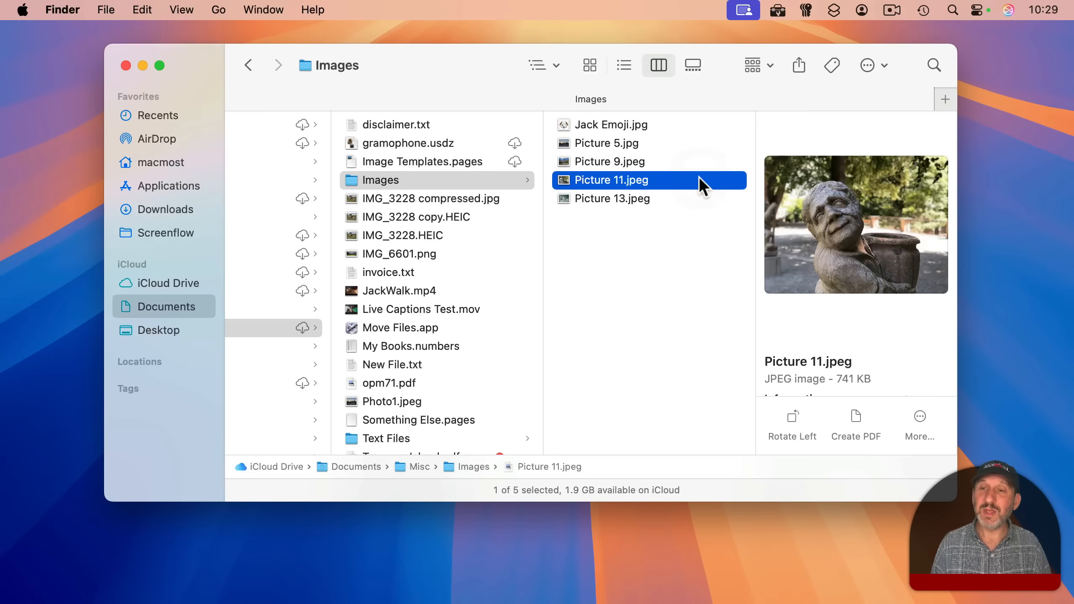
mouse_move(870, 211)
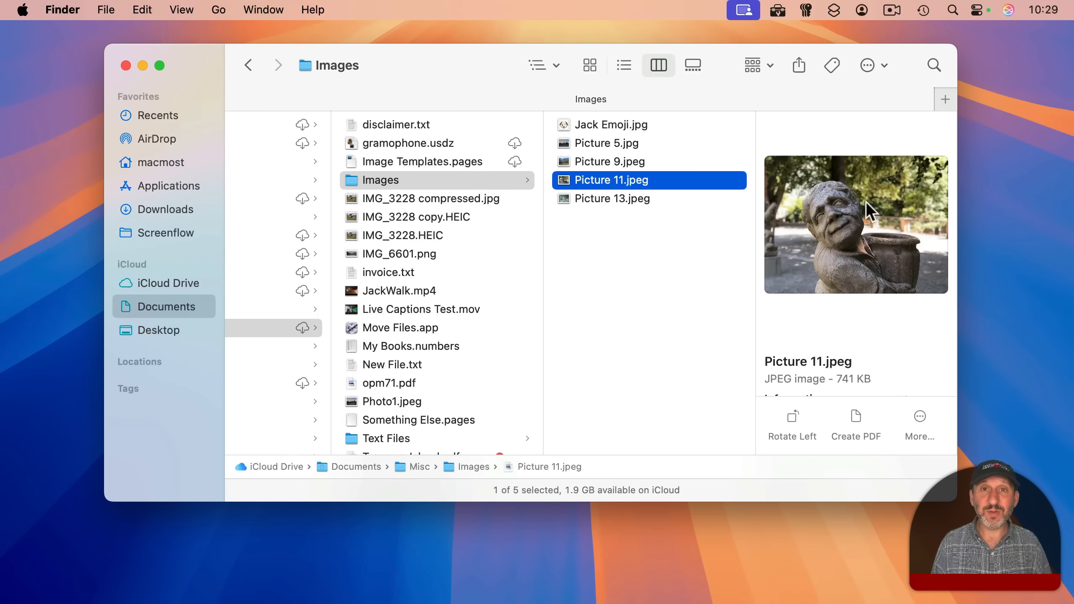
mouse_move(849, 172)
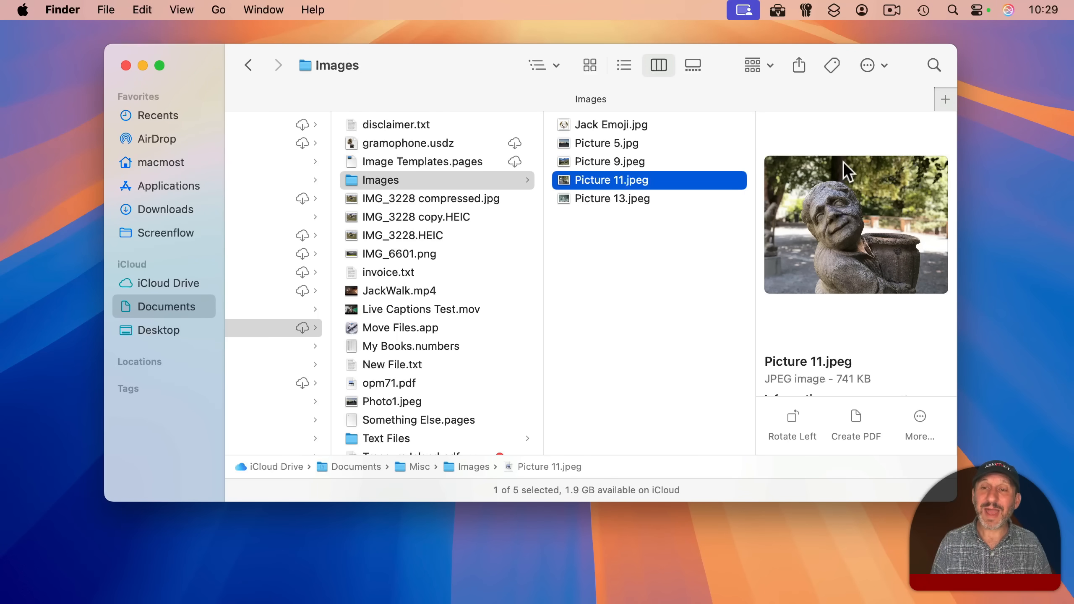
mouse_move(839, 308)
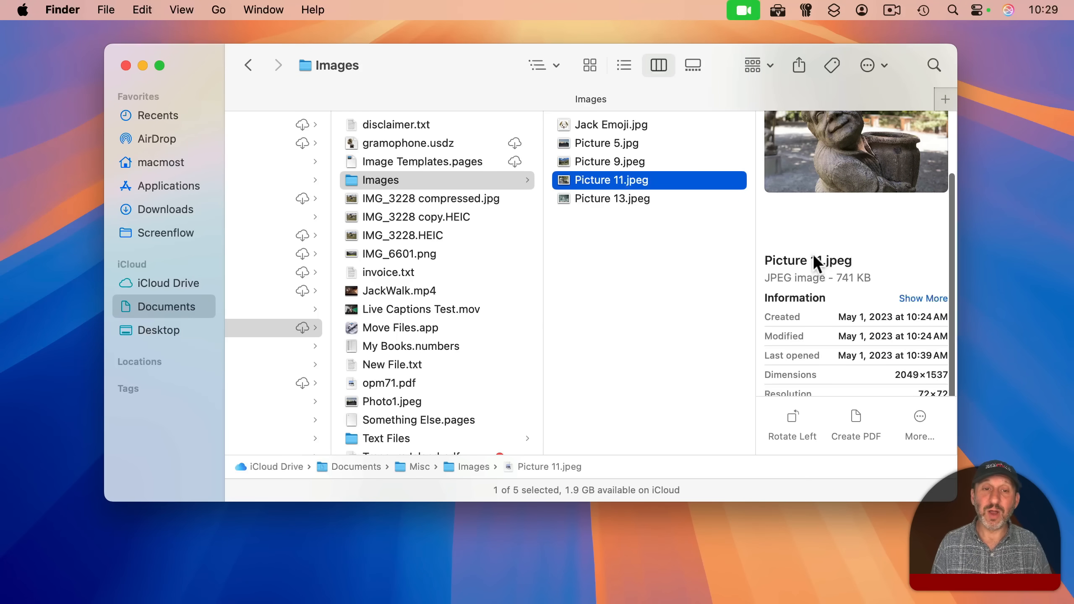
click(389, 272)
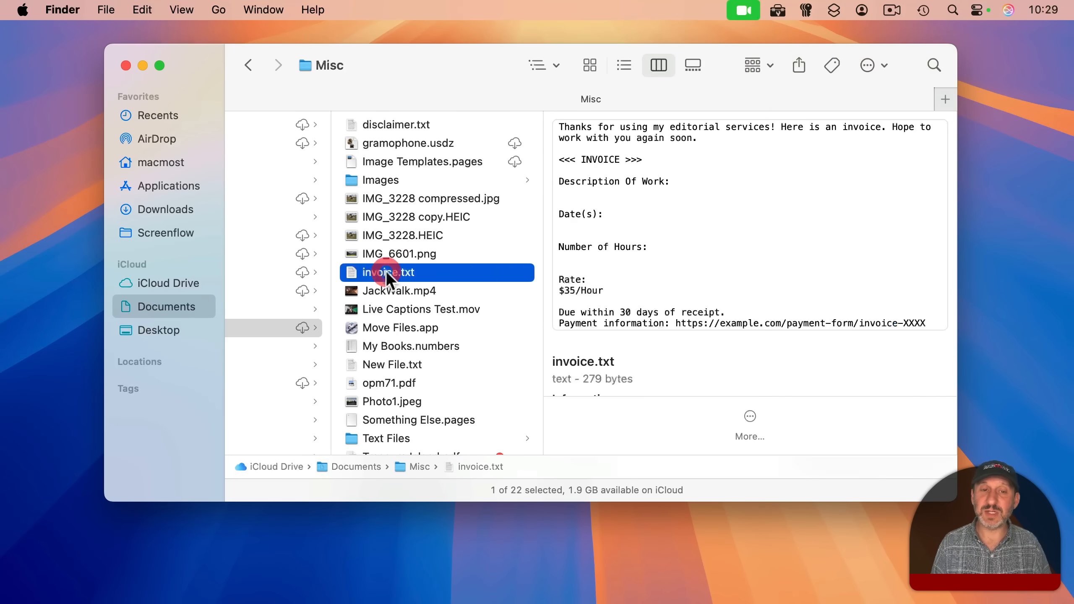
mouse_move(649, 330)
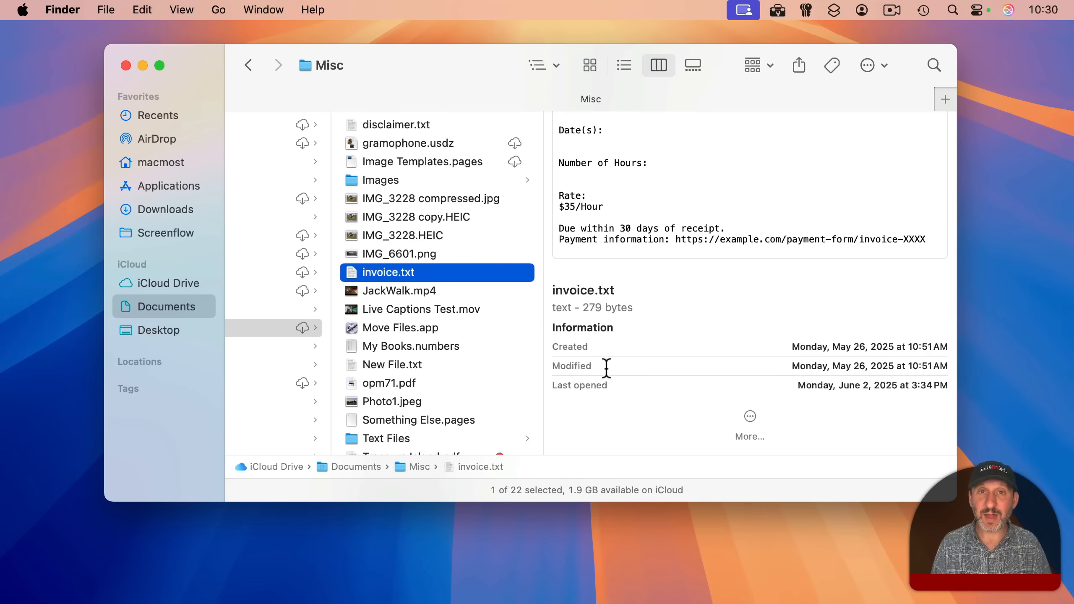
mouse_move(465, 293)
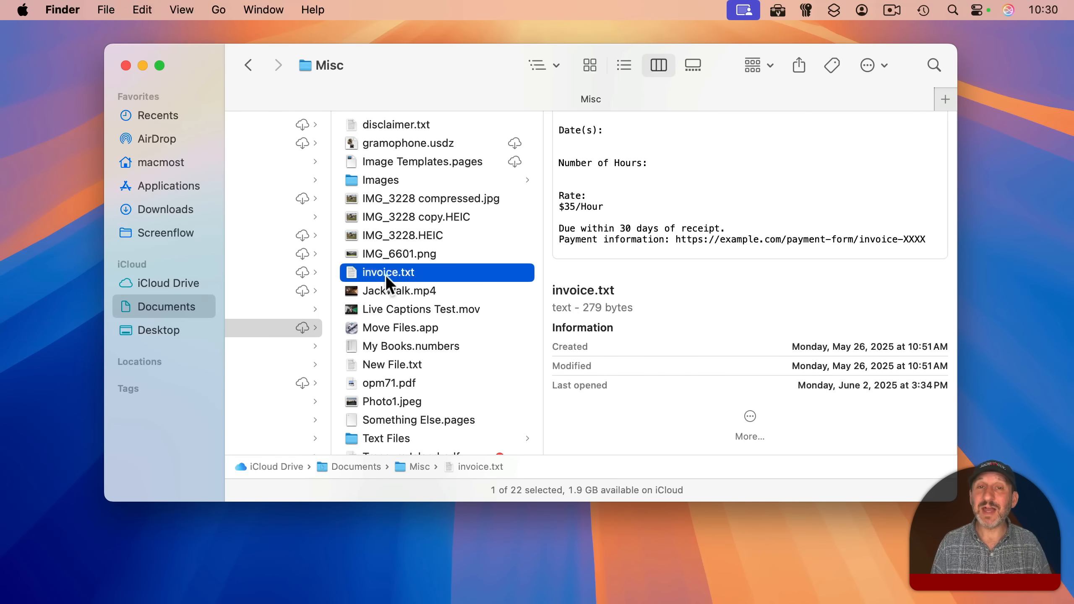
mouse_move(600, 96)
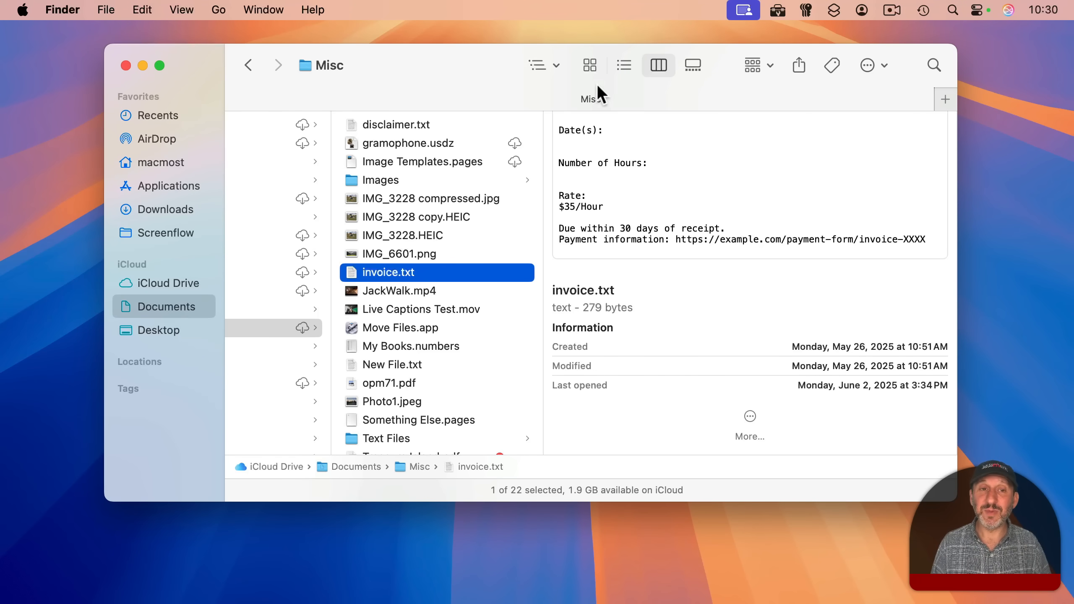
Step: In list view, show the preview panel for My Novel.pages and Day At the Park.mov, then hide it
click(623, 66)
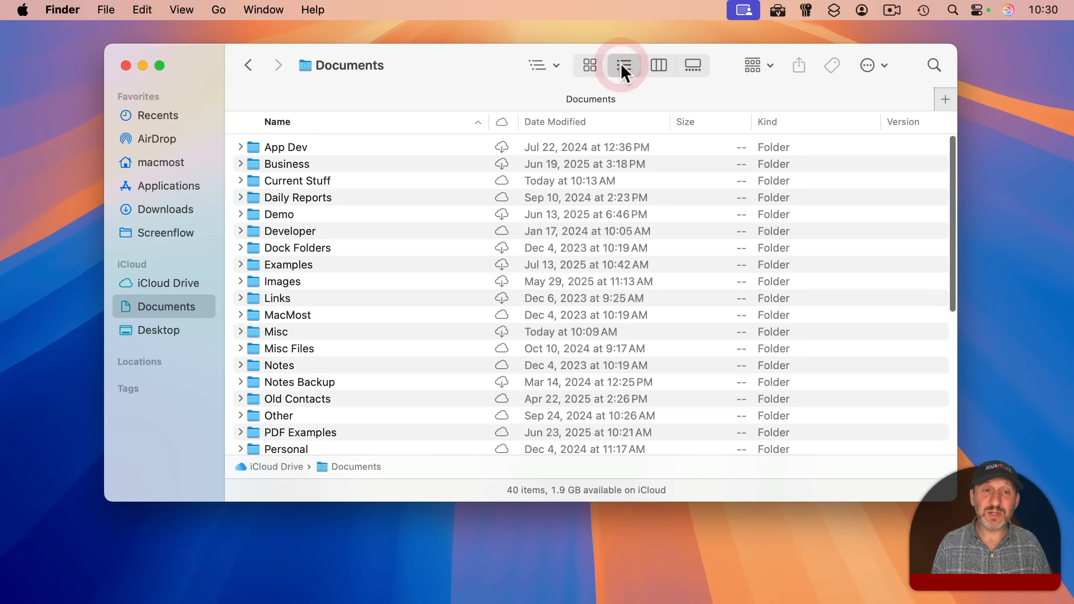
click(623, 66)
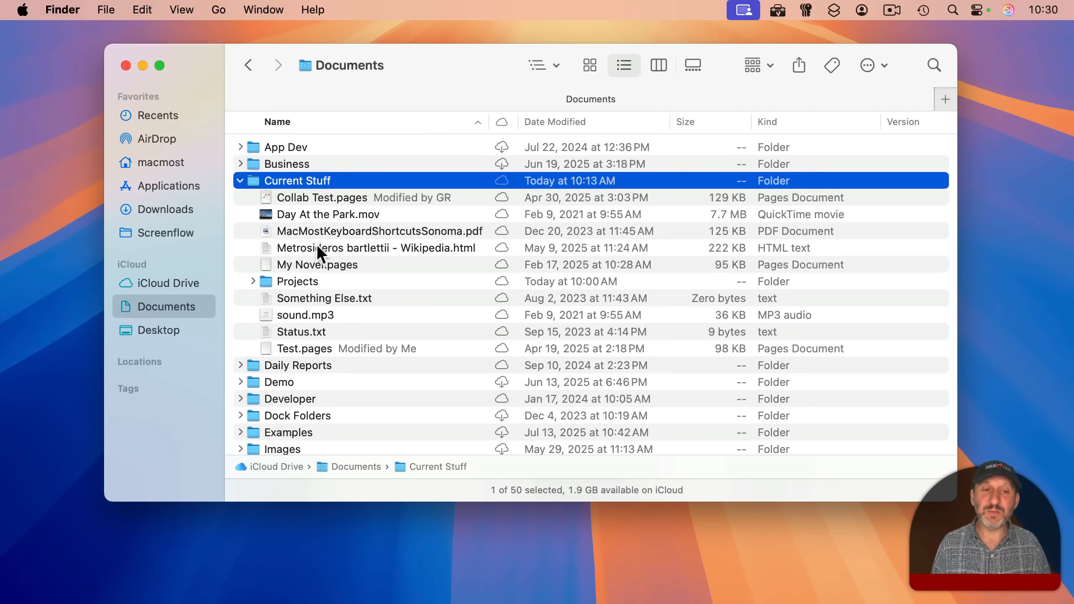
mouse_move(298, 277)
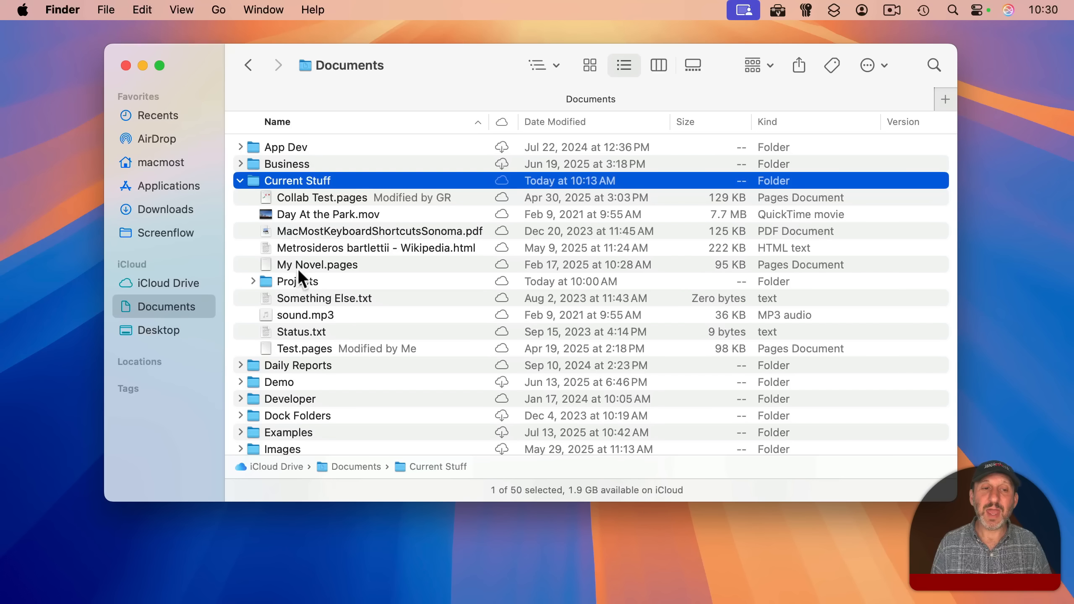
click(317, 264)
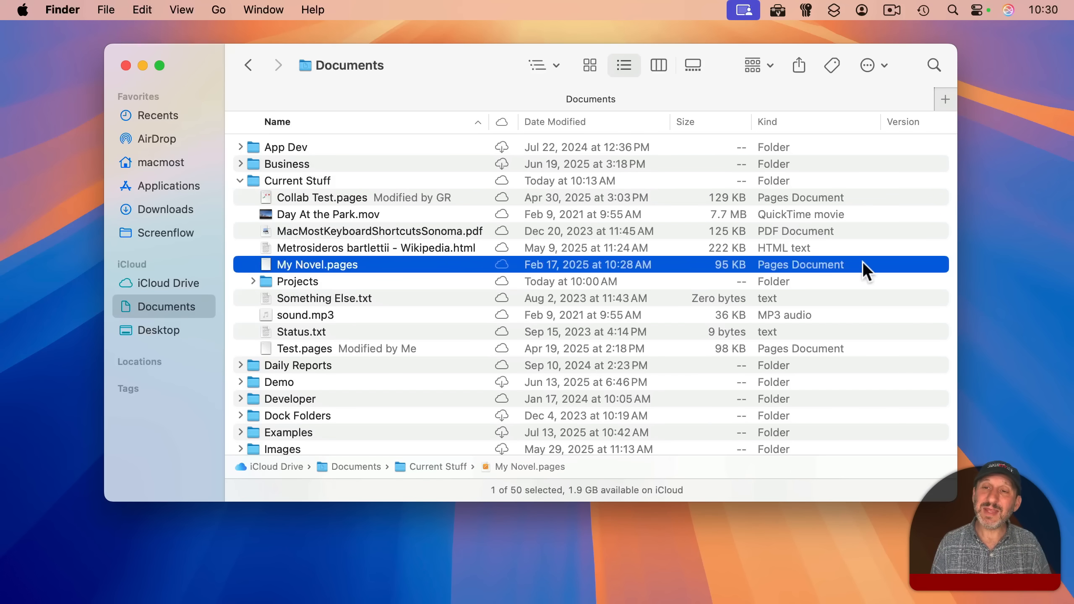
mouse_move(199, 10)
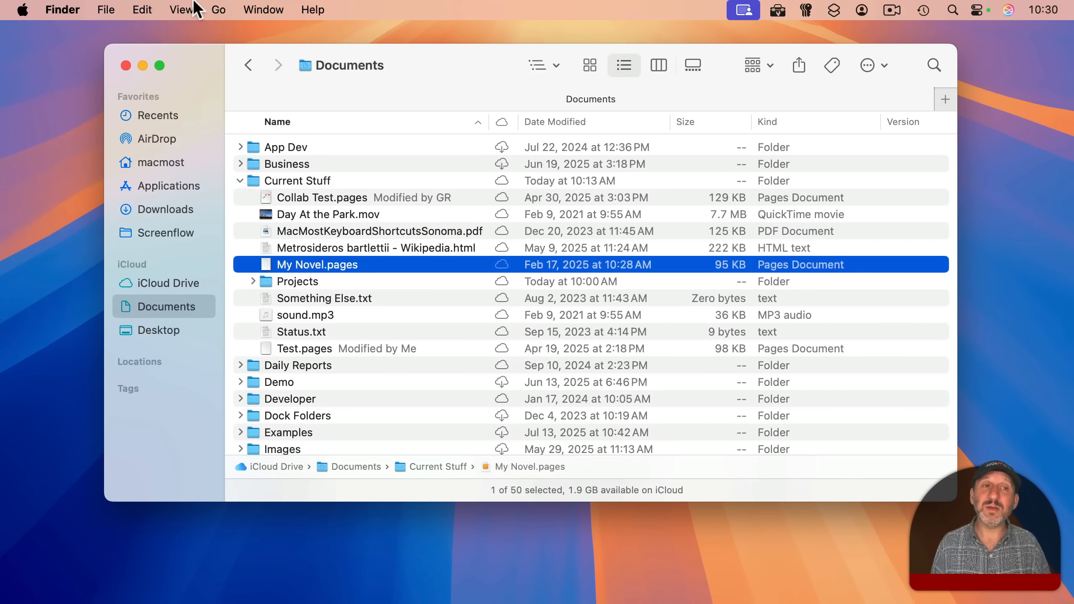
click(181, 9)
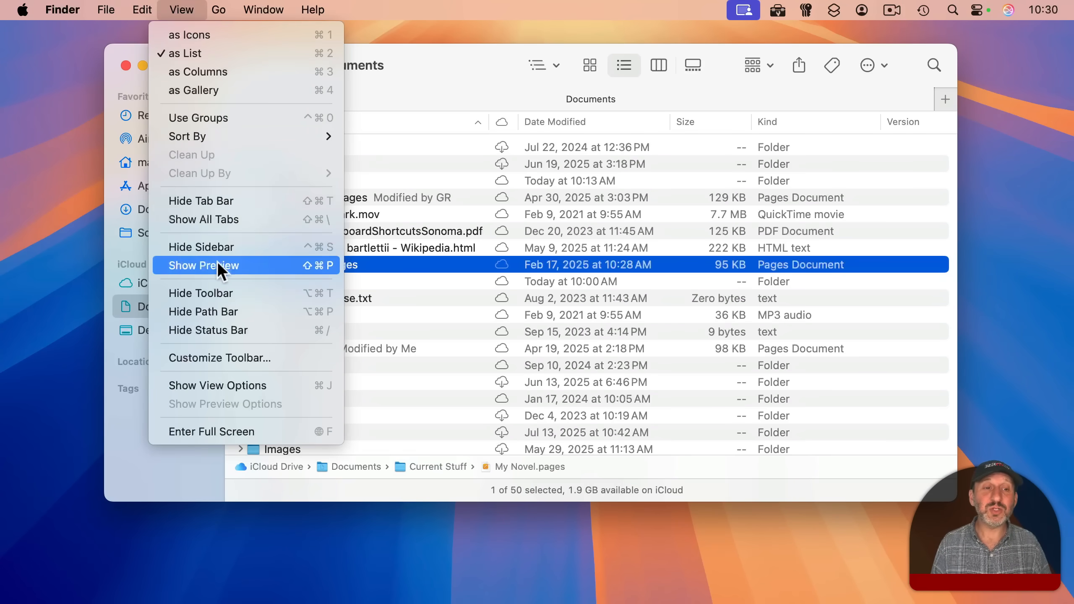
click(203, 266)
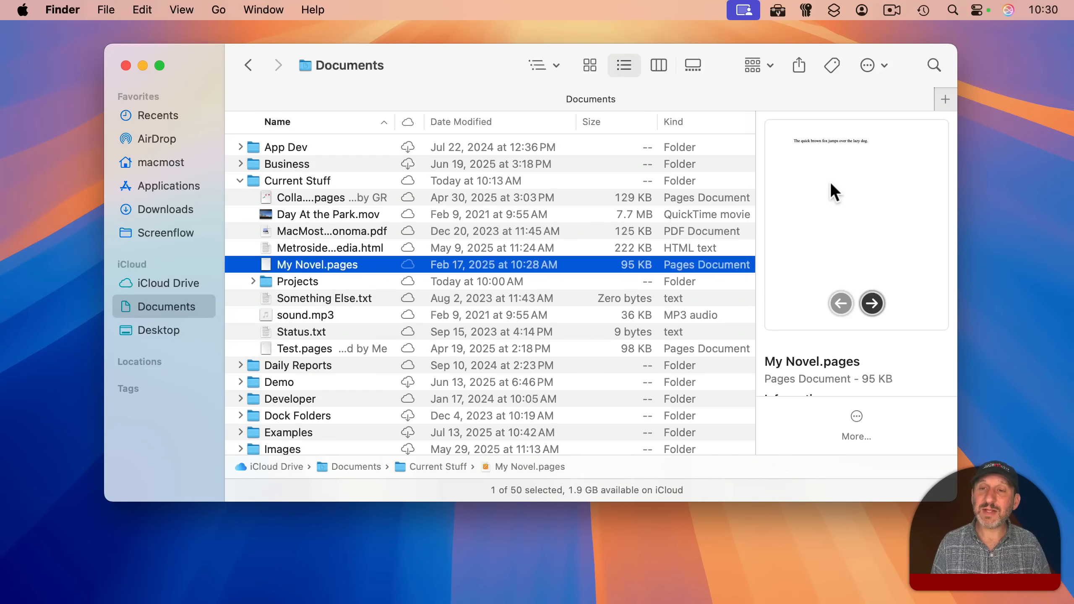
mouse_move(845, 187)
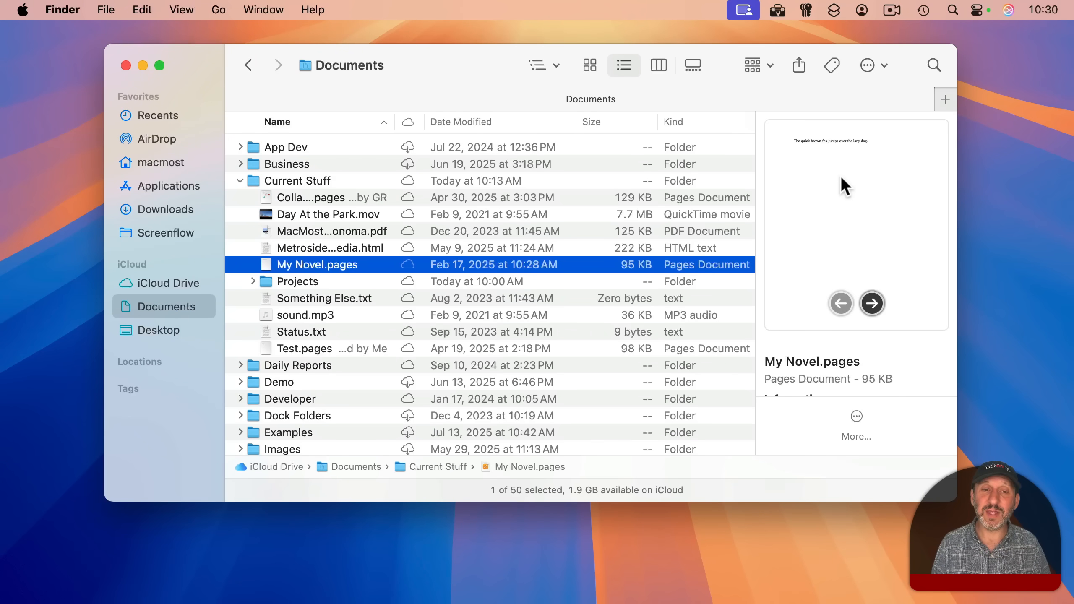
mouse_move(871, 171)
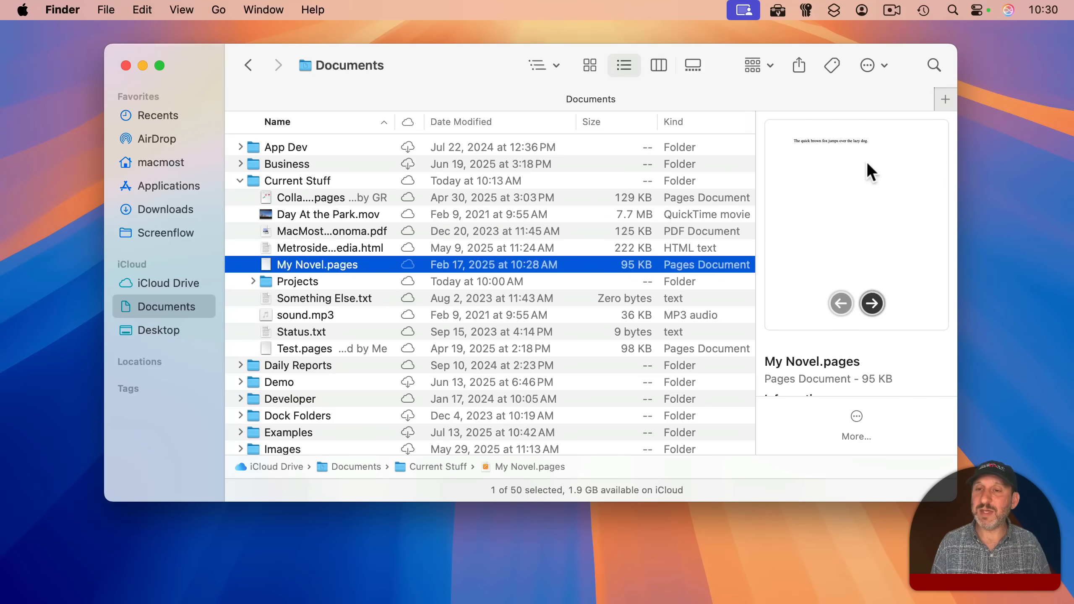
mouse_move(309, 225)
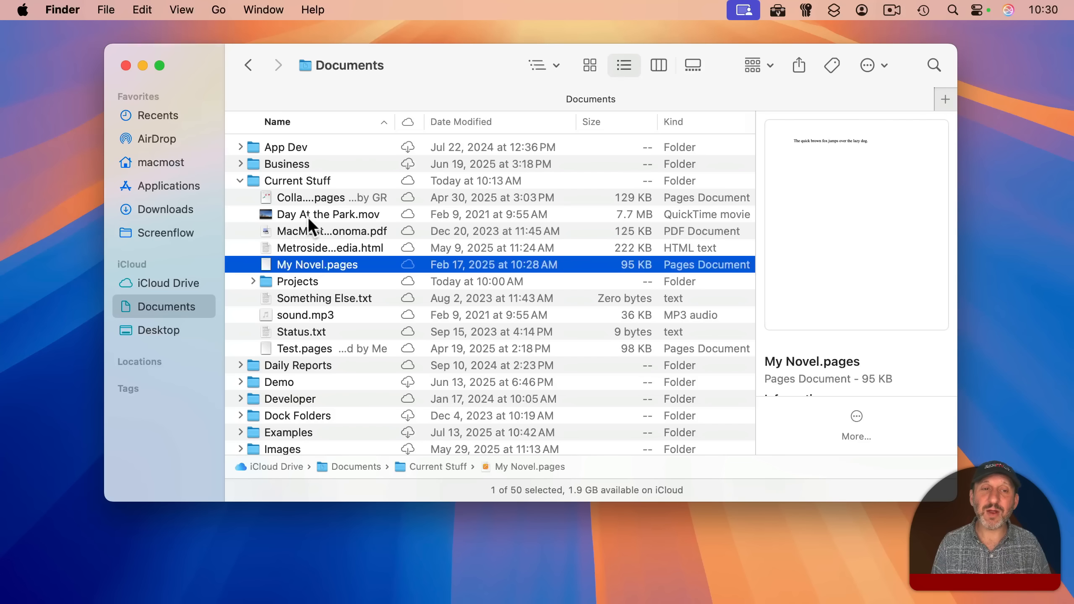
click(328, 214)
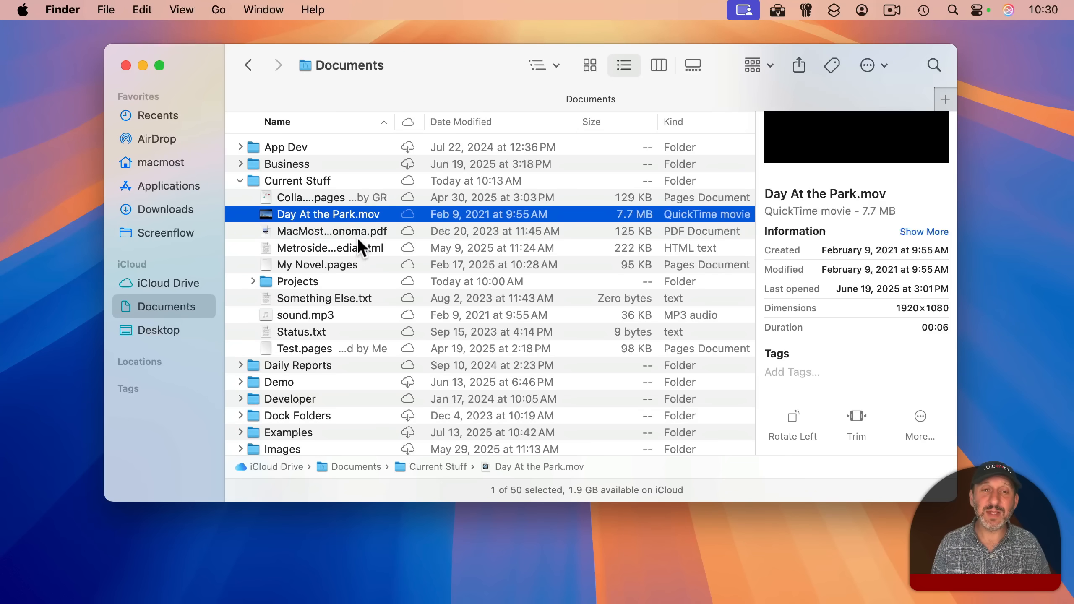
click(331, 230)
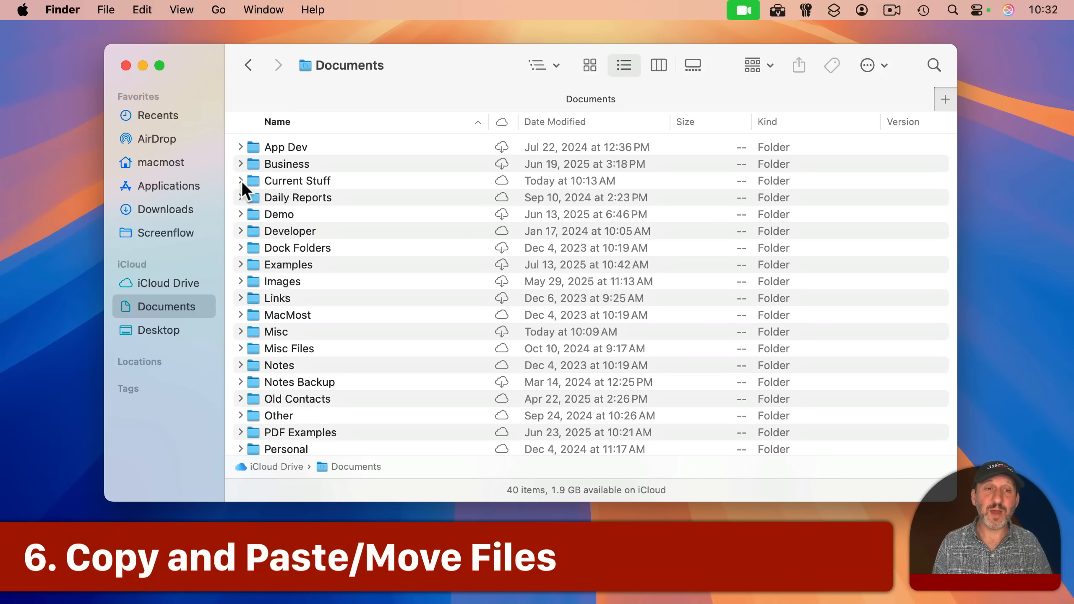
Step: Expand Current Stuff, select My Novel.pages and use the Edit menu's copy/paste commands
click(241, 181)
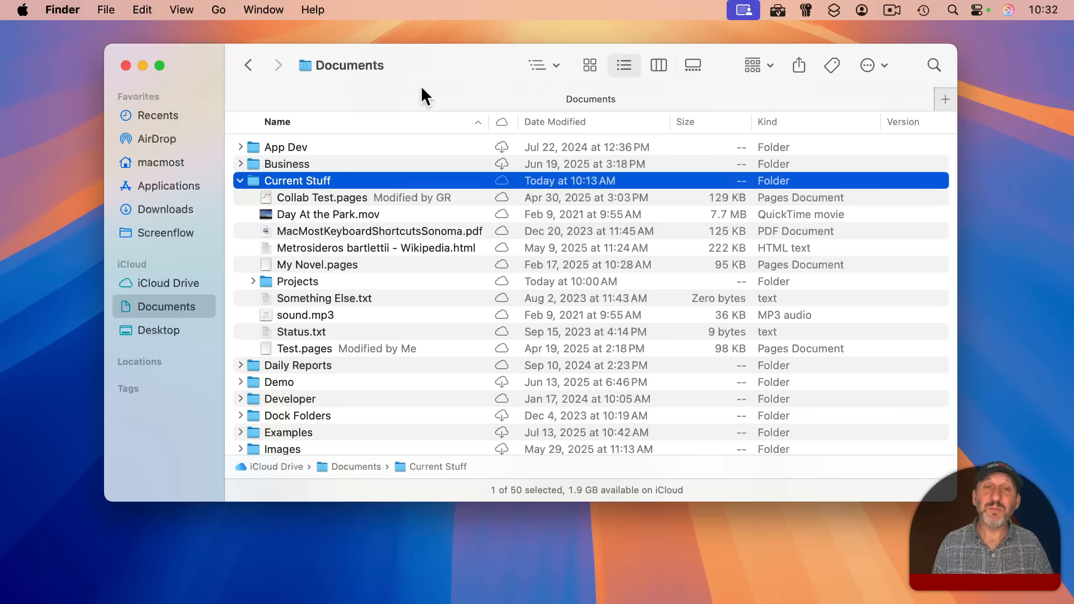
click(317, 264)
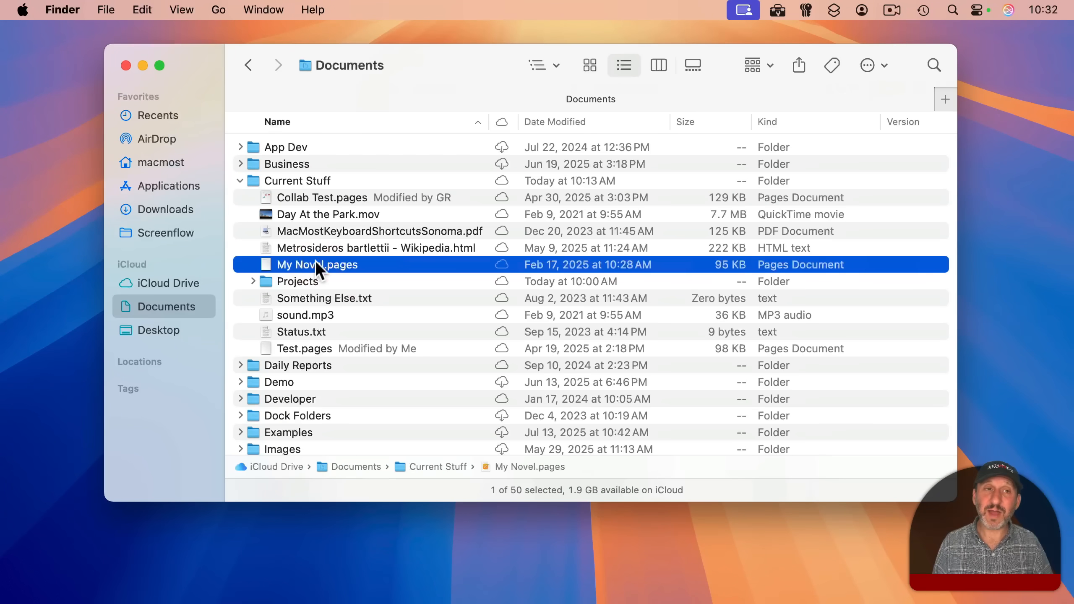
click(142, 10)
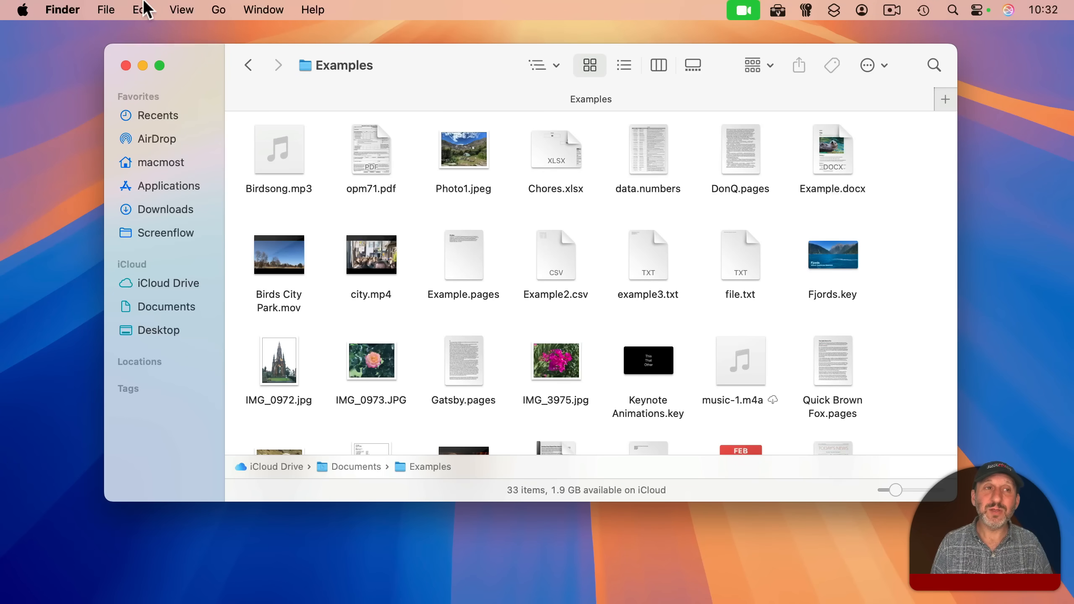
click(141, 9)
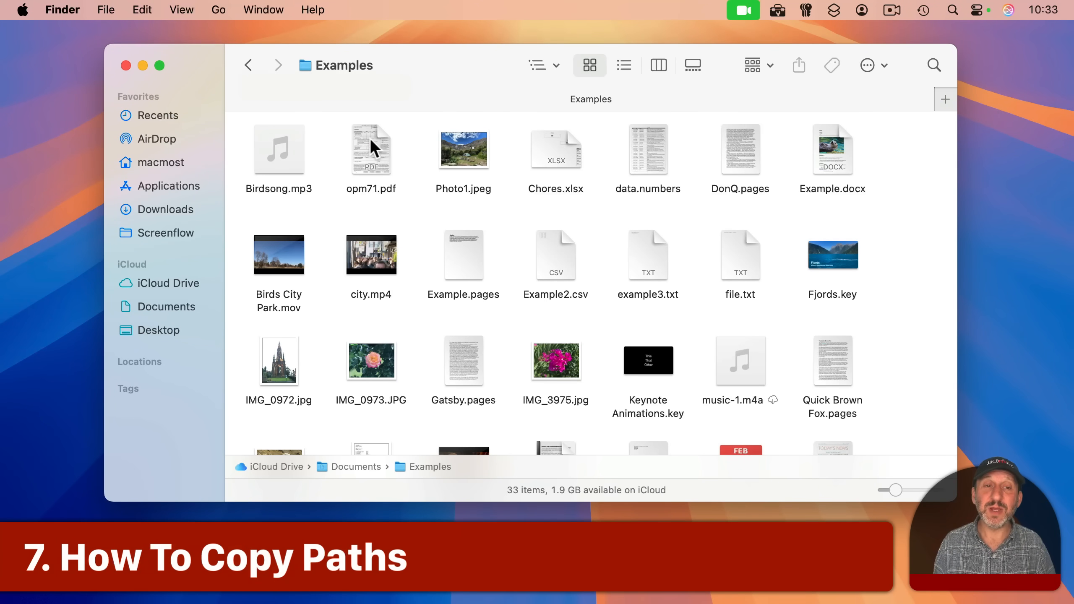
Step: Select opm71.pdf in Examples and copy its full pathname from the path bar
click(371, 149)
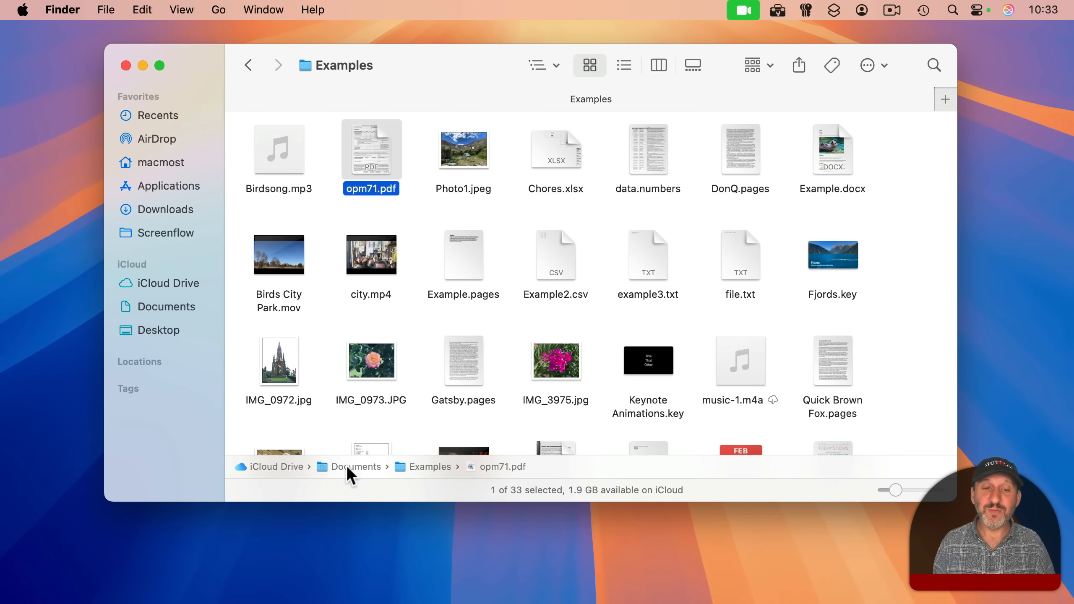
mouse_move(511, 476)
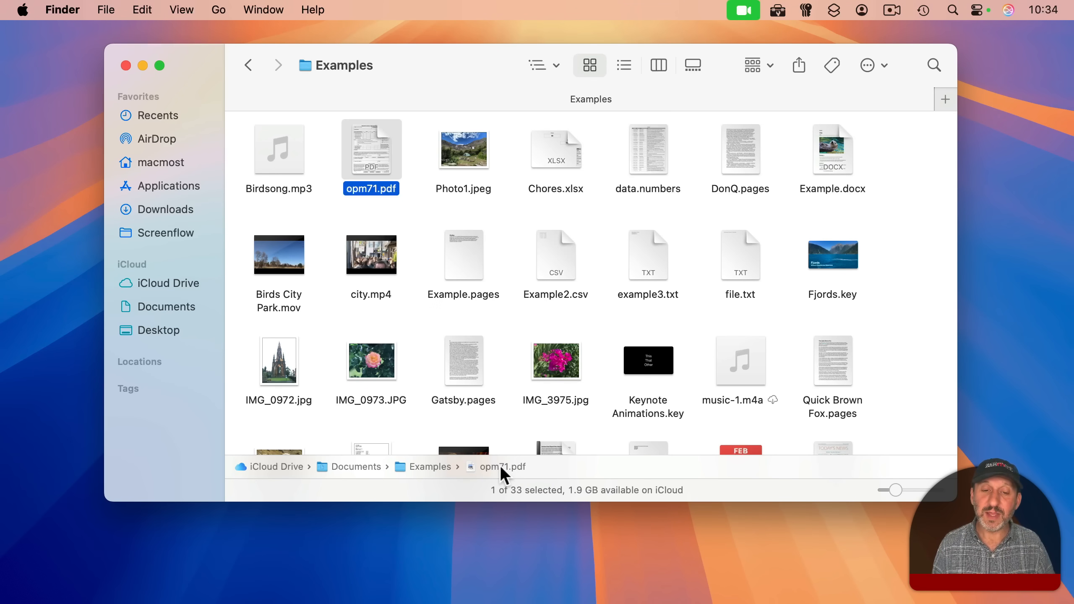
right_click(496, 467)
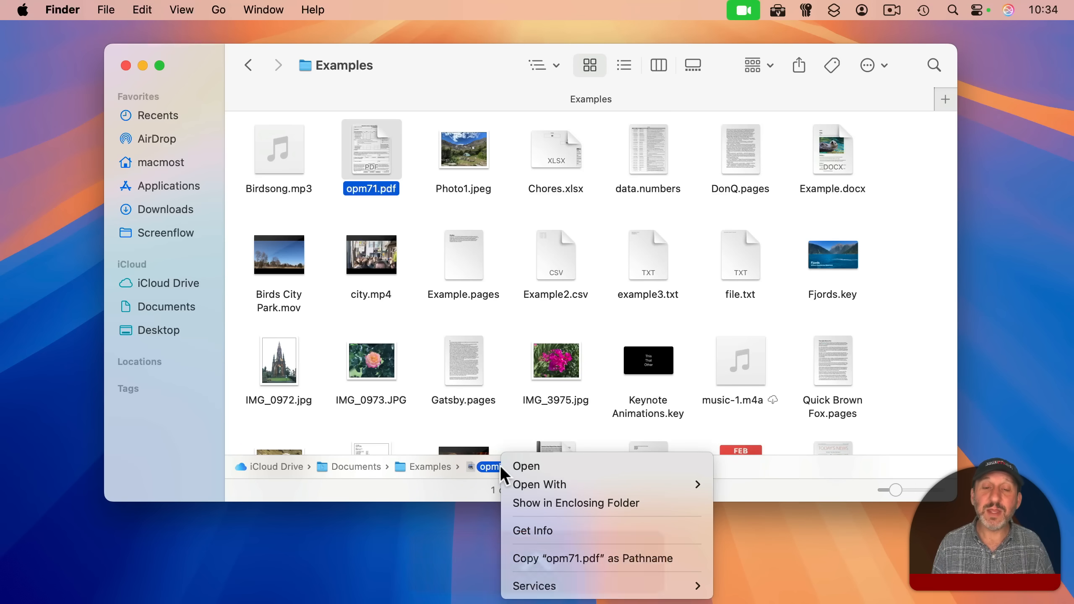
mouse_move(536, 539)
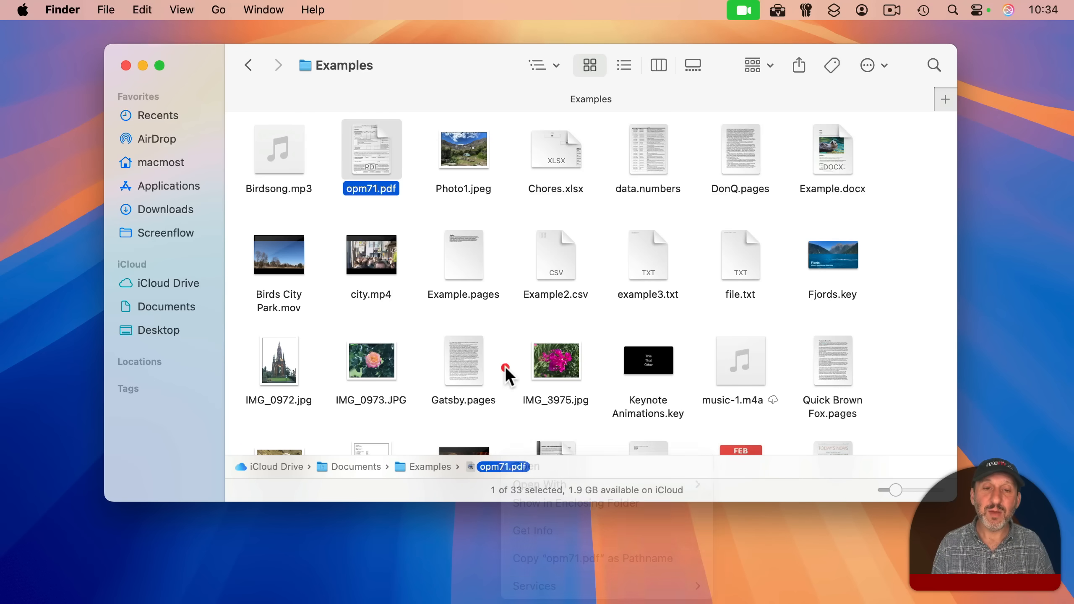
click(142, 9)
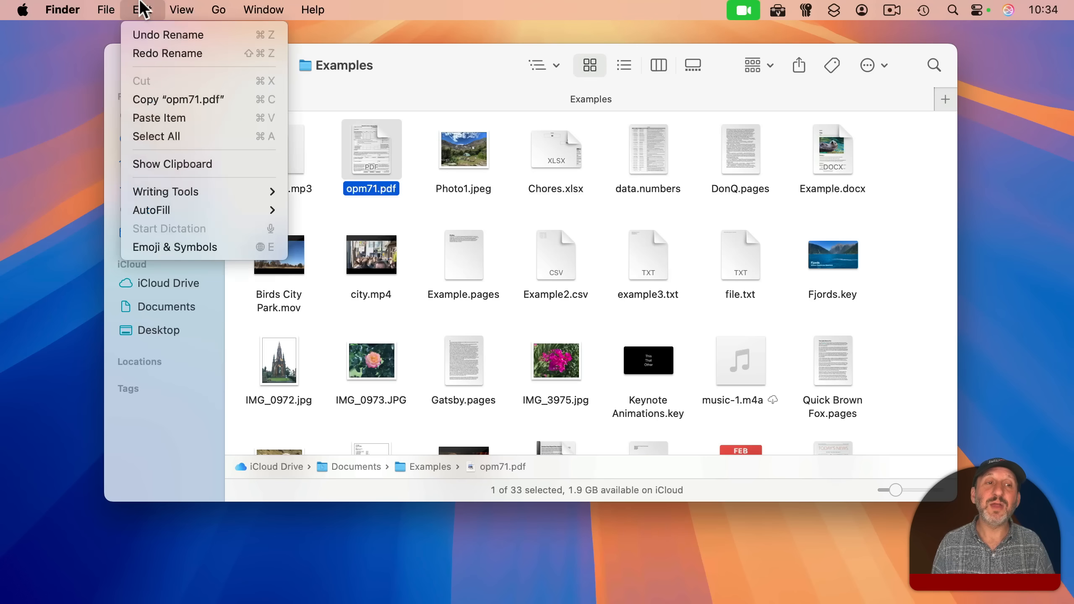
mouse_move(178, 99)
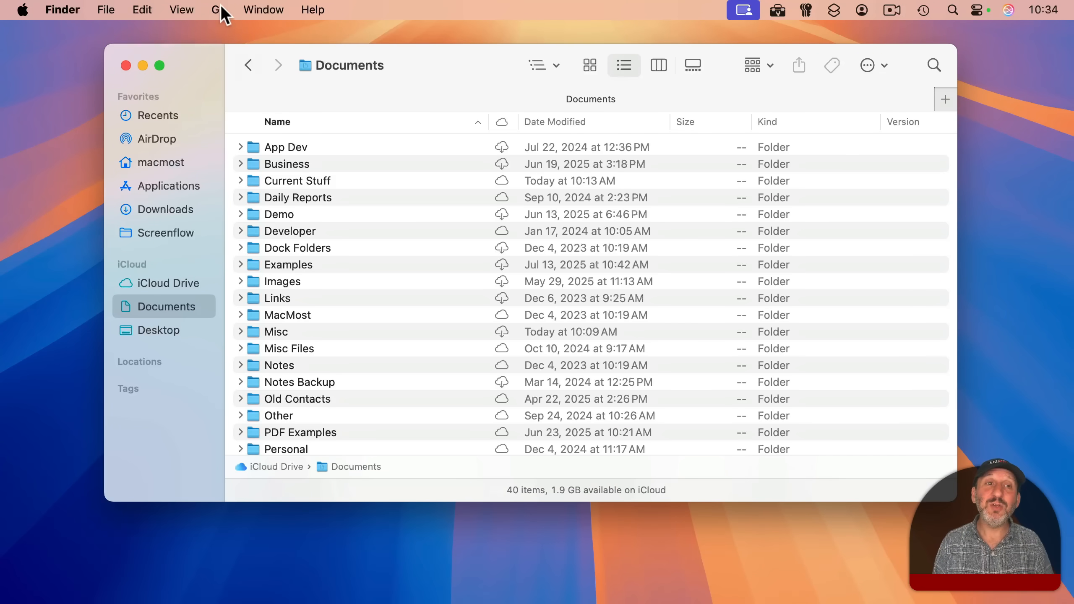
Step: Jump into the Examples folder by typing 'Examples/' in Go to Folder
click(219, 9)
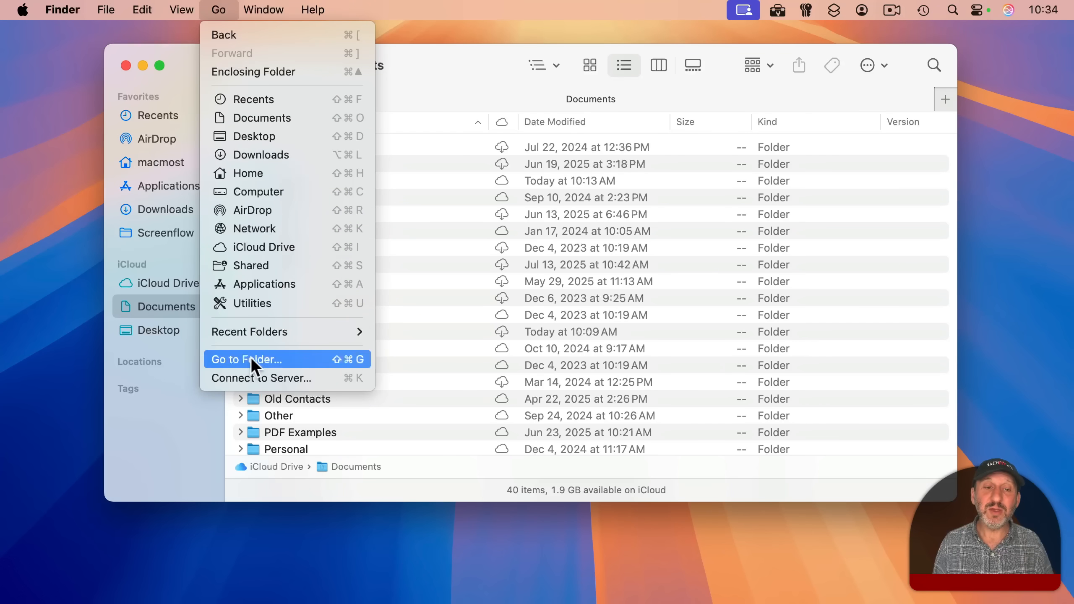
mouse_move(334, 364)
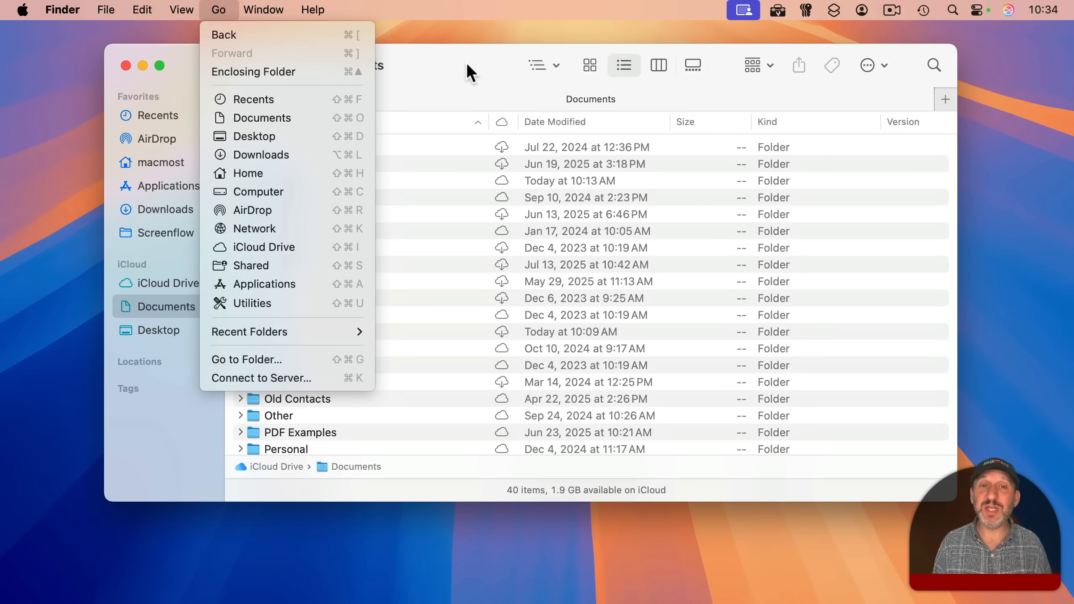
click(246, 359)
text(~/Documents/)
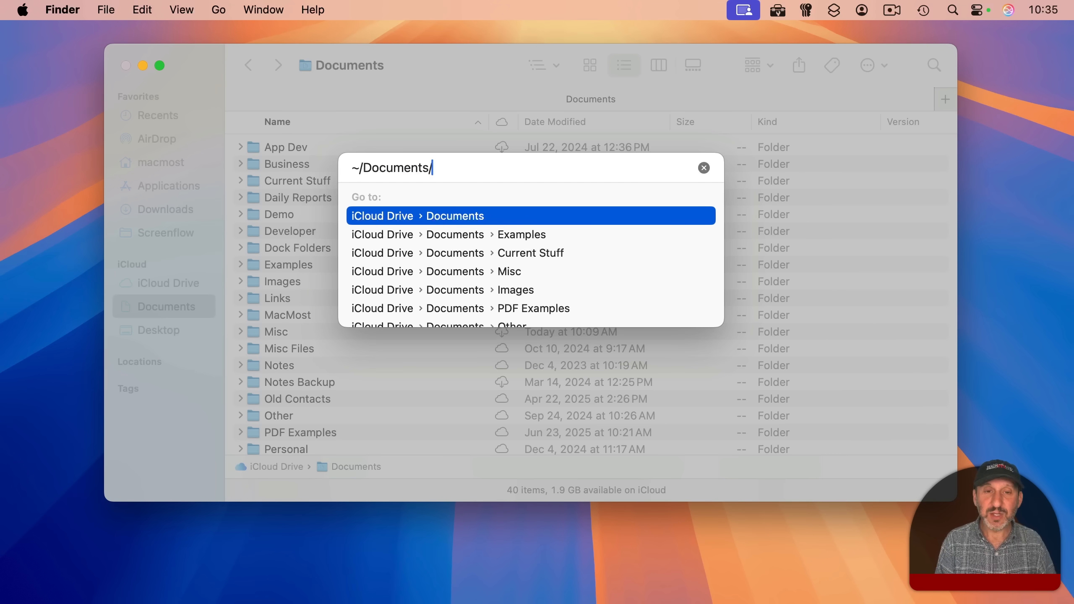
text(Examples/)
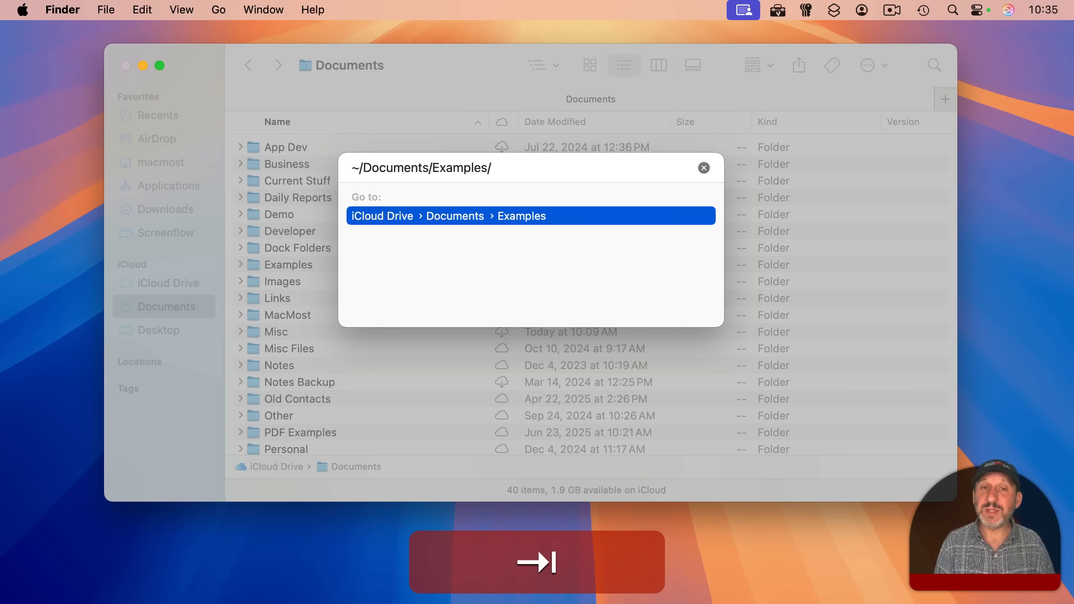
key(Return)
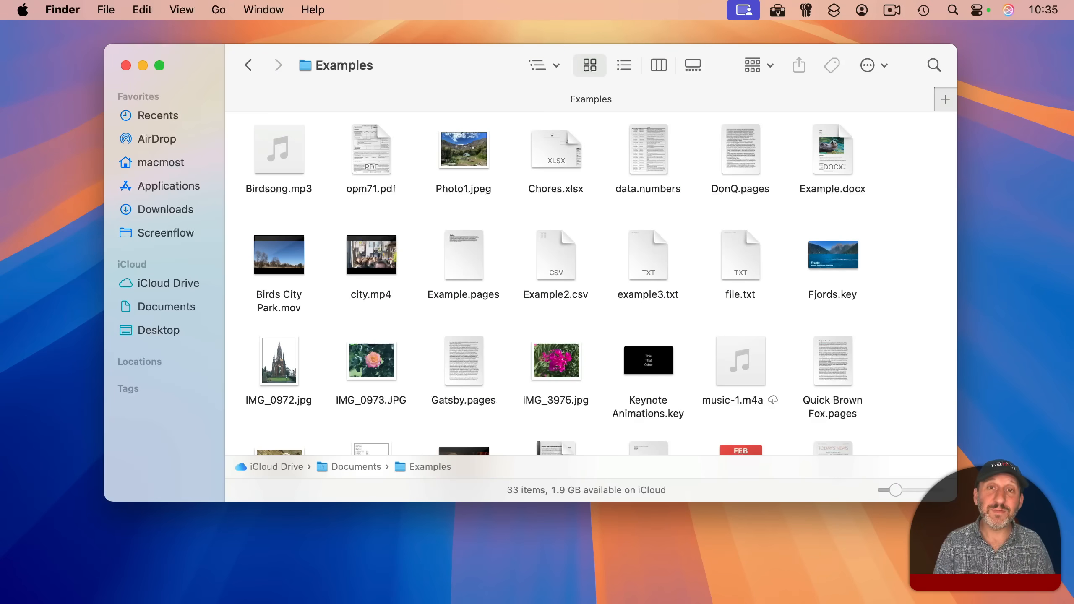
Step: Reopen Go to Folder with Shift-Cmd-G, type 'misc', then return to Documents as a list
key(shift+cmd+g)
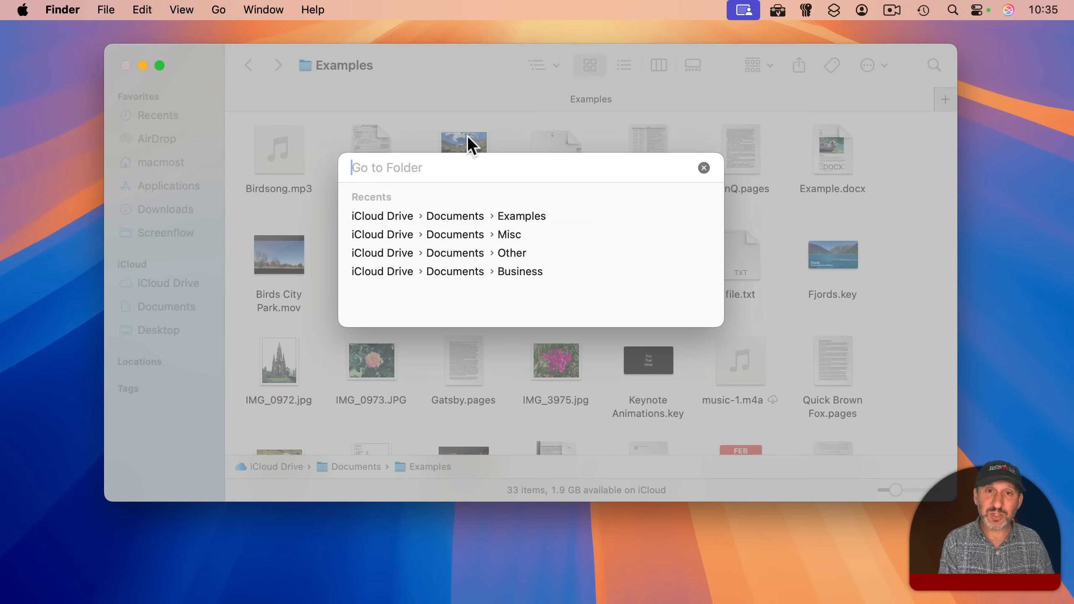
text(m)
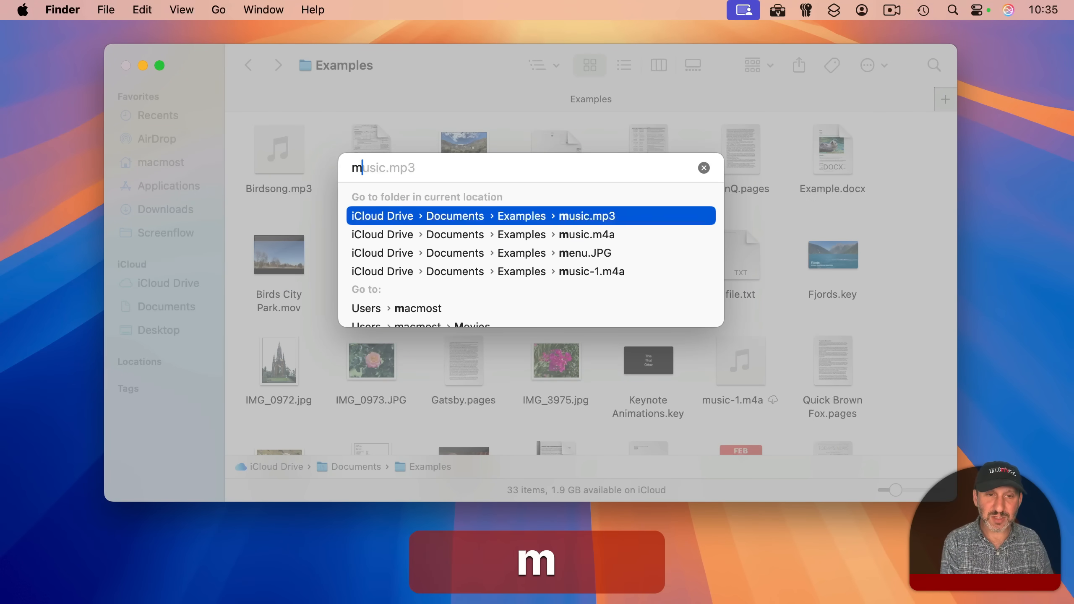
text(isc)
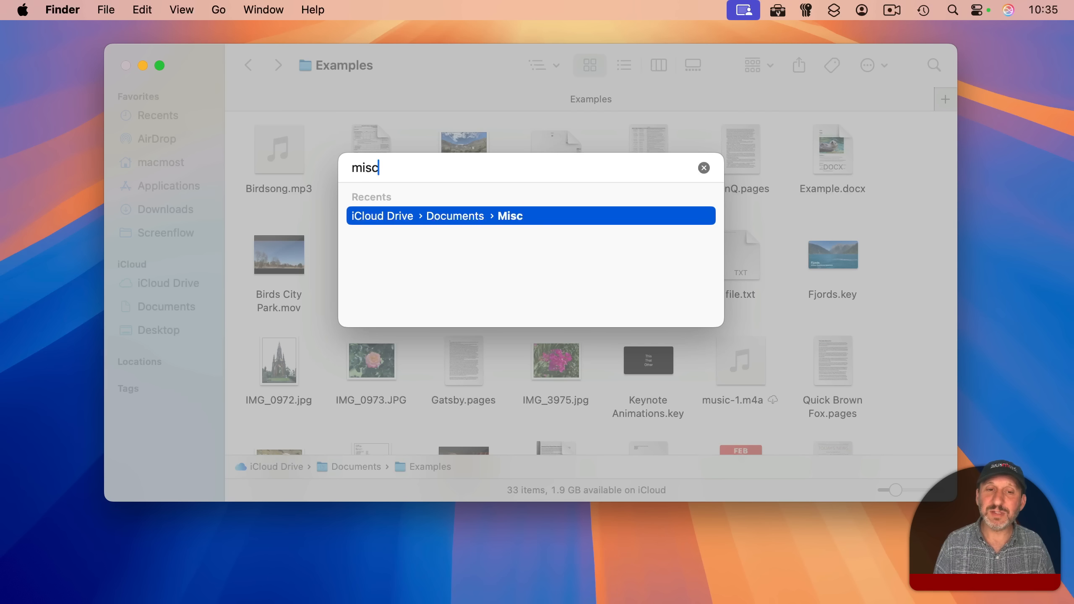
mouse_move(490, 286)
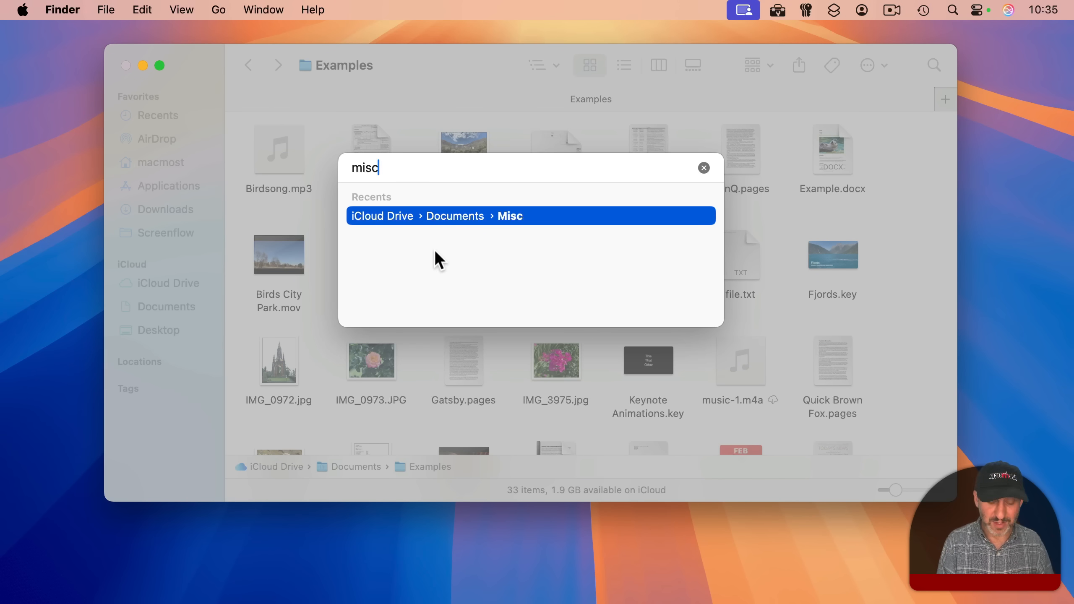
click(510, 216)
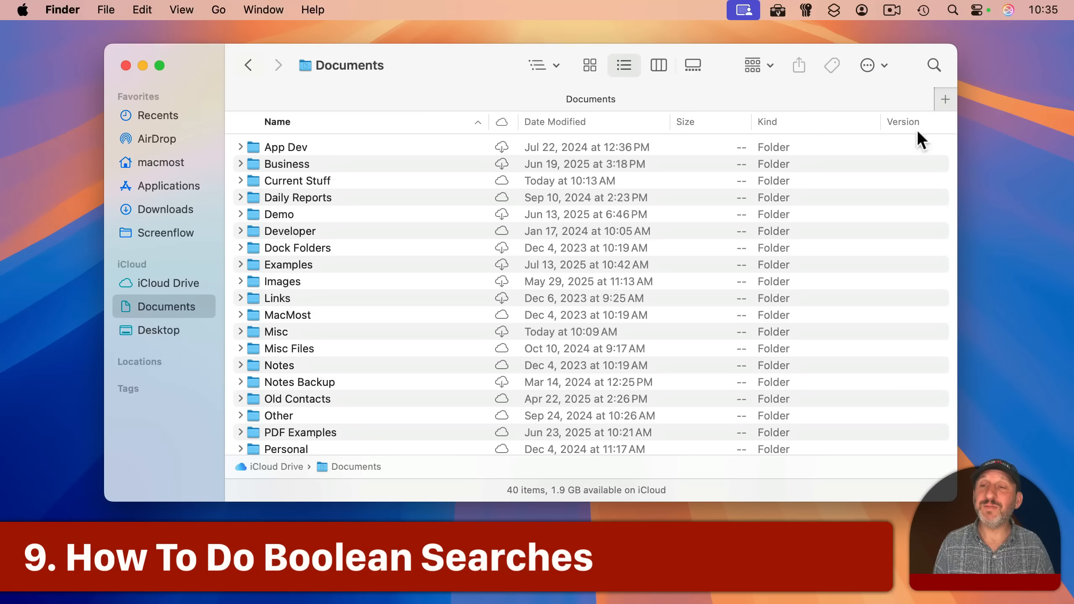
click(934, 66)
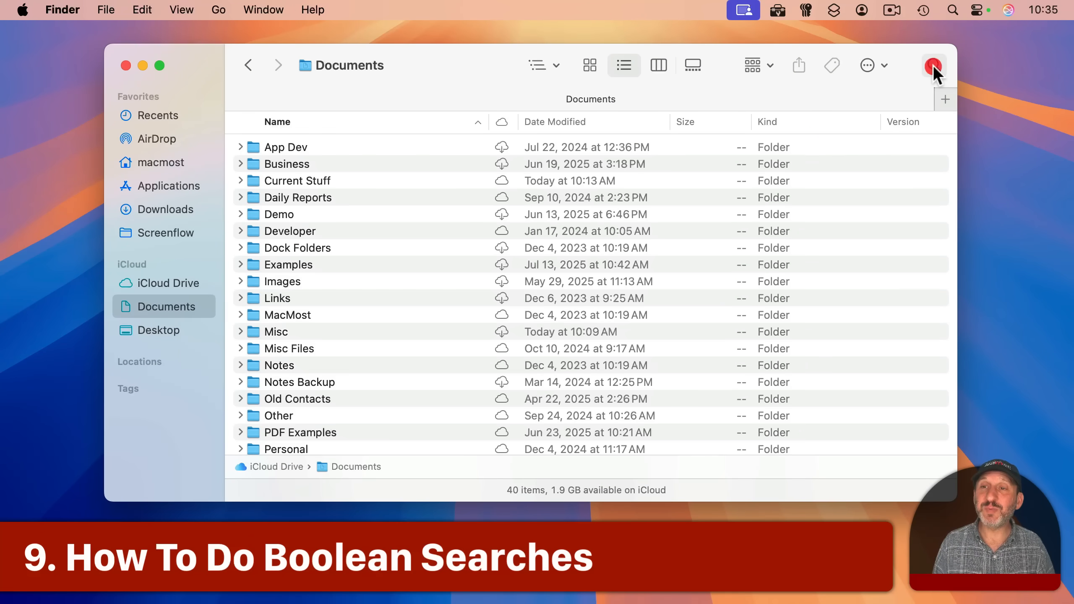
click(935, 66)
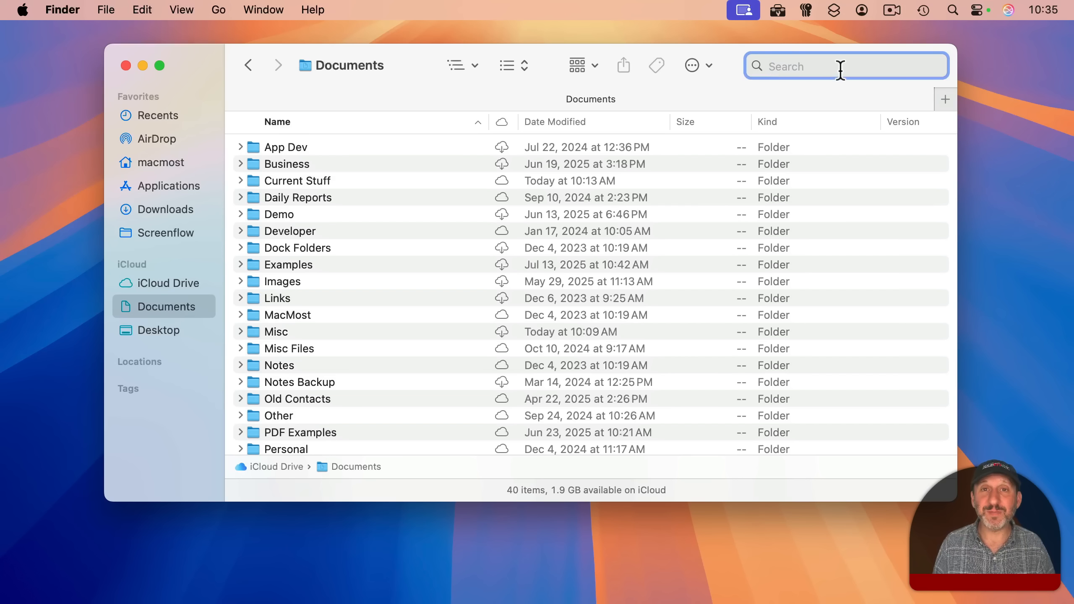
text(test)
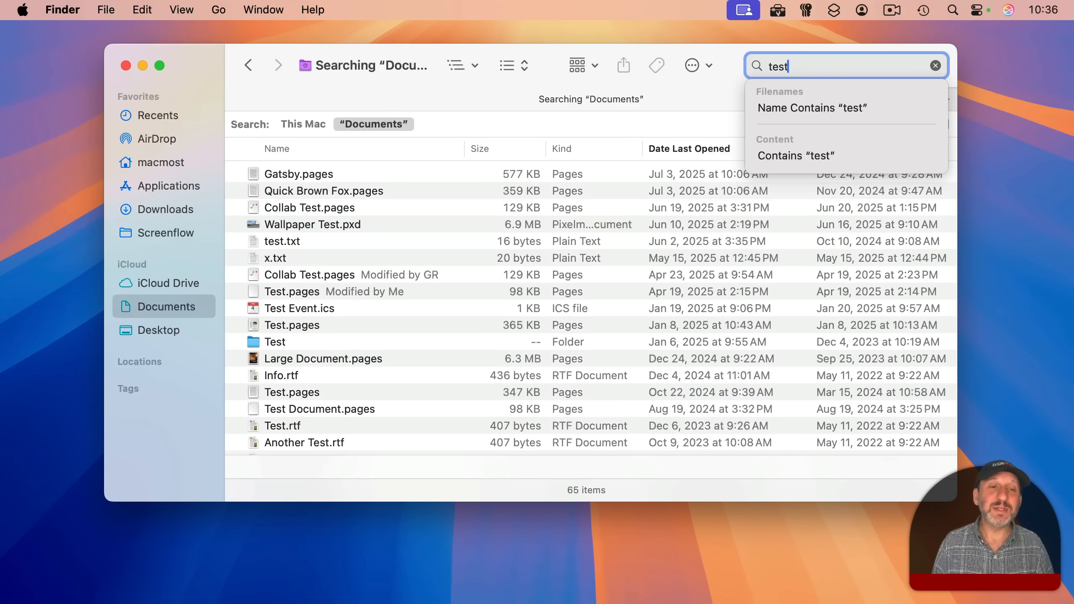
mouse_move(812, 107)
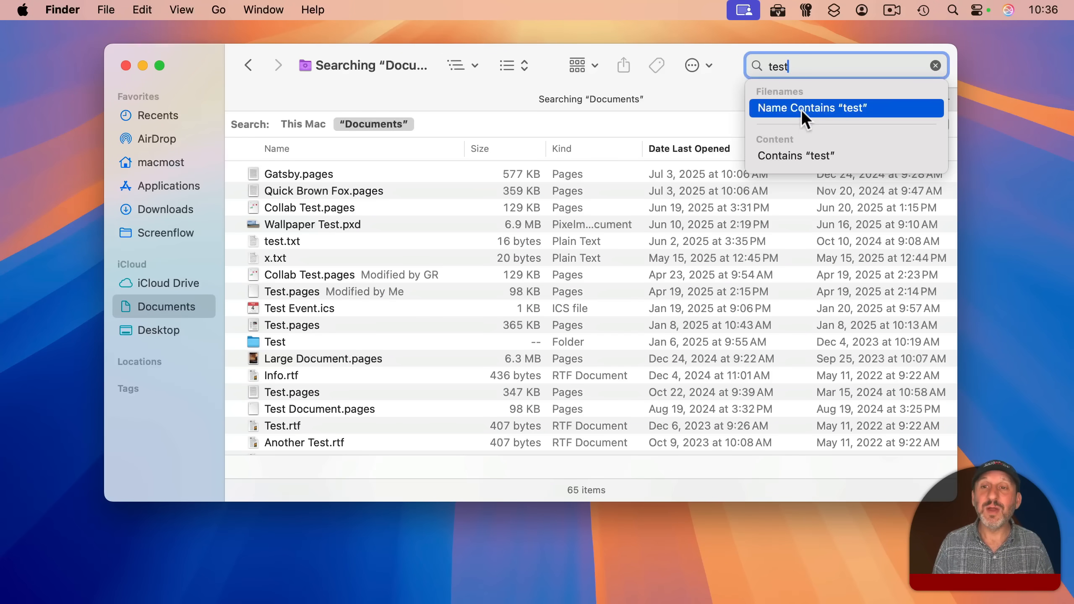
mouse_move(795, 155)
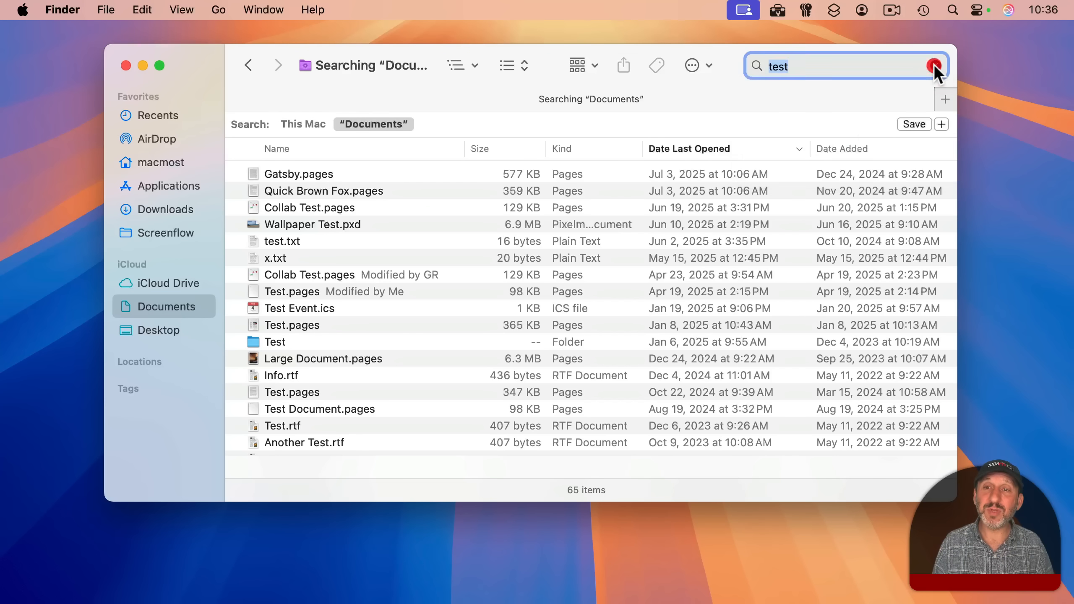
click(934, 65)
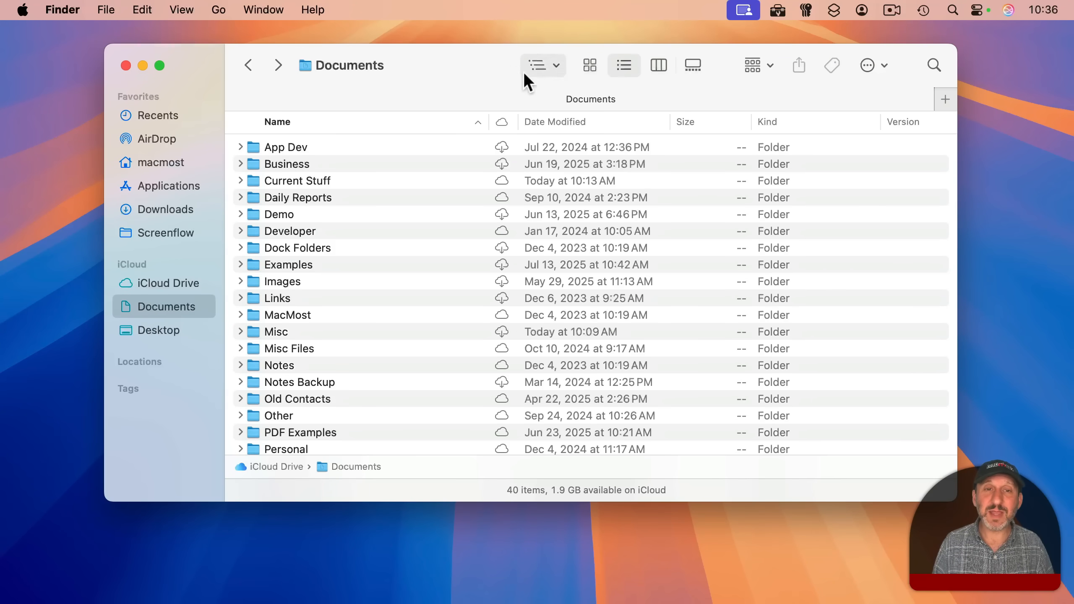
key(cmd+f)
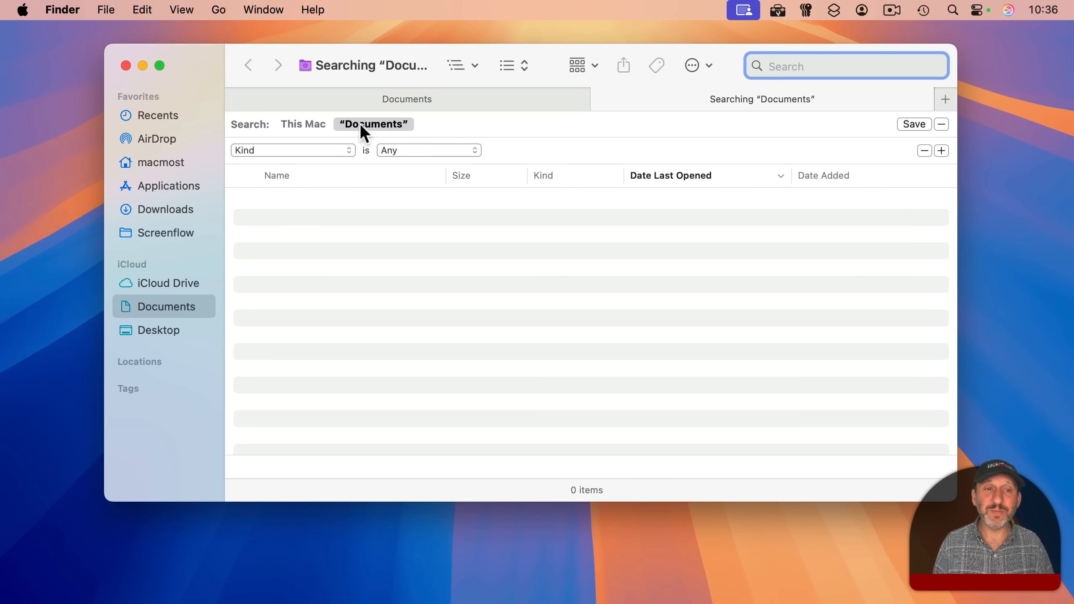
click(303, 124)
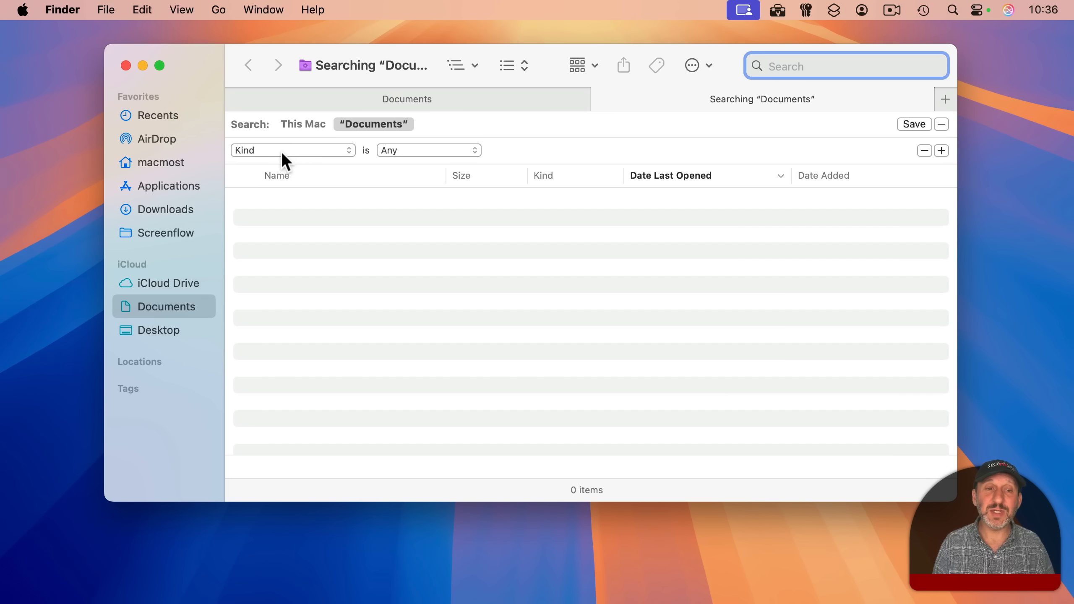
click(293, 150)
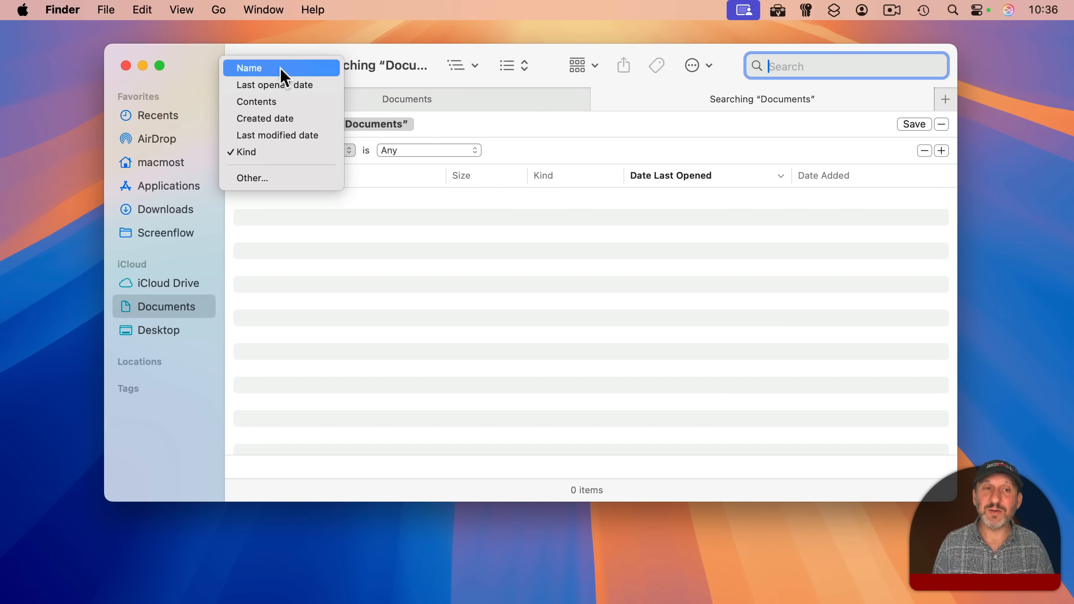
click(249, 67)
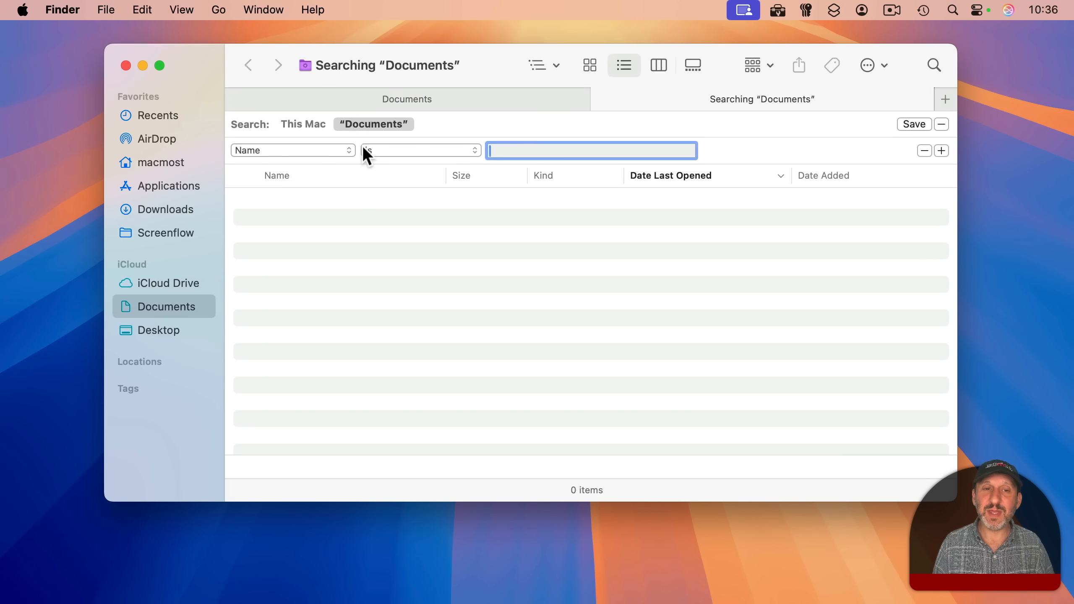
click(420, 151)
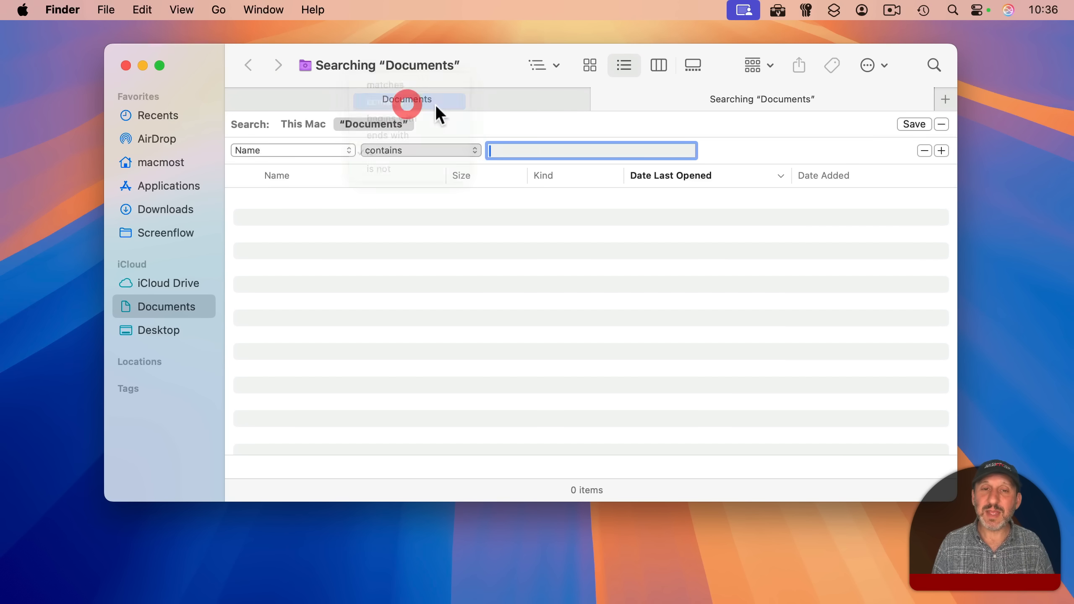
text(test)
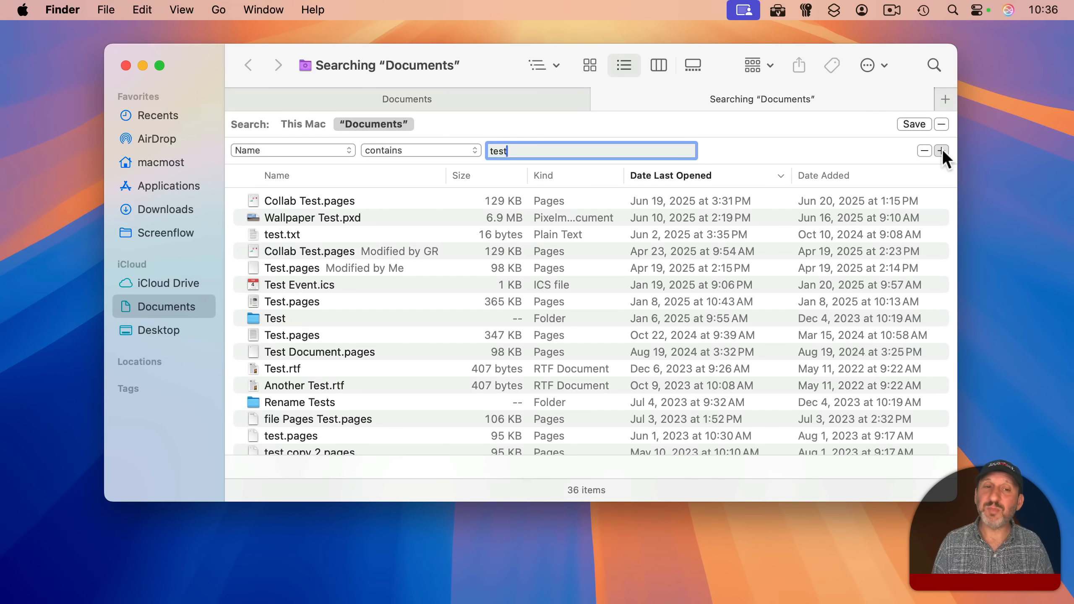
click(942, 150)
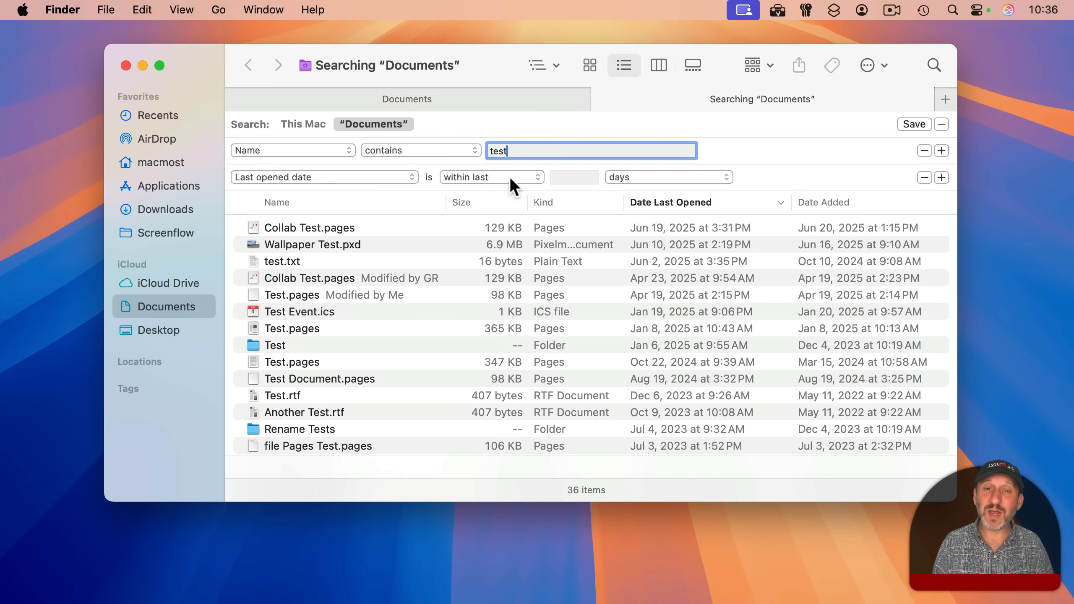
text(600)
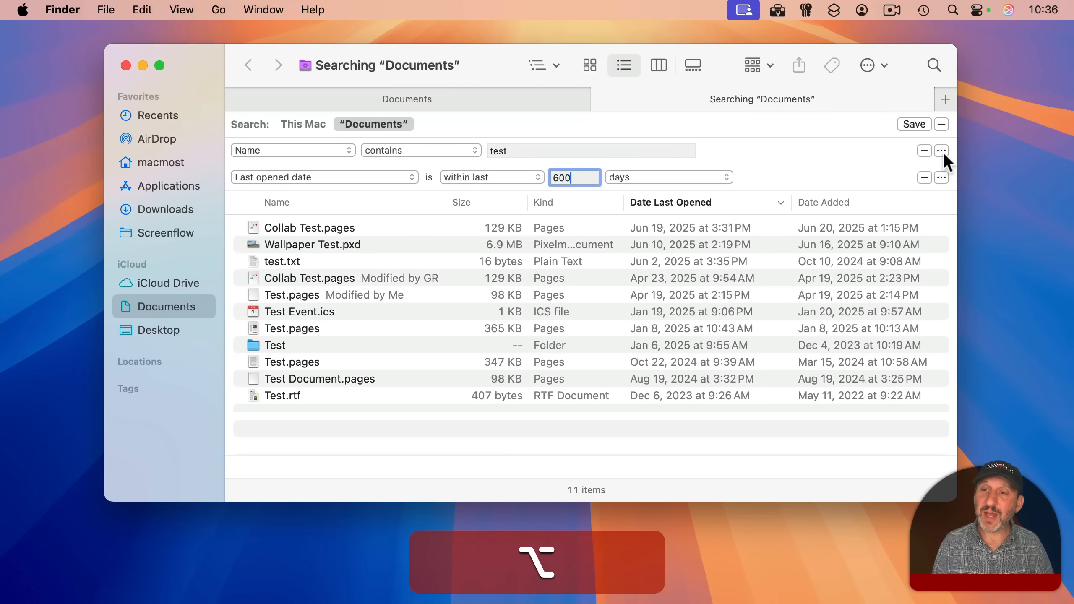
click(941, 151)
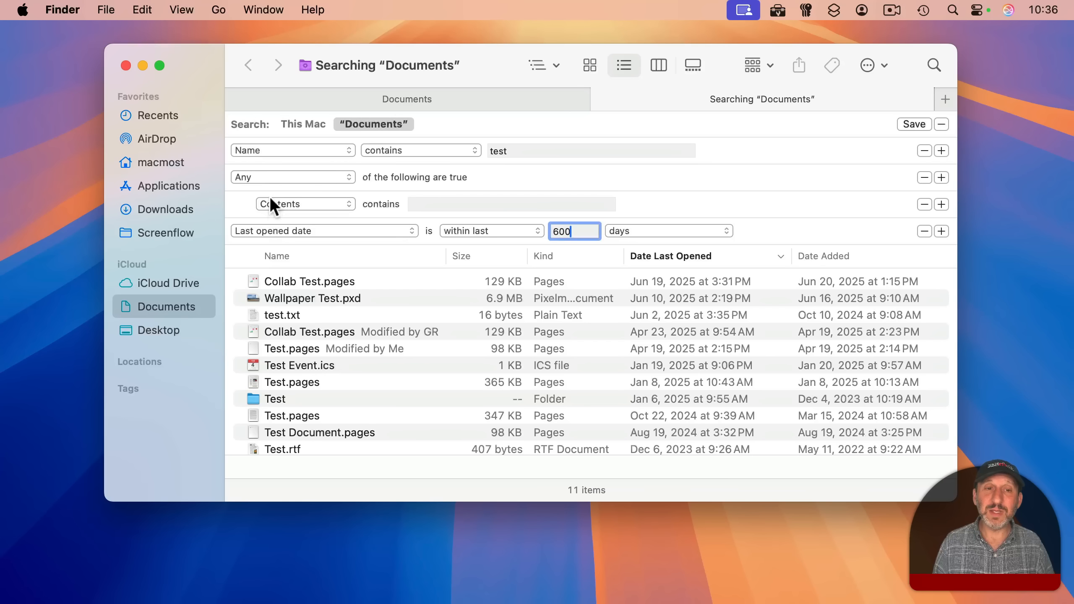
click(293, 177)
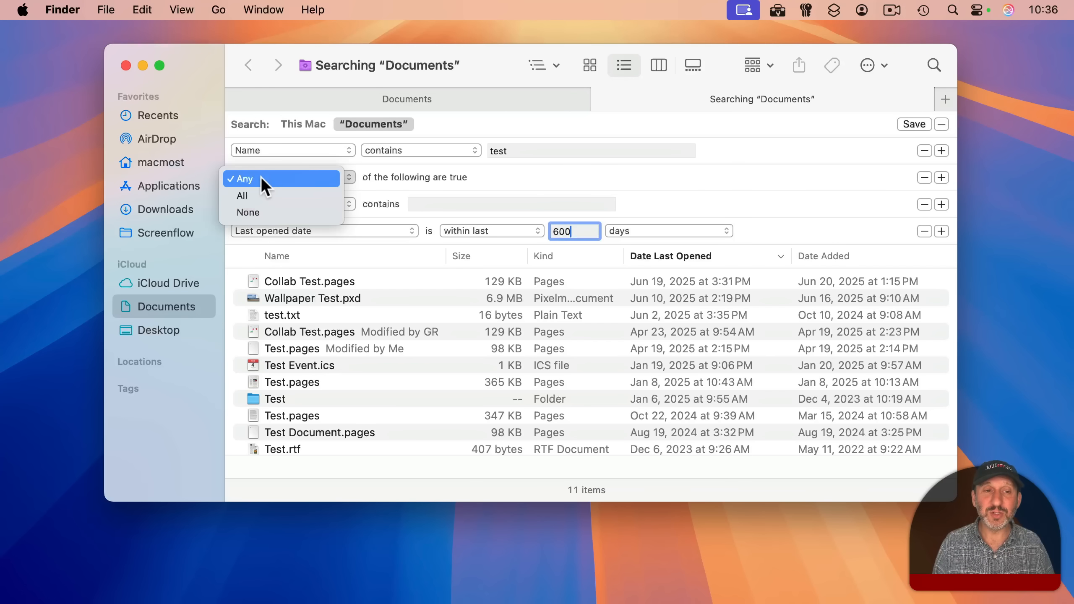
mouse_move(259, 212)
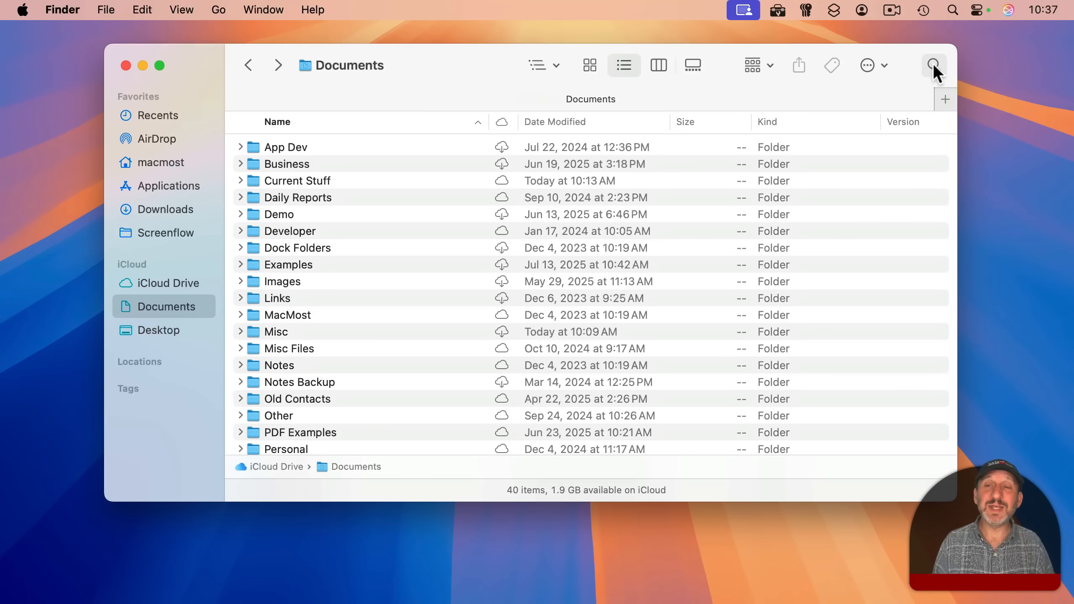
Step: Run a typed Boolean name search in Documents combining name:test with a second name criterion
click(934, 66)
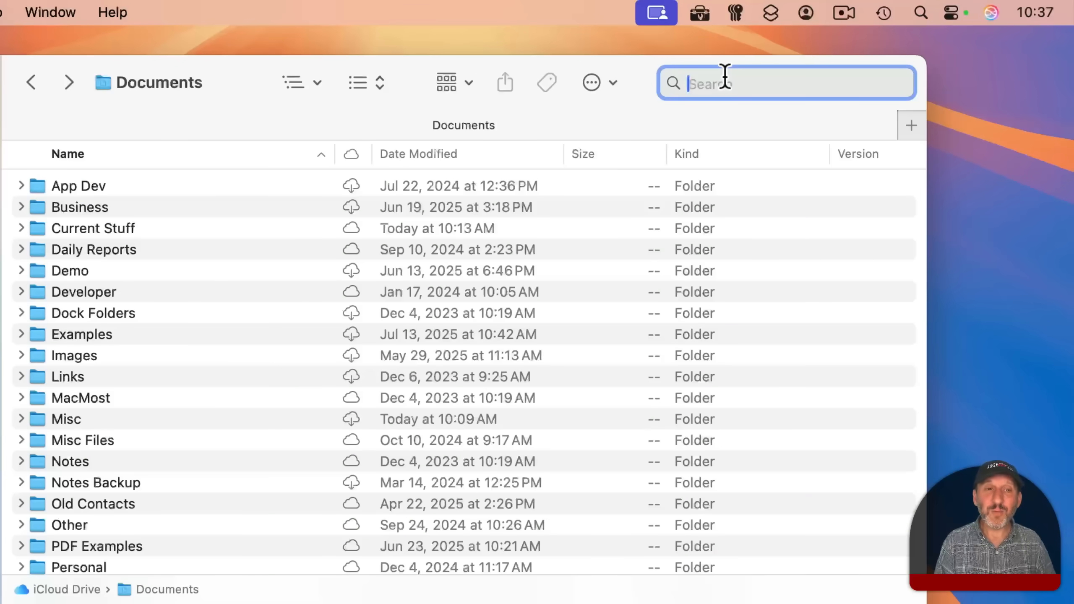
text(name:tes)
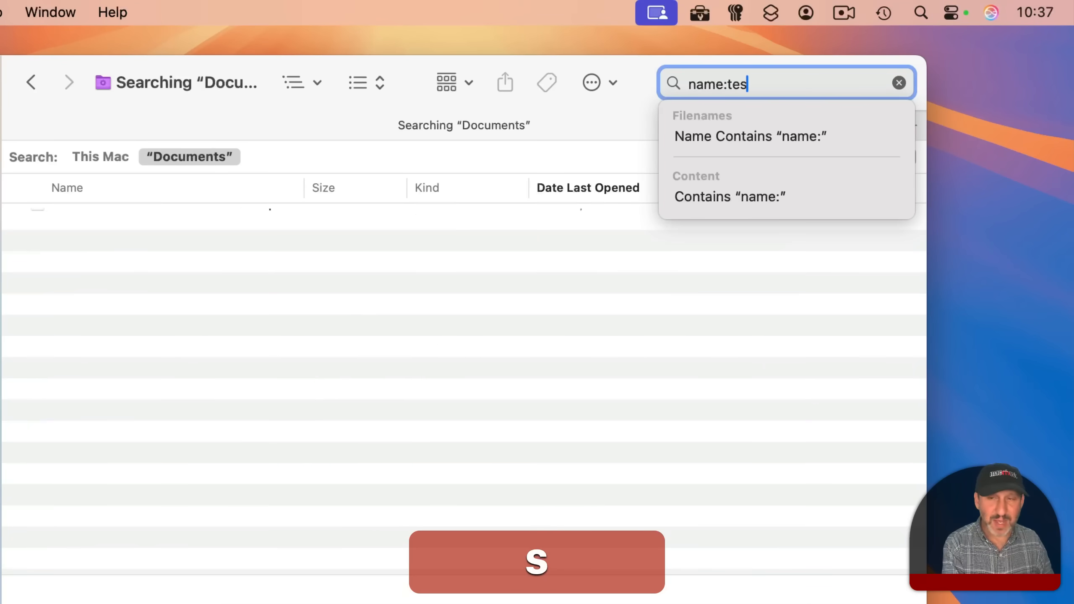
text(t AND)
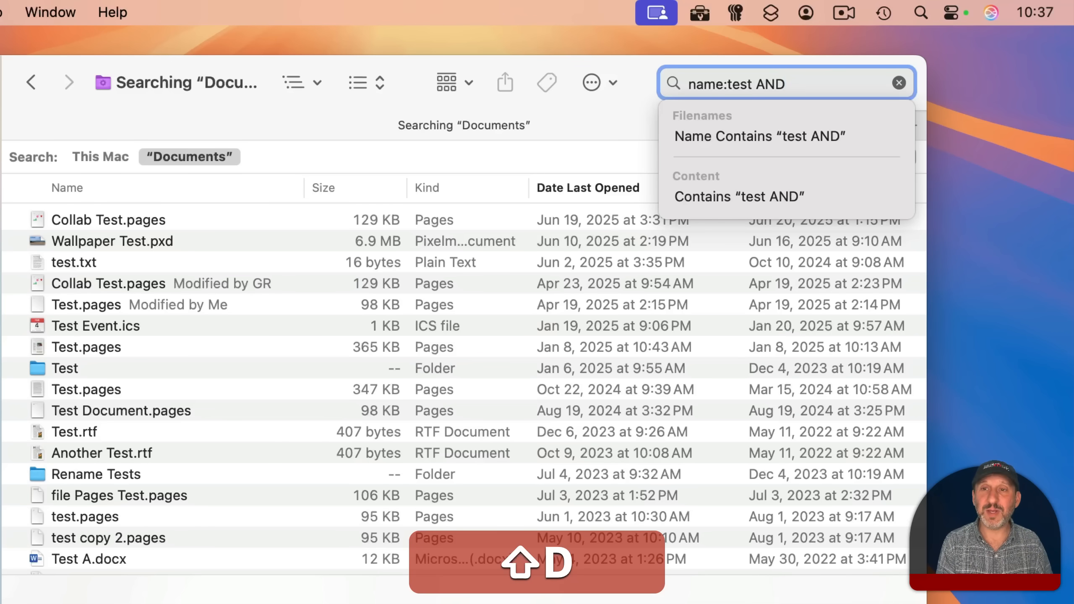
text(name:.jpg)
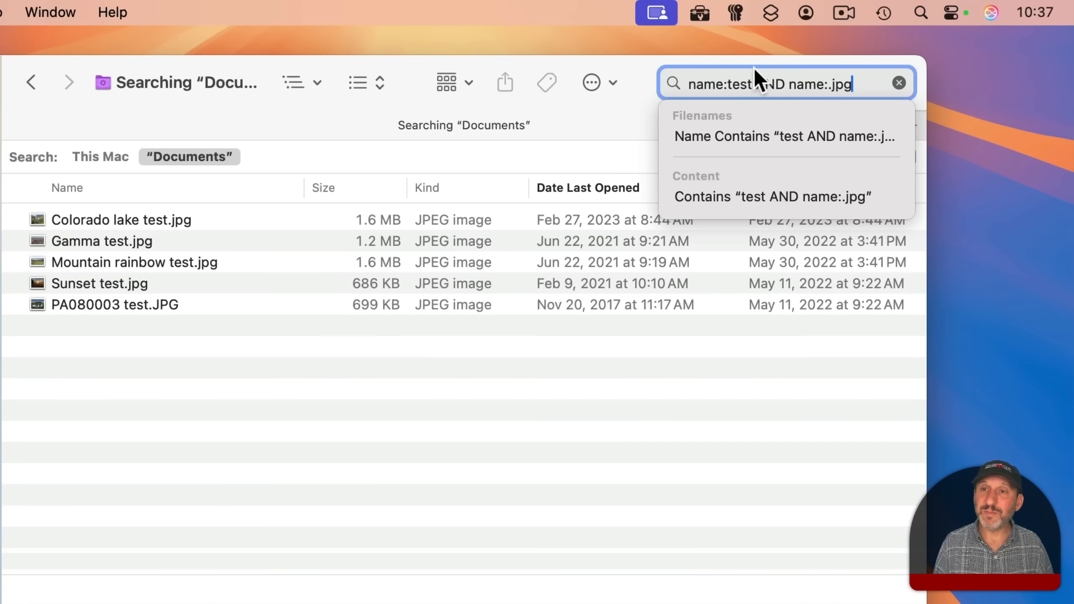
text(NOT)
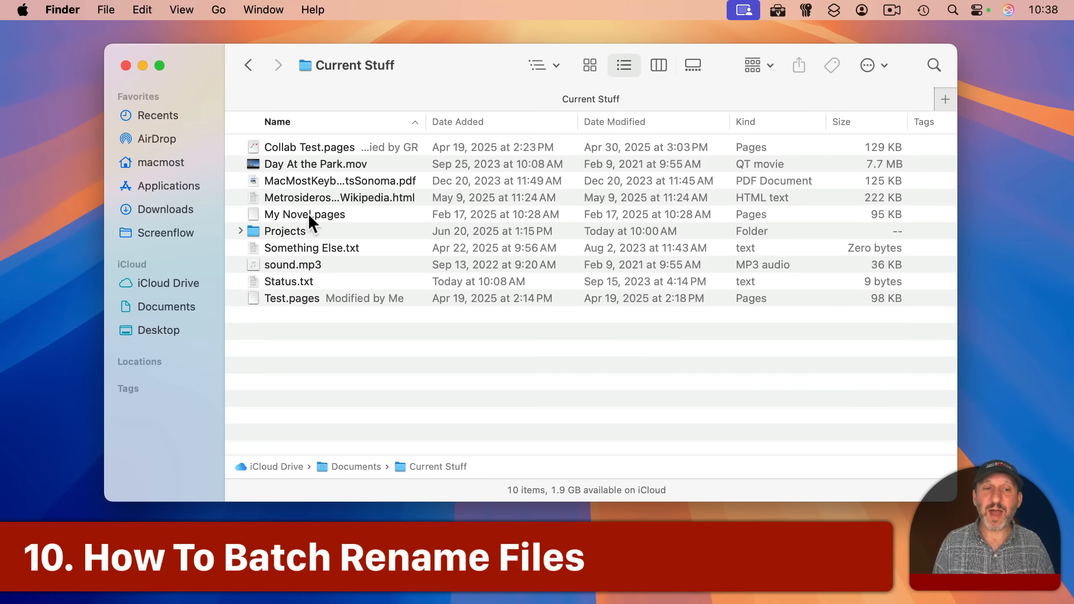
Step: Start and cancel a single rename of My Novel.pages, leaving its name unchanged
click(304, 215)
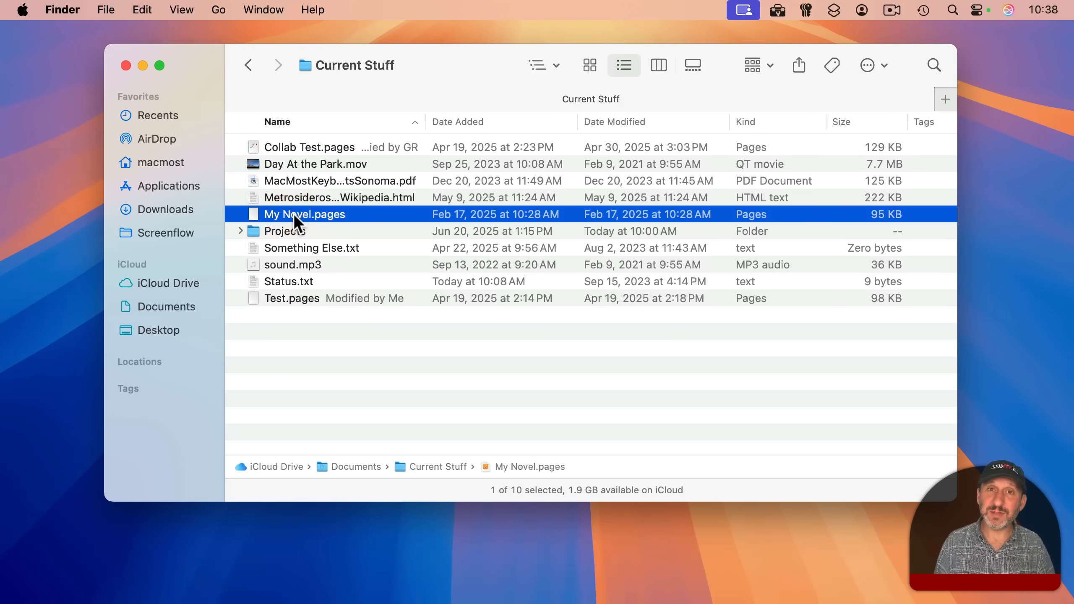
key(return)
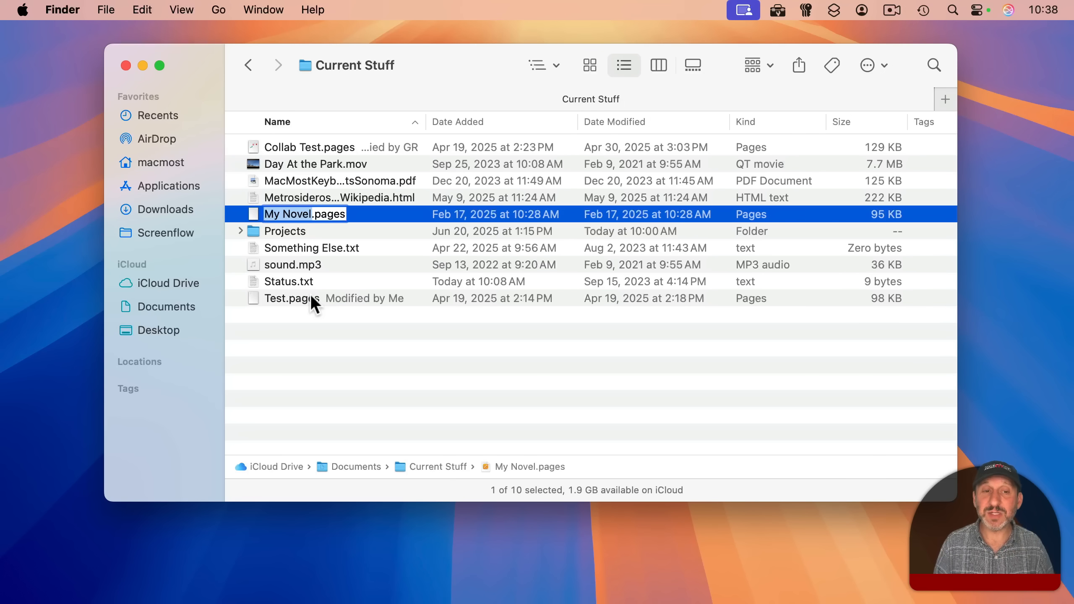
click(285, 231)
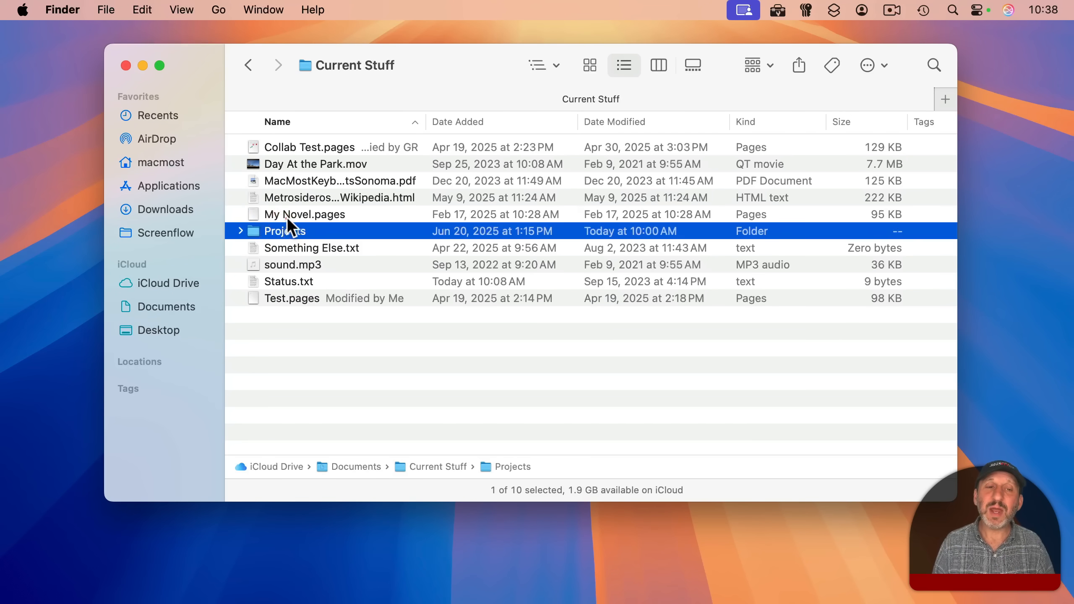
Step: Select the PDF, the Wikipedia HTML page and My Novel.pages together for a batch rename
click(106, 9)
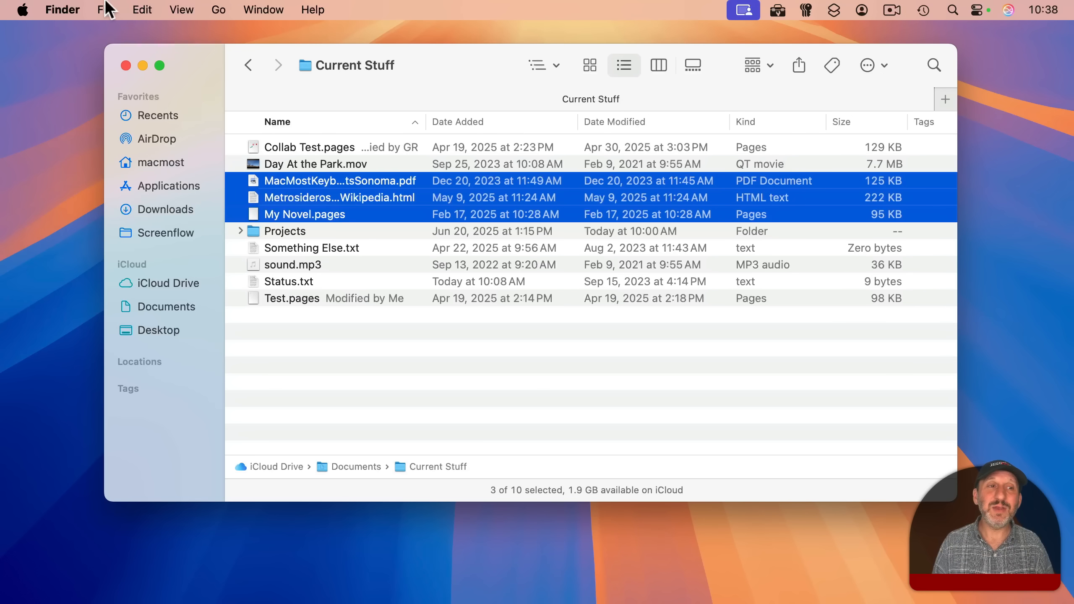
click(107, 9)
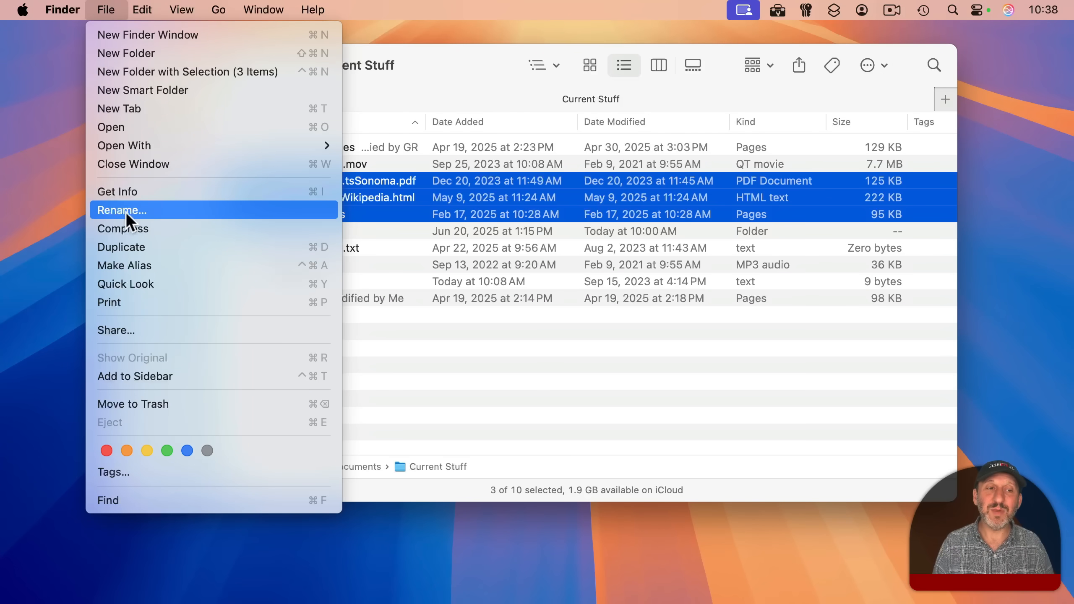
Step: Start a batch rename of the three files using the Format mode with Name and Index
click(121, 210)
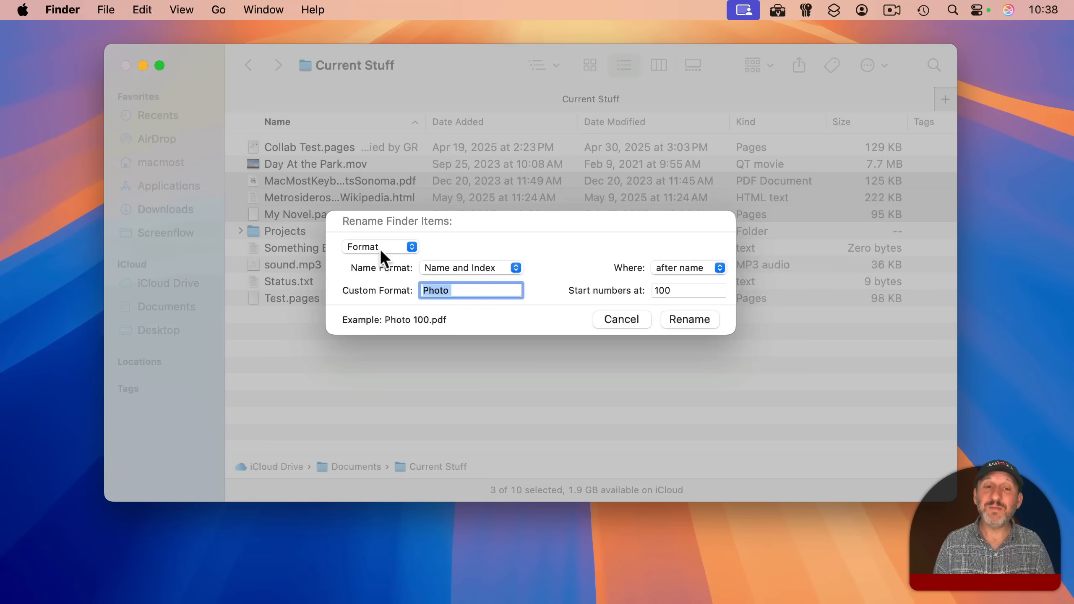
click(381, 247)
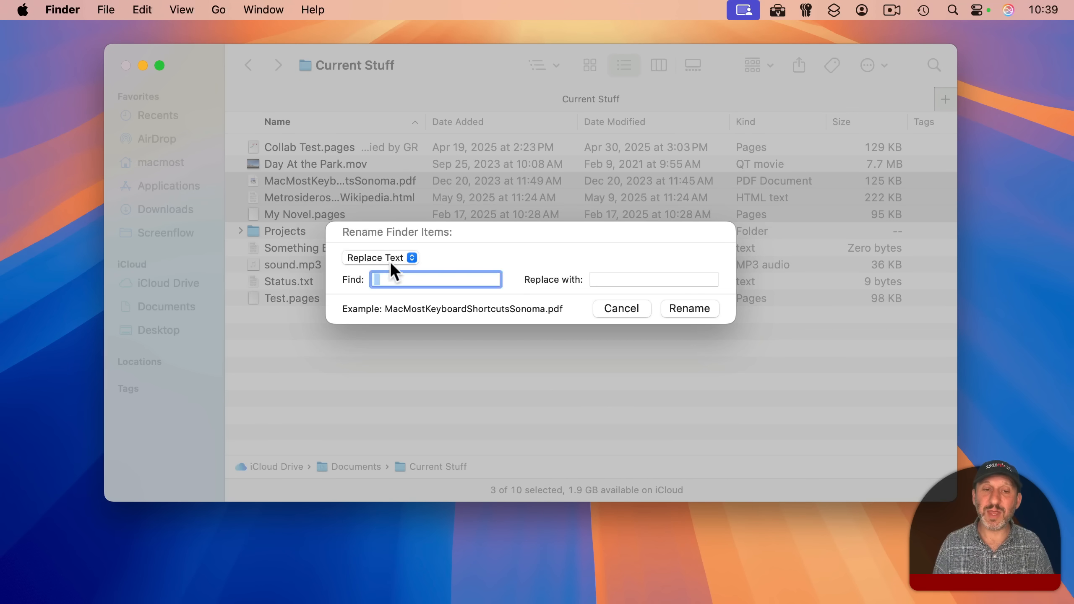
click(380, 258)
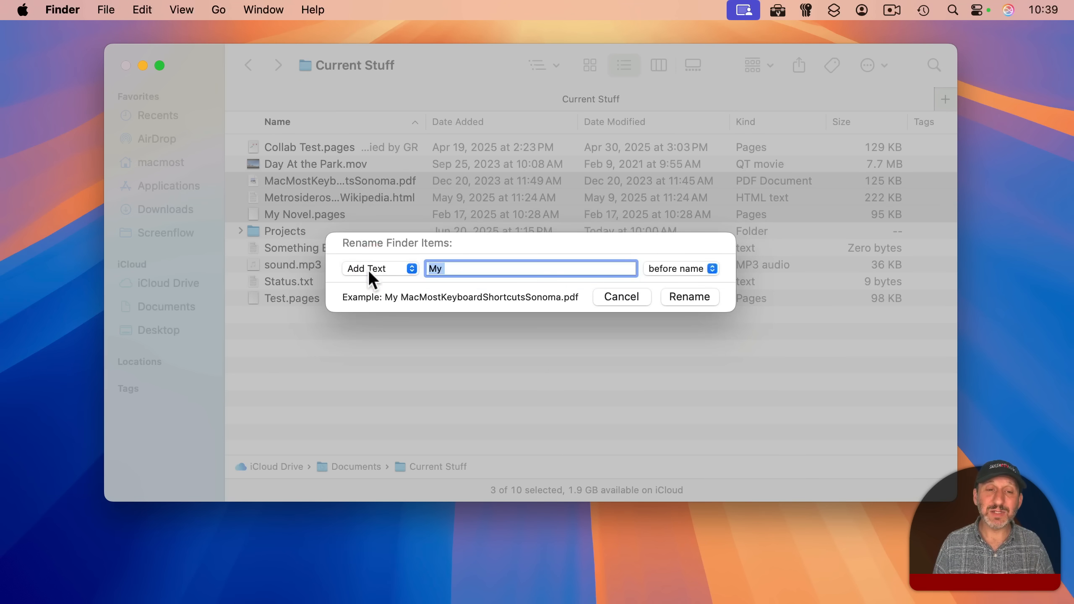
click(683, 268)
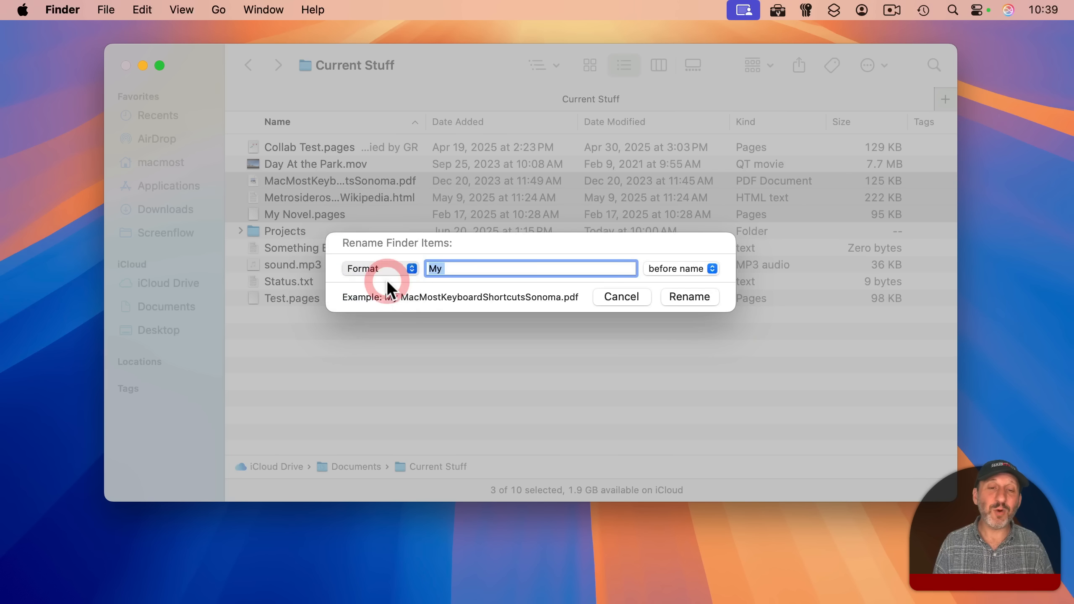
click(380, 268)
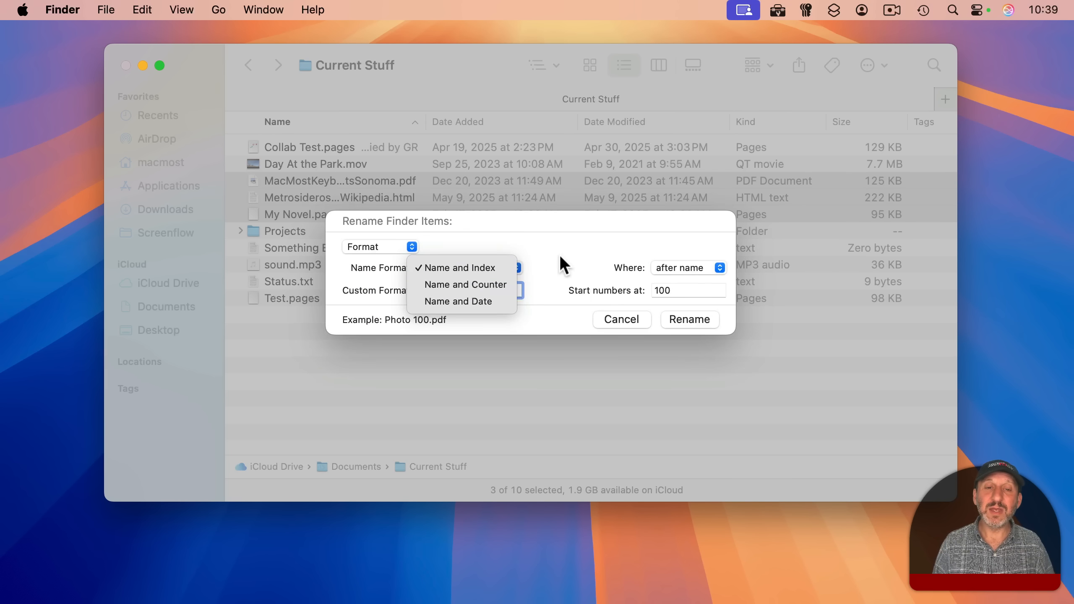
click(456, 268)
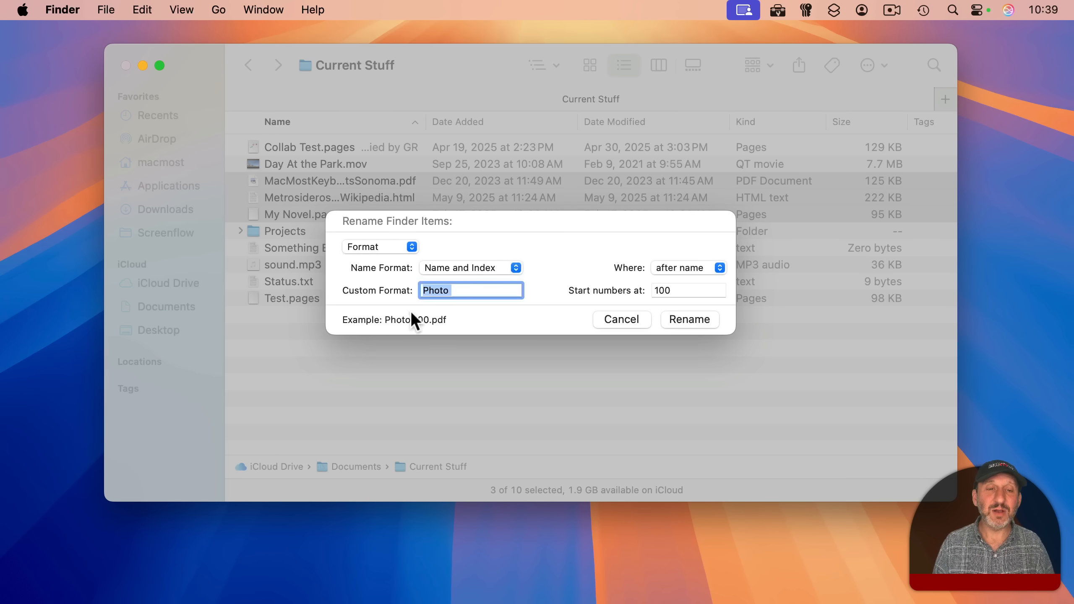
mouse_move(408, 267)
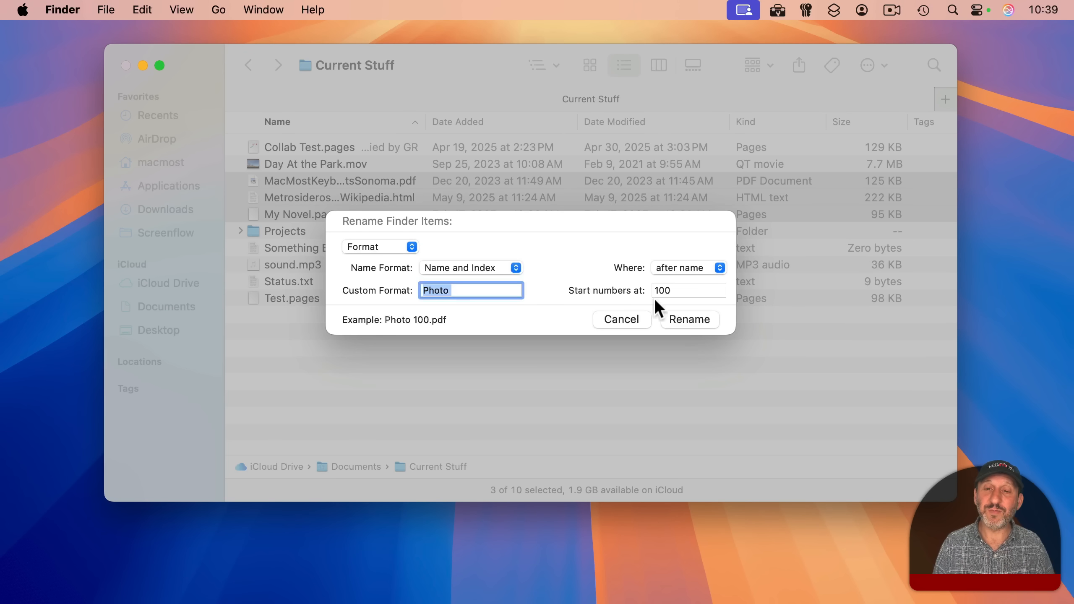
mouse_move(486, 312)
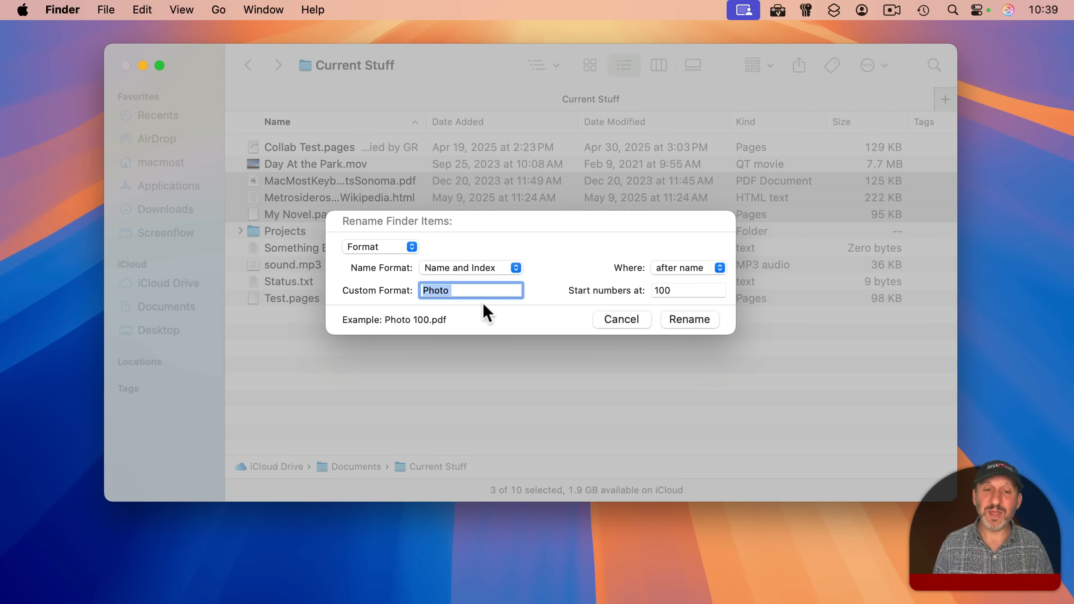
Step: Rename them with custom format abc, producing abc100.pdf, abc101 and abc102.pages
text(abc)
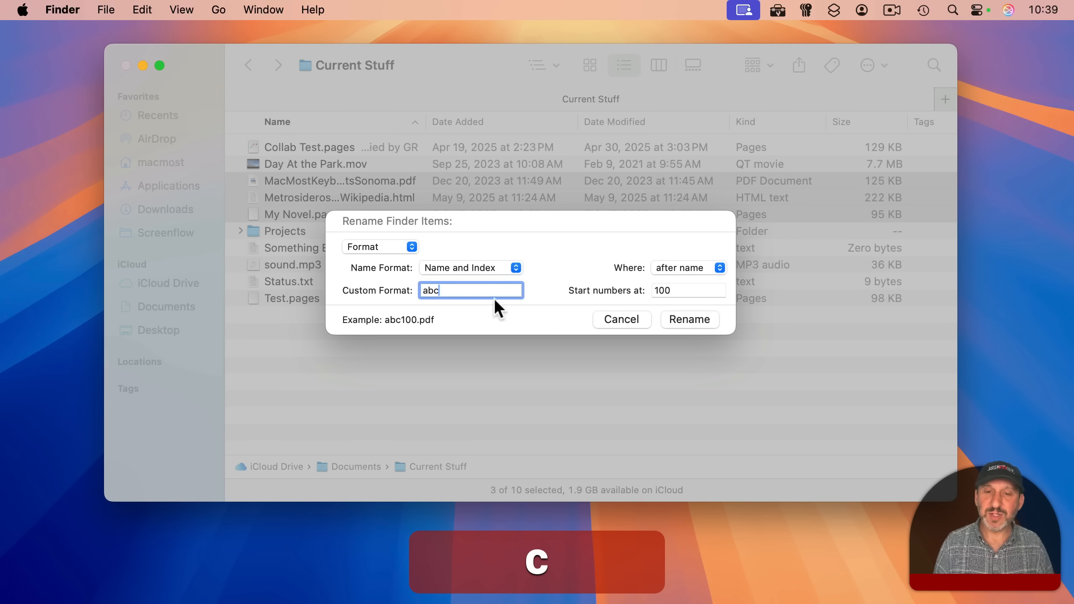
click(688, 290)
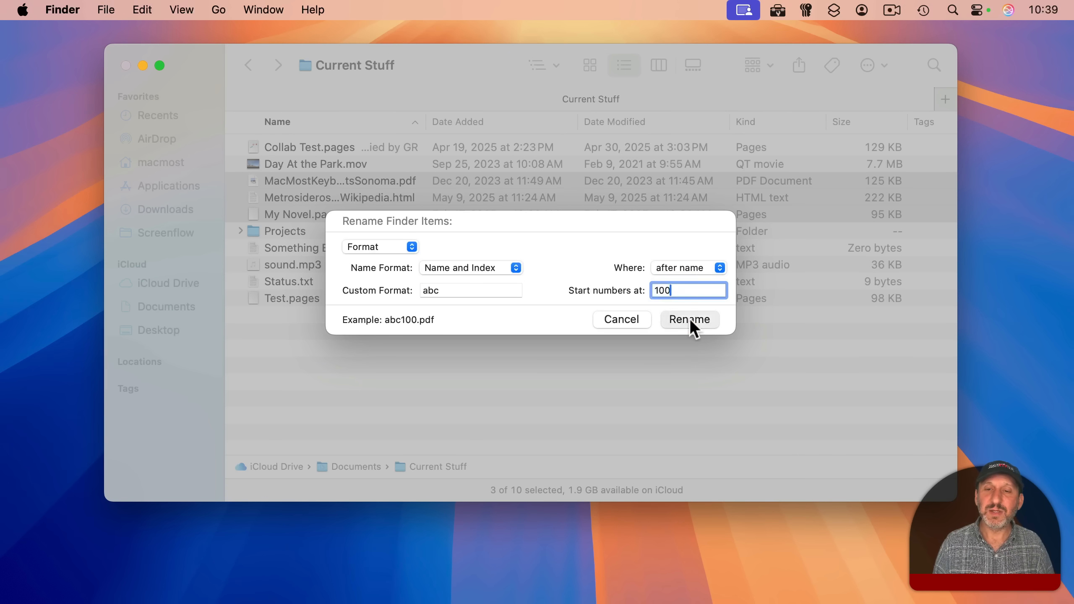
click(689, 319)
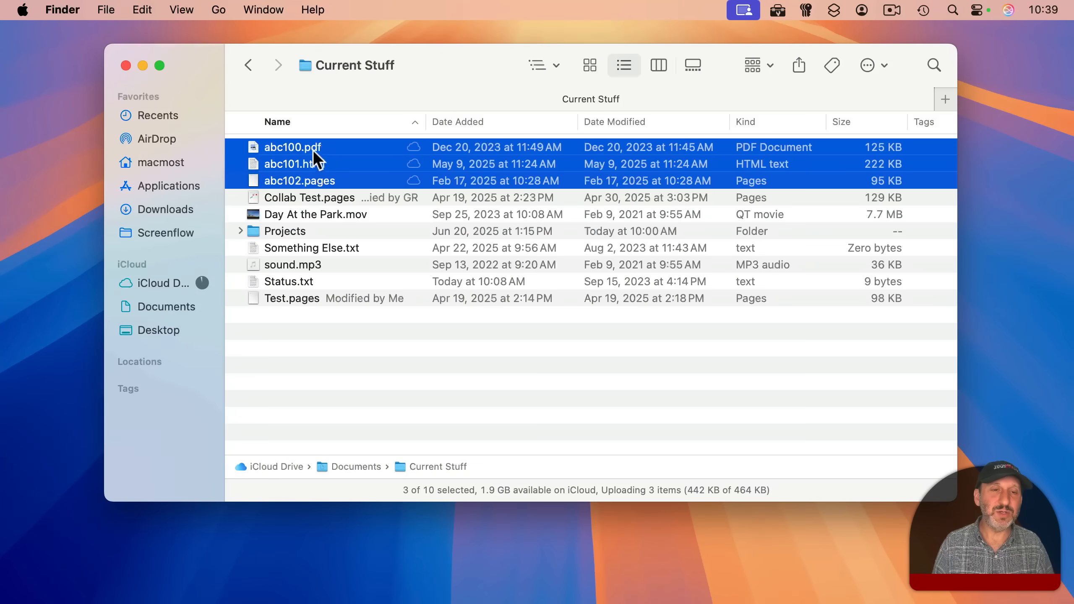
Step: Undo the batch rename so the three files regain their original names
click(142, 10)
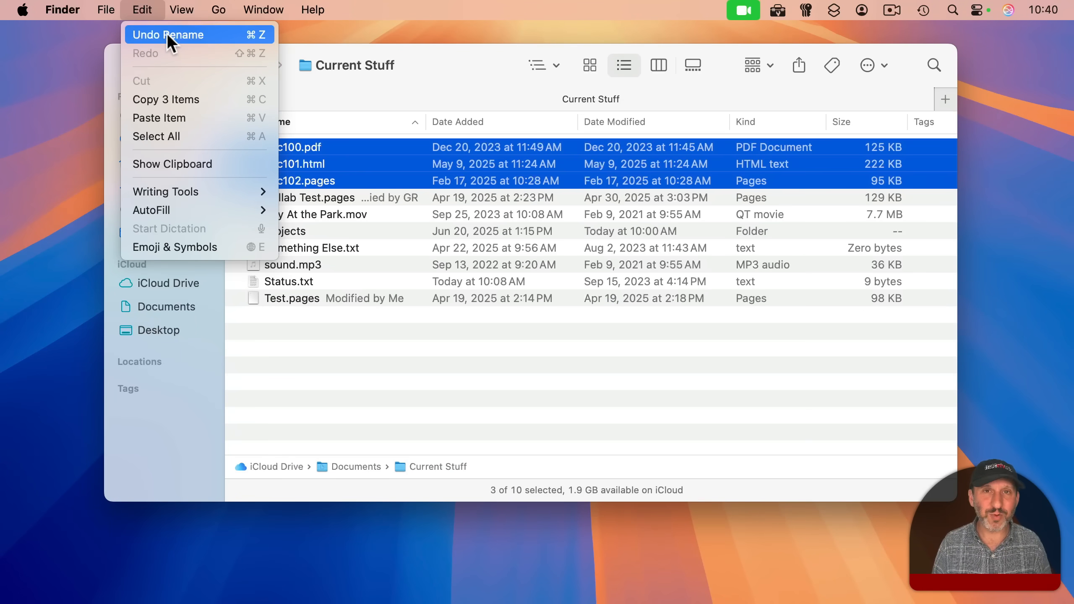
click(169, 34)
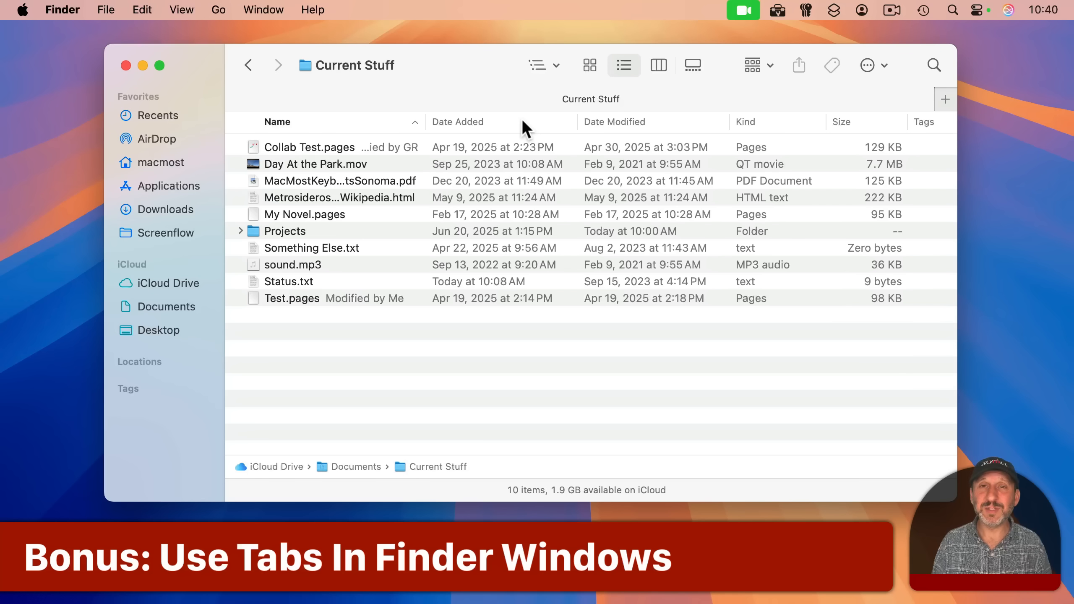
mouse_move(133, 32)
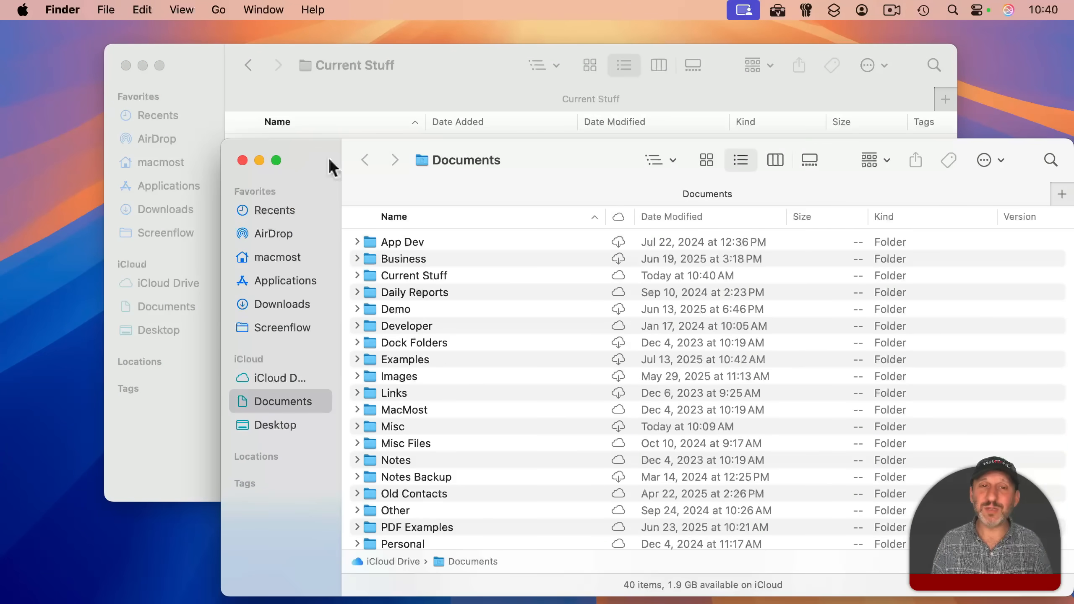
Step: Close the extra Documents window and add a second tab showing the Misc folder
click(243, 160)
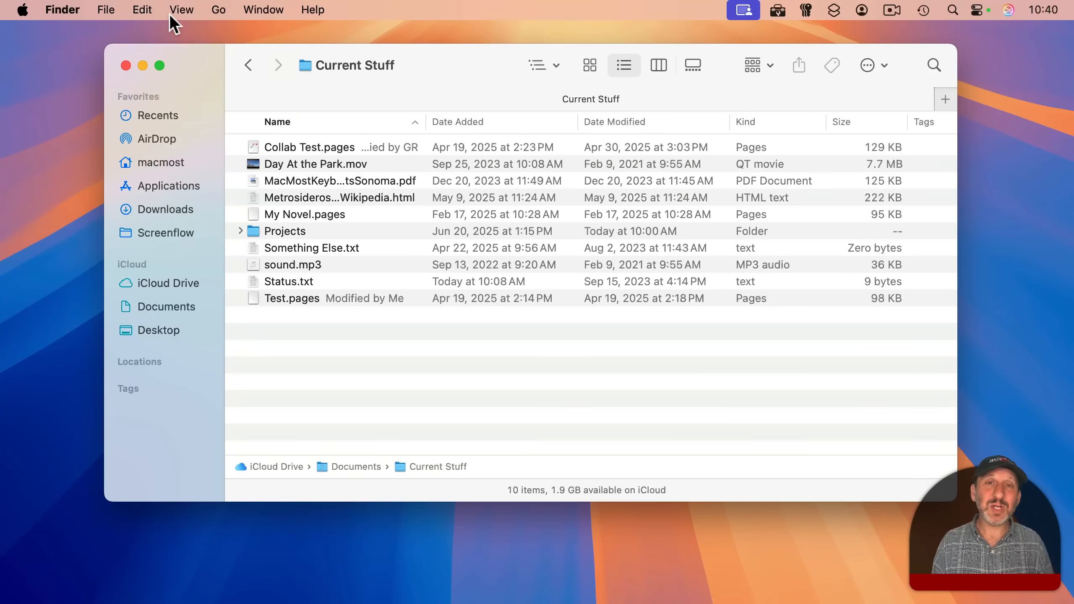
click(106, 9)
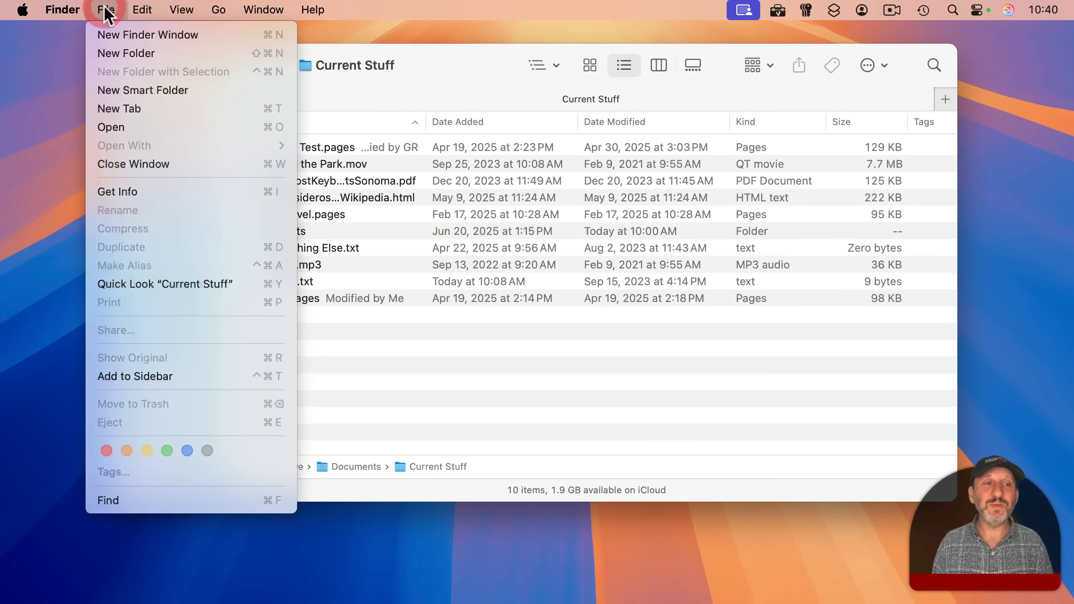
mouse_move(148, 34)
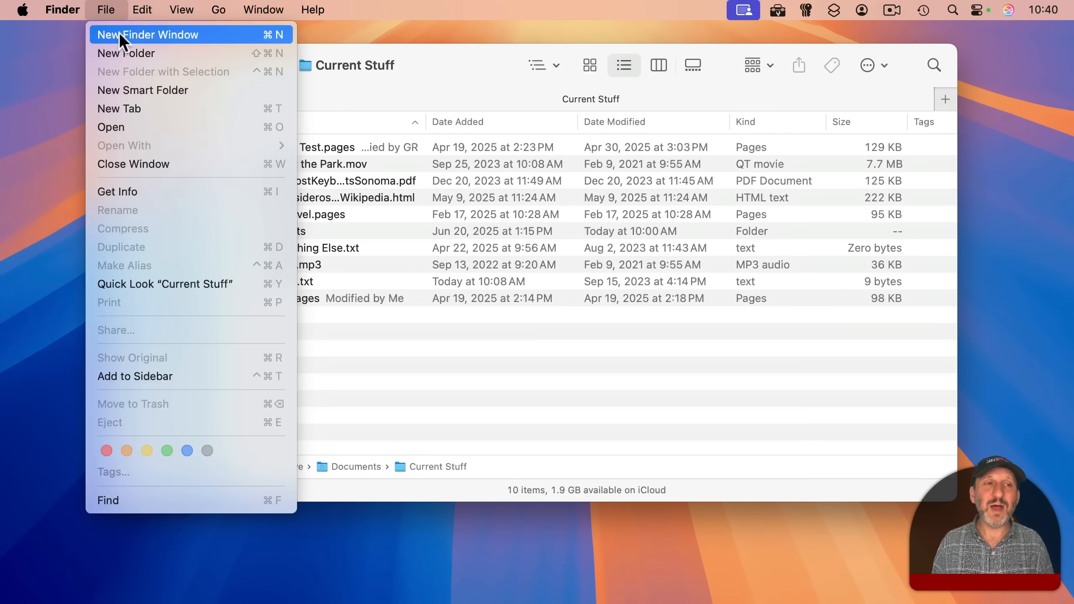
mouse_move(130, 108)
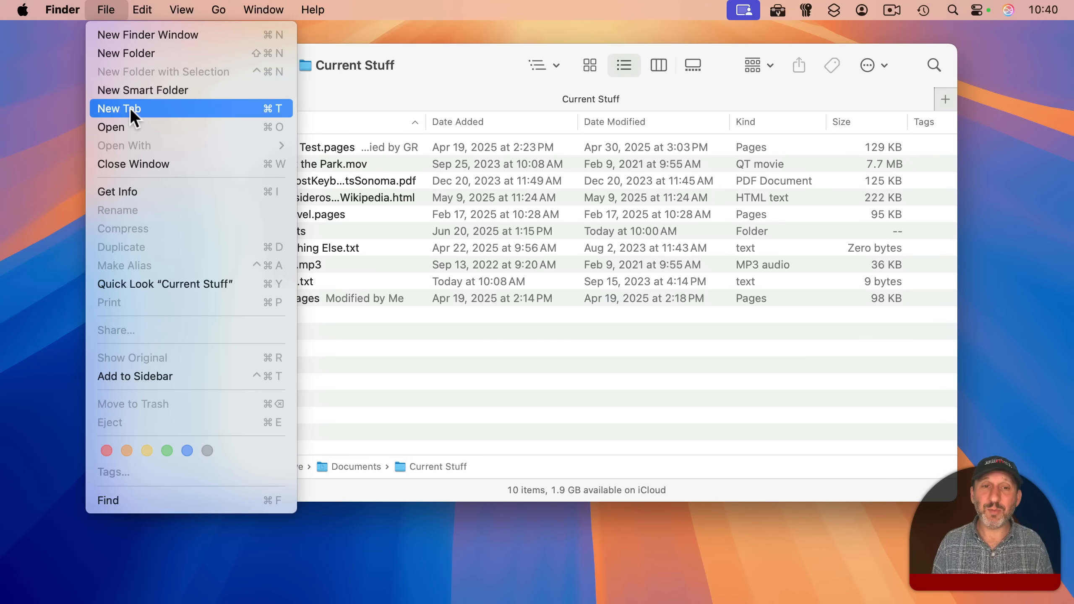
click(117, 108)
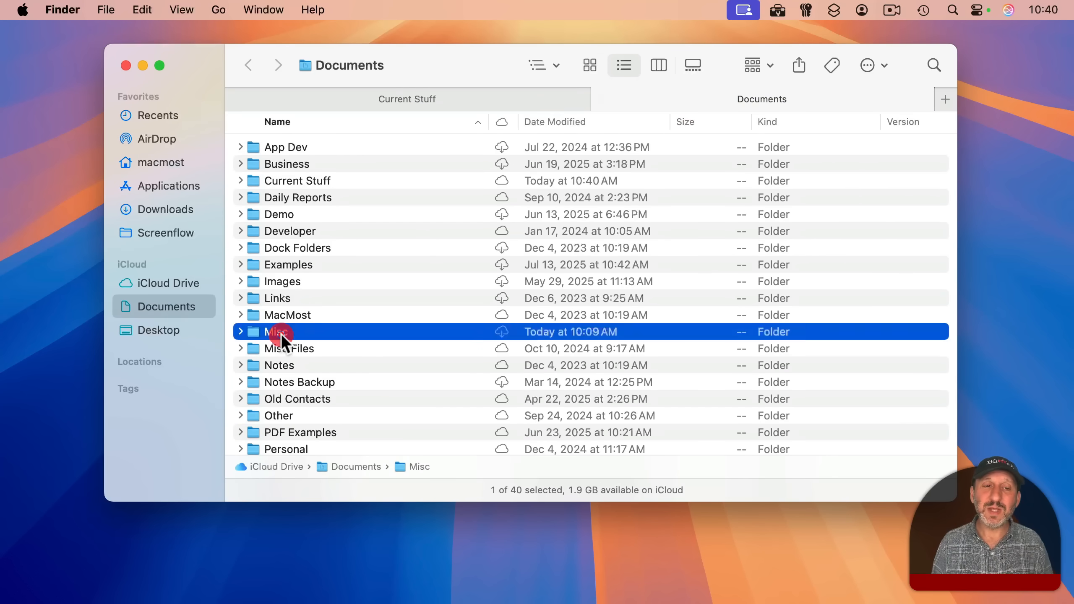
double_click(278, 331)
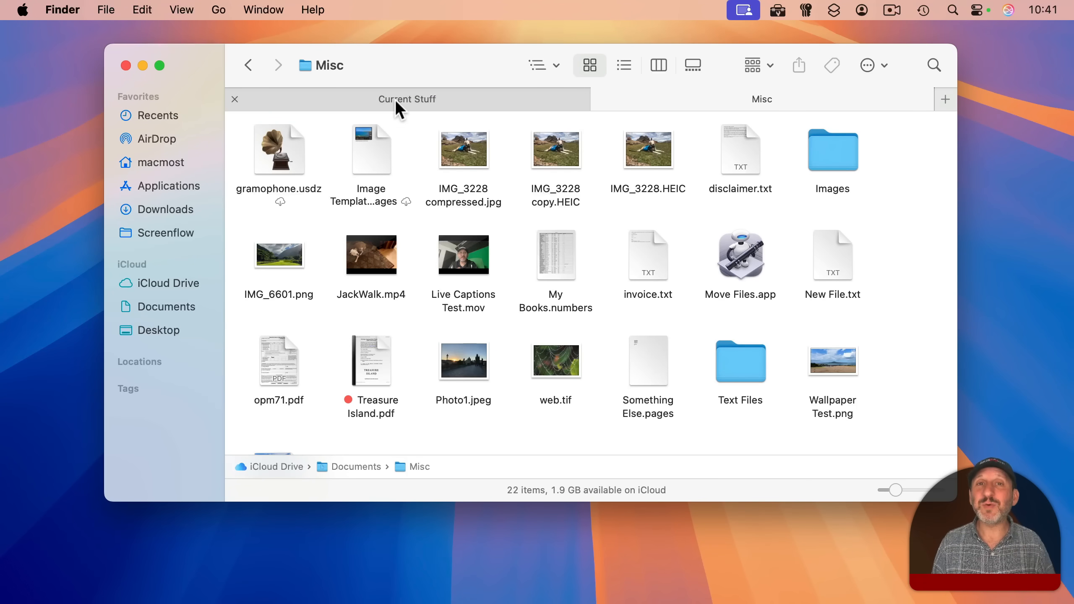
mouse_move(421, 106)
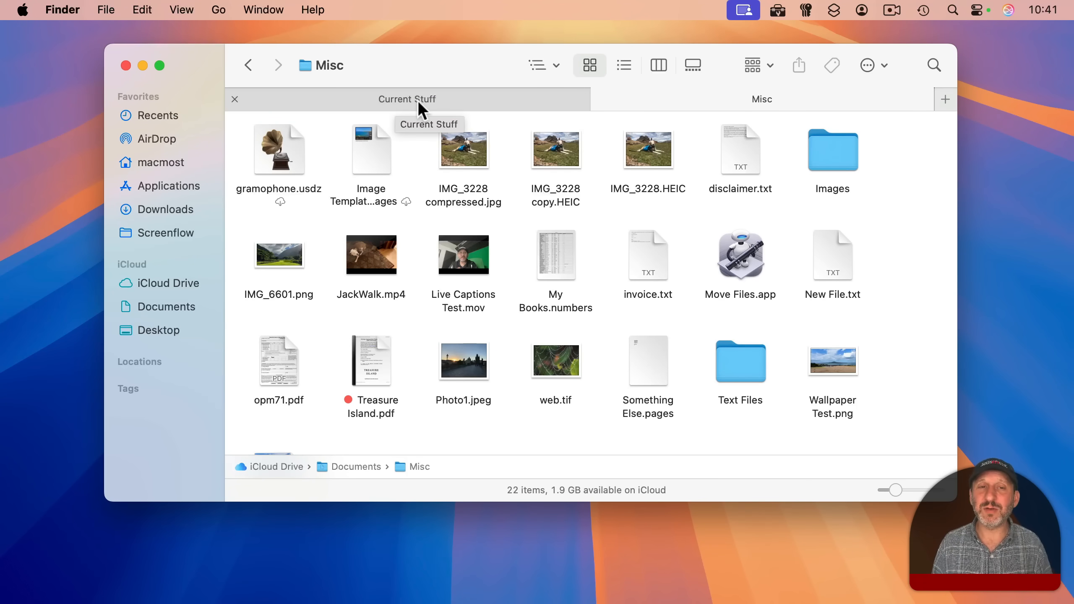